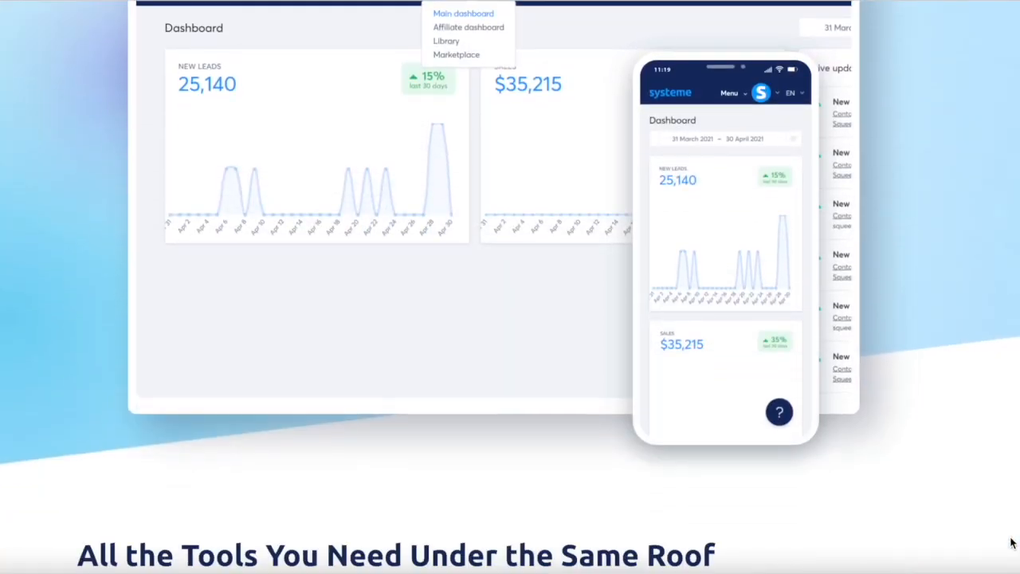
# Step: Scroll through the Systeme.io landing page and back to the top
pyautogui.scroll(-3)
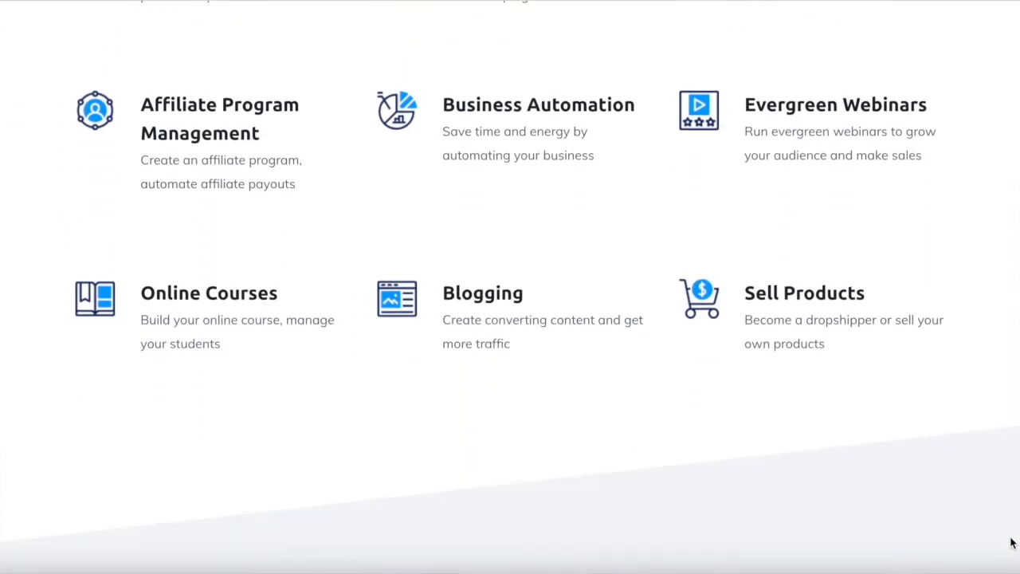
pyautogui.scroll(3)
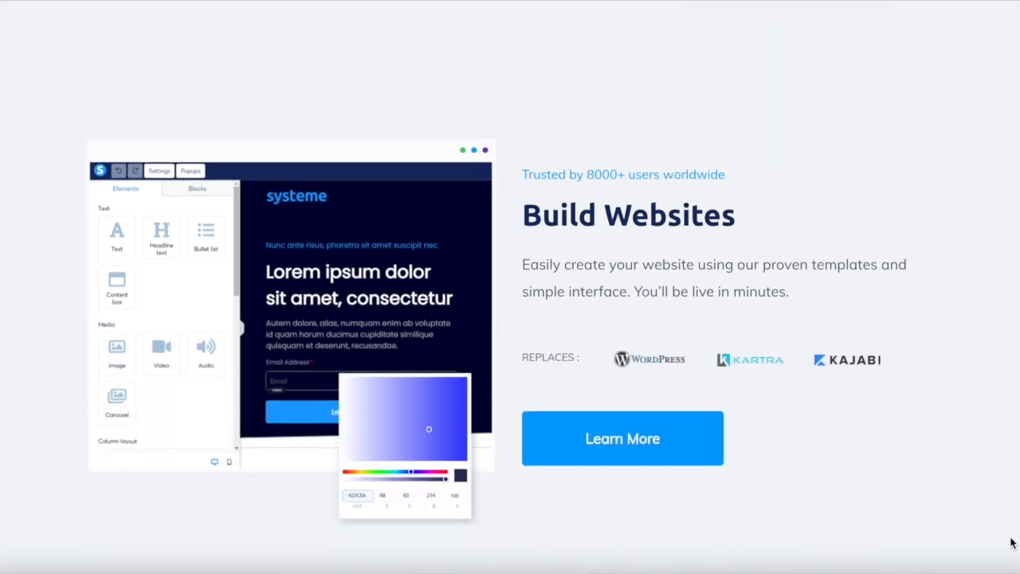
pyautogui.scroll(-3)
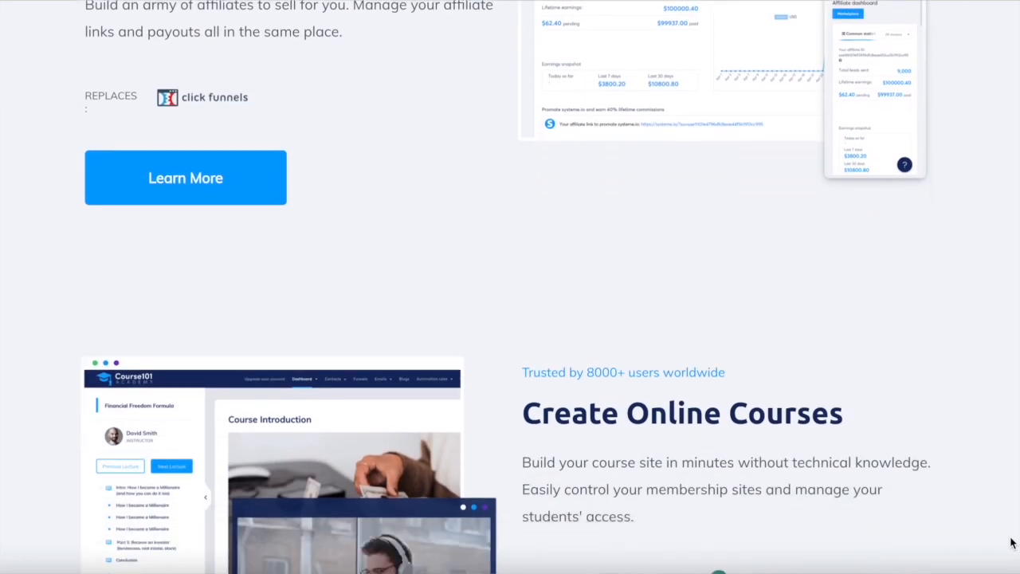
pyautogui.scroll(3)
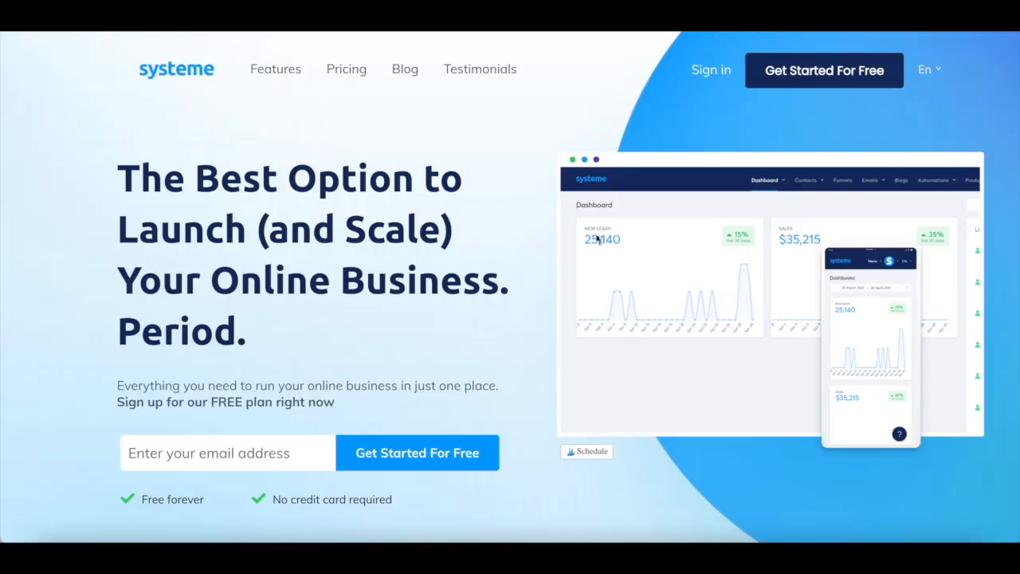
pyautogui.moveTo(618, 356)
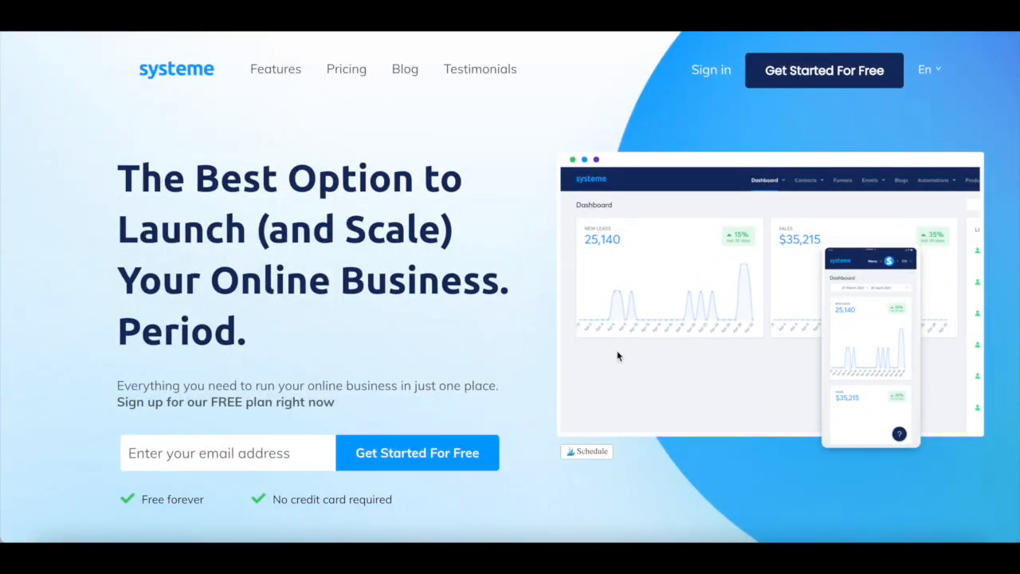
pyautogui.moveTo(534, 255)
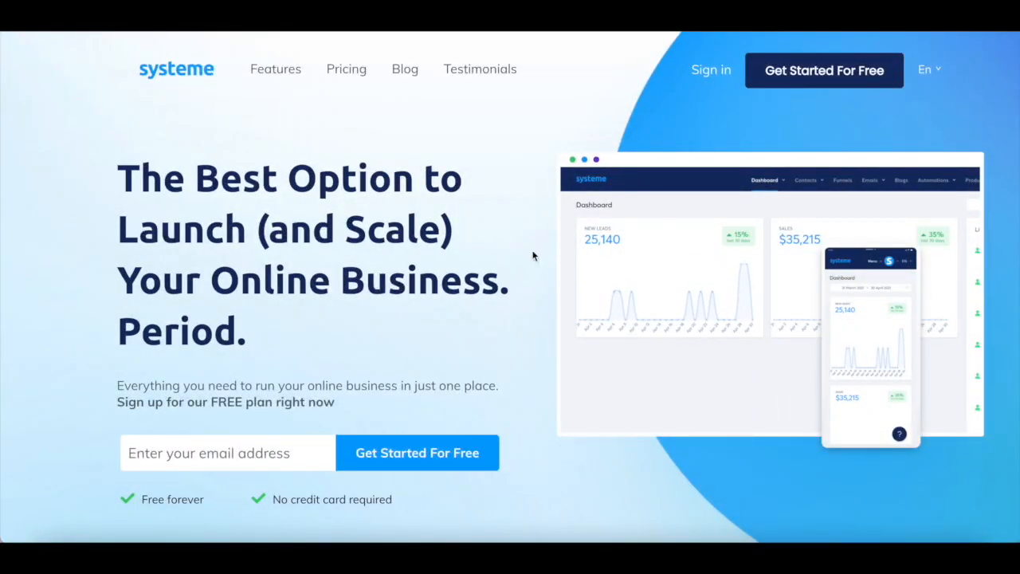
pyautogui.moveTo(147, 108)
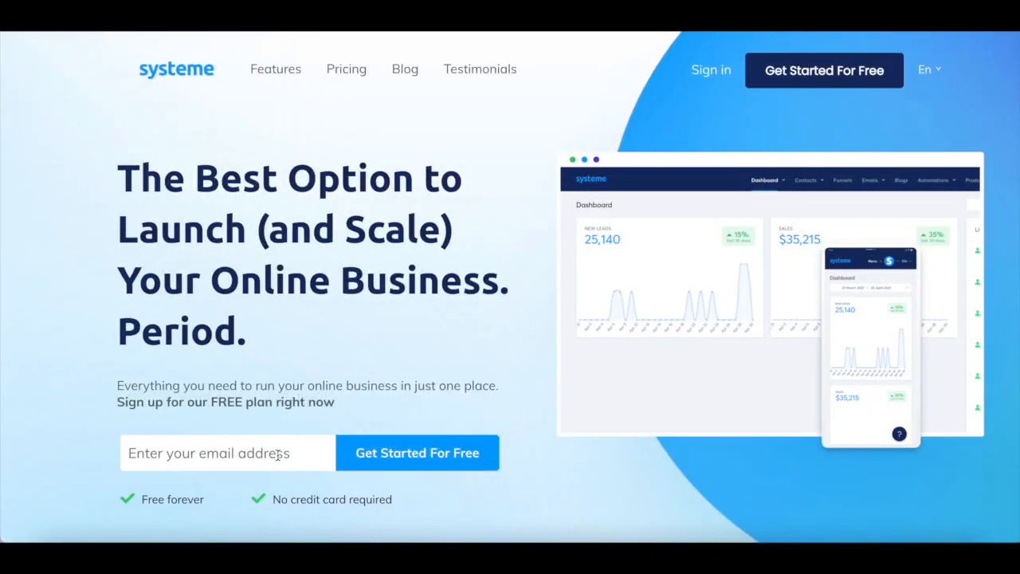
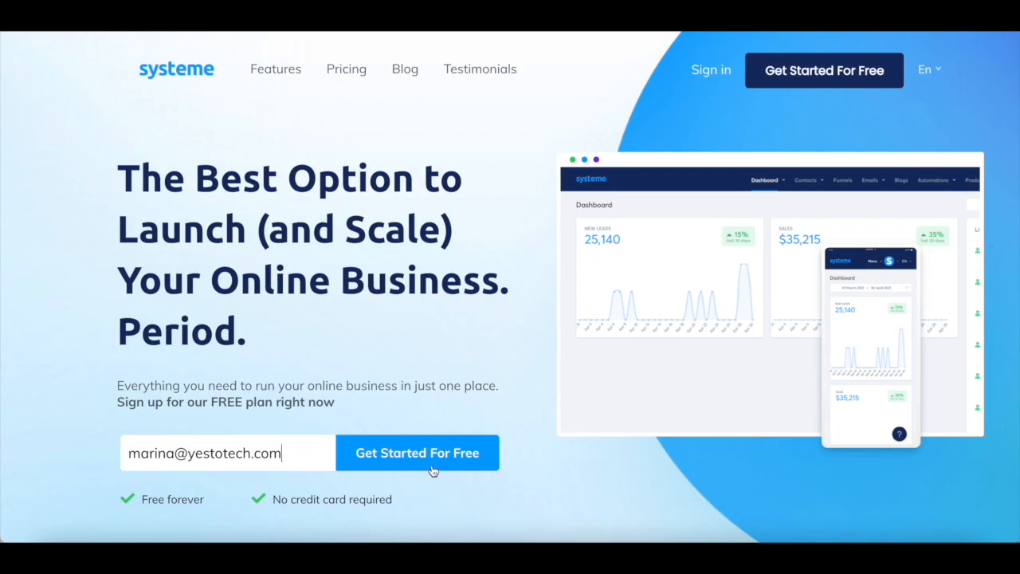
pyautogui.scroll(-3)
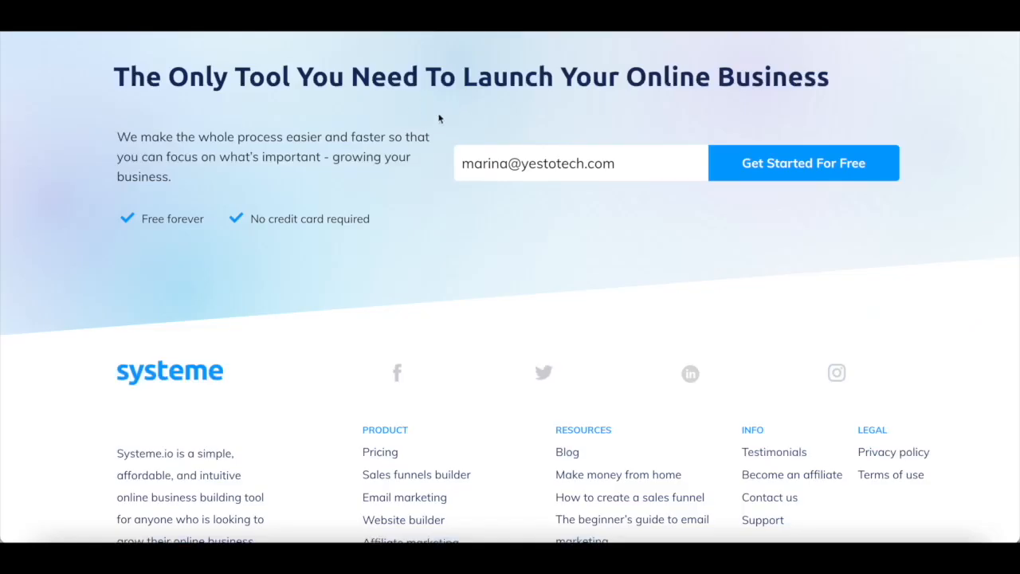
pyautogui.moveTo(180, 245)
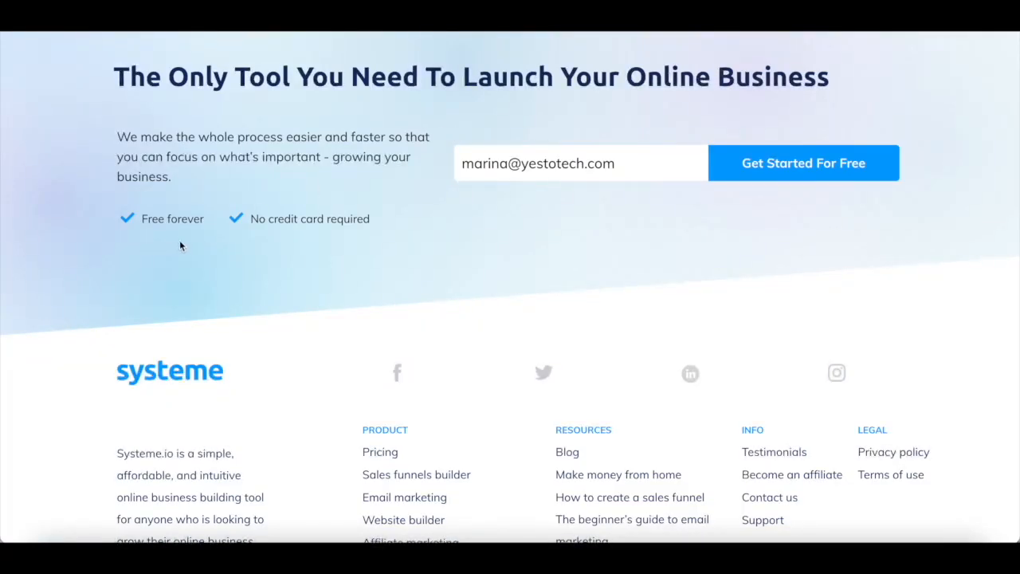
pyautogui.moveTo(311, 248)
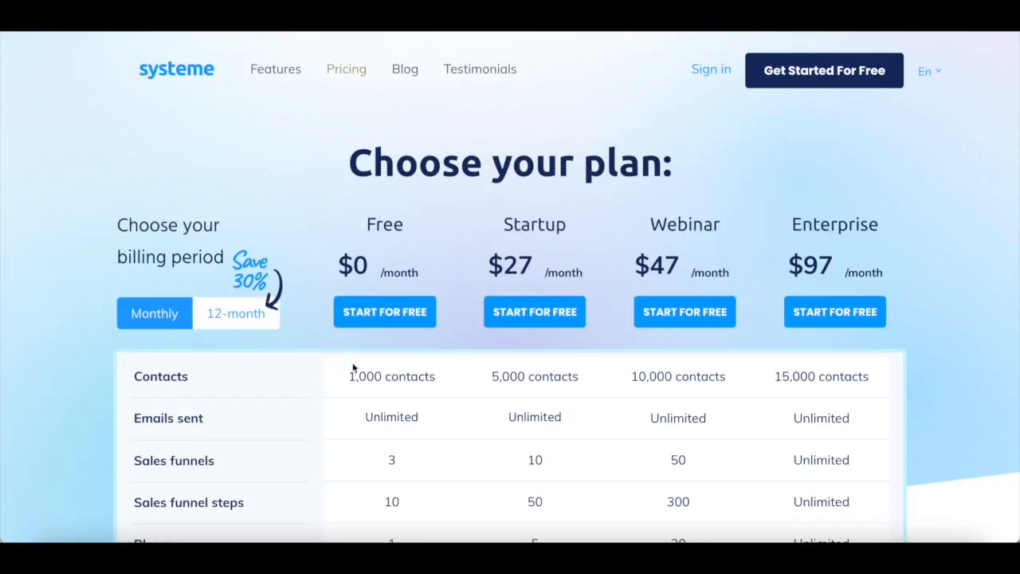
pyautogui.moveTo(341, 354)
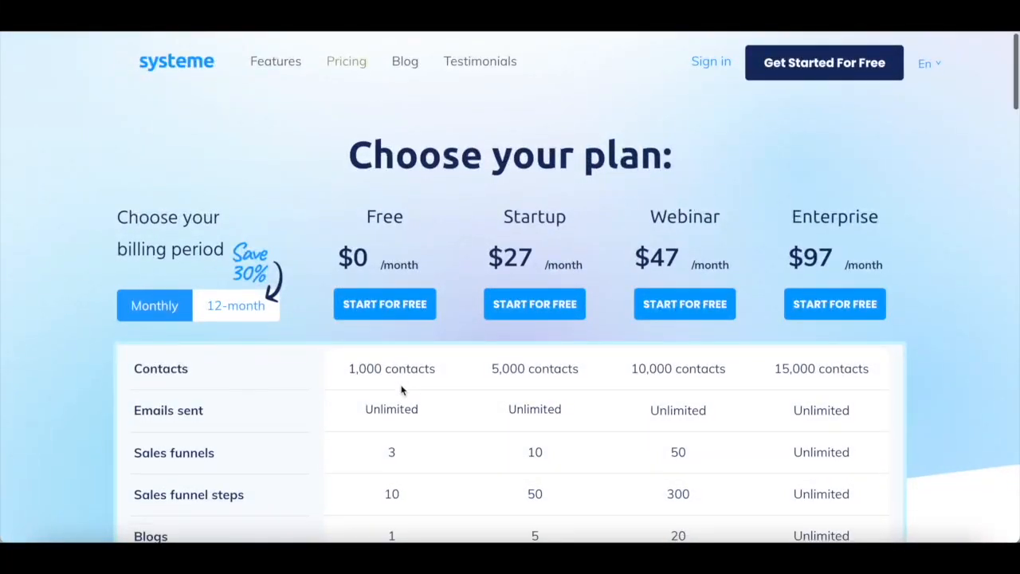
# Step: Scroll down the Free, Startup, Webinar and Enterprise limits table, then back to Contacts
pyautogui.scroll(-3)
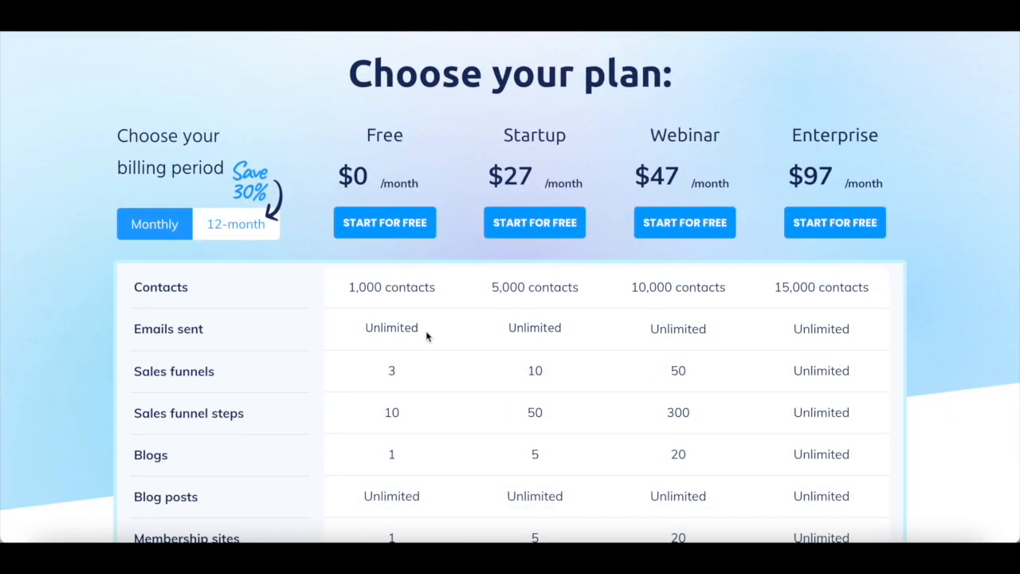
pyautogui.moveTo(426, 379)
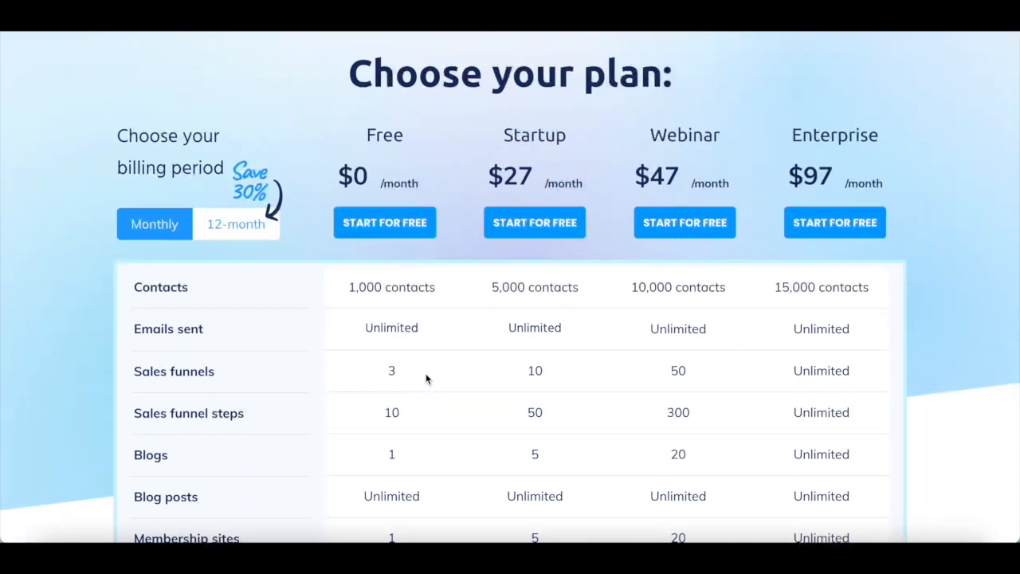
pyautogui.scroll(-3)
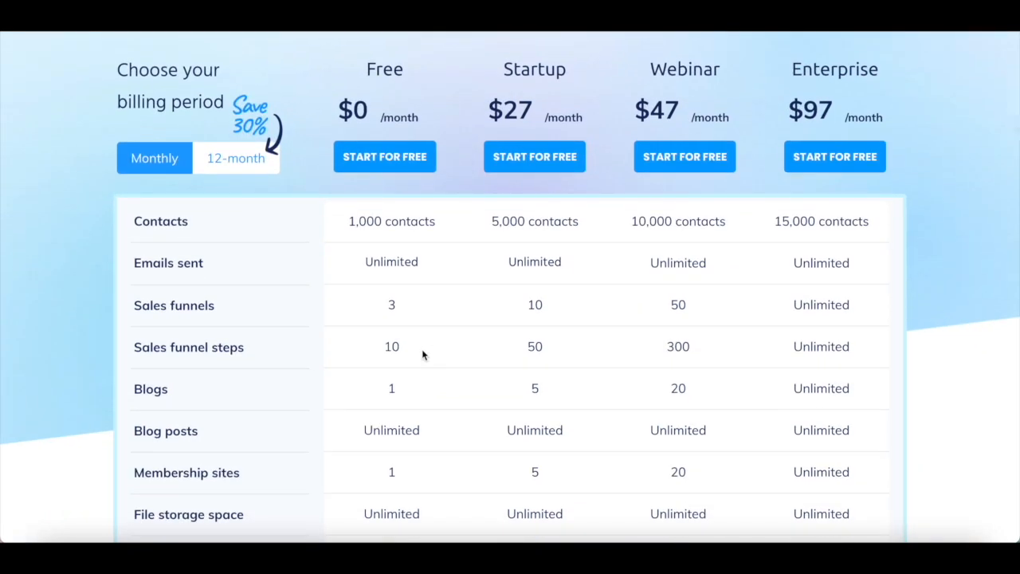
pyautogui.moveTo(423, 388)
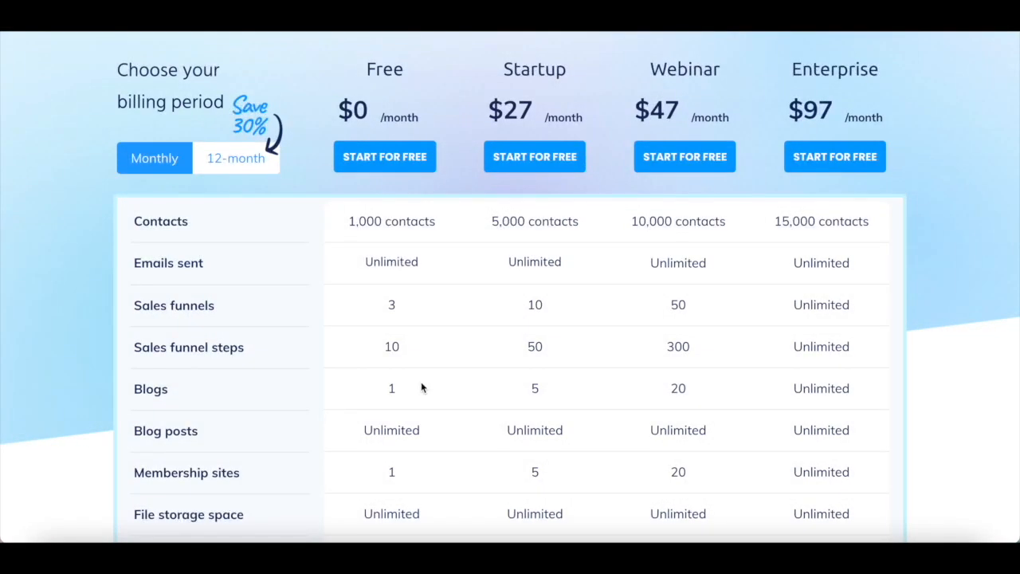
pyautogui.scroll(-3)
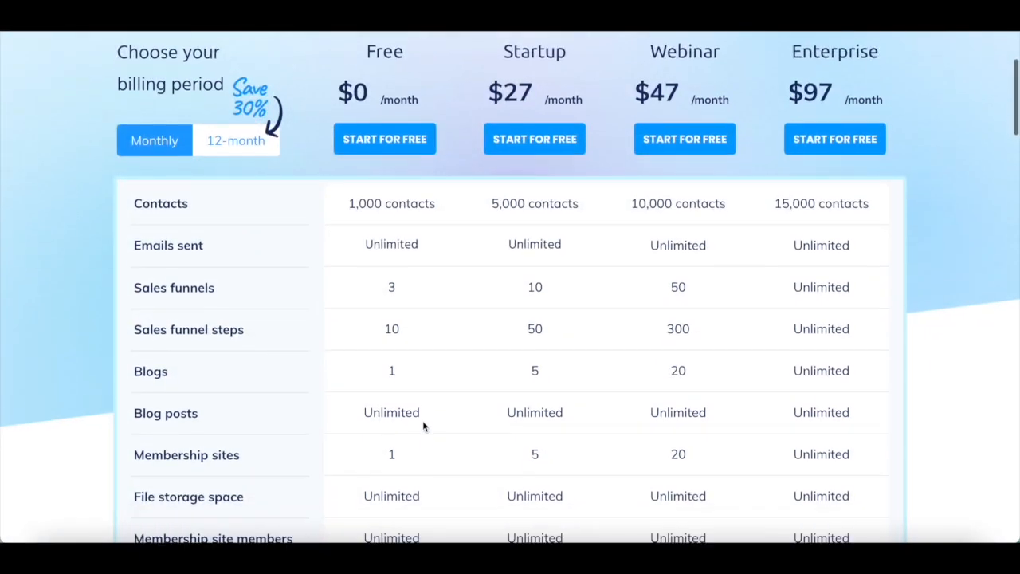
pyautogui.scroll(-3)
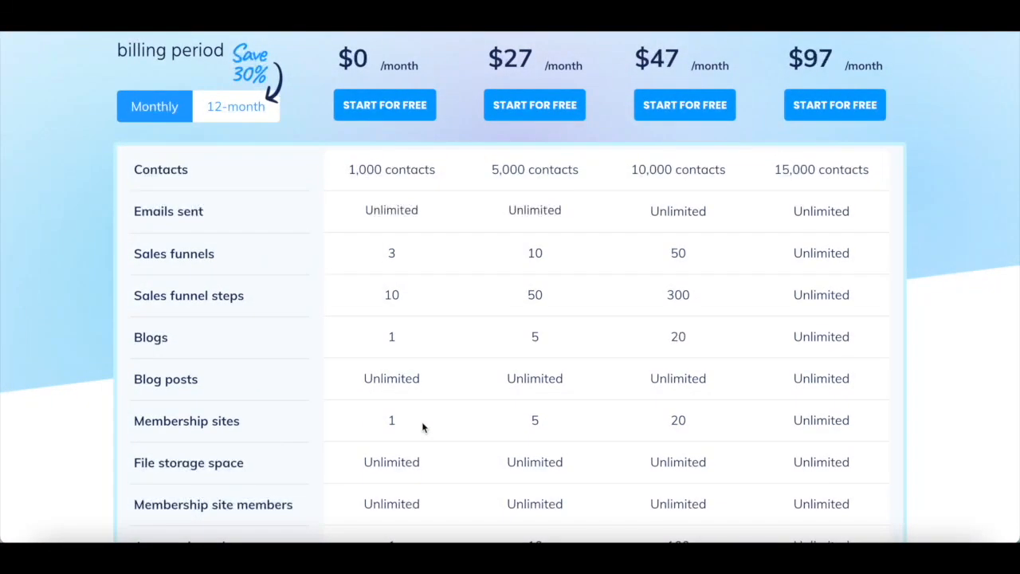
pyautogui.scroll(-3)
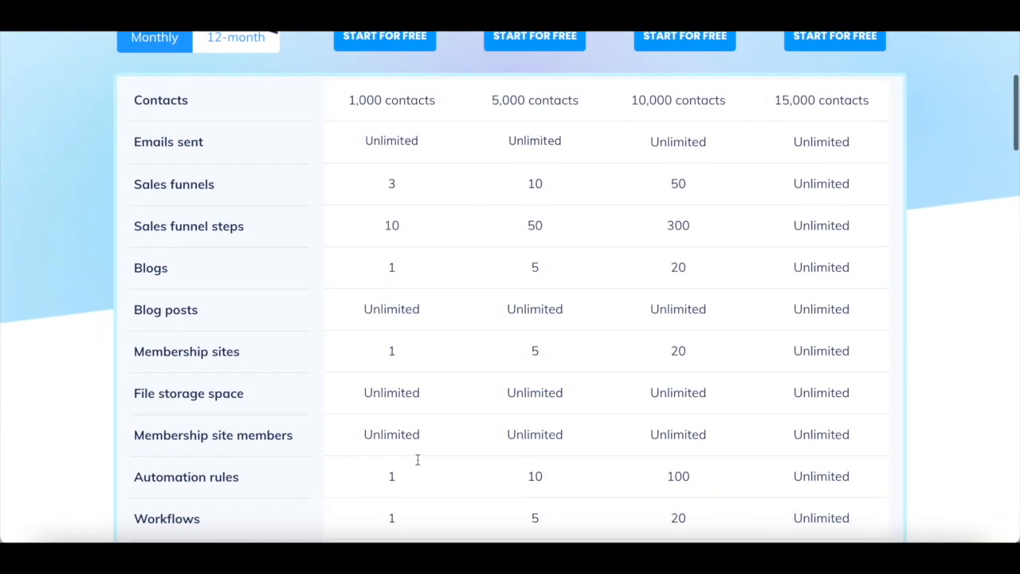
pyautogui.moveTo(428, 444)
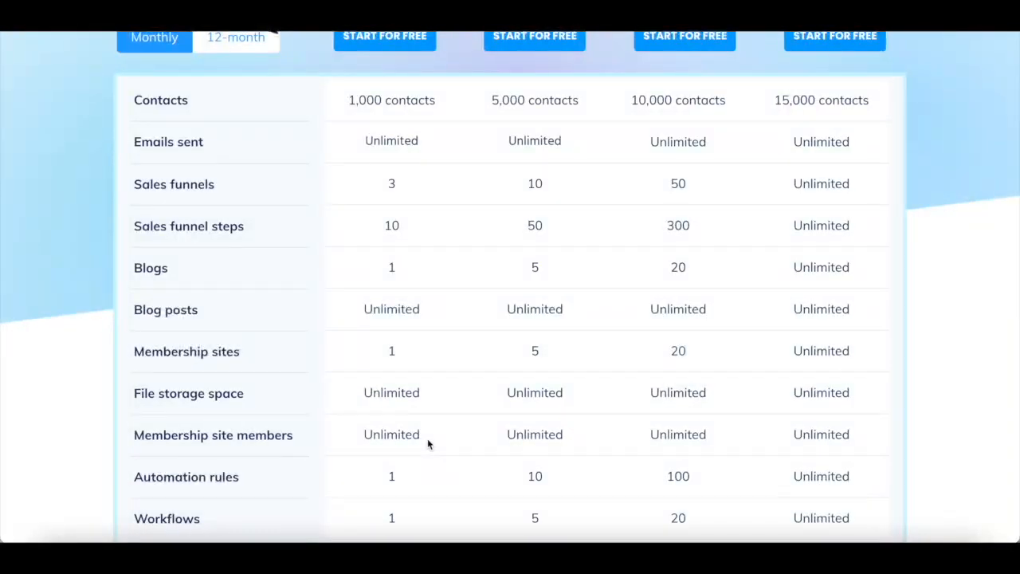
pyautogui.scroll(-3)
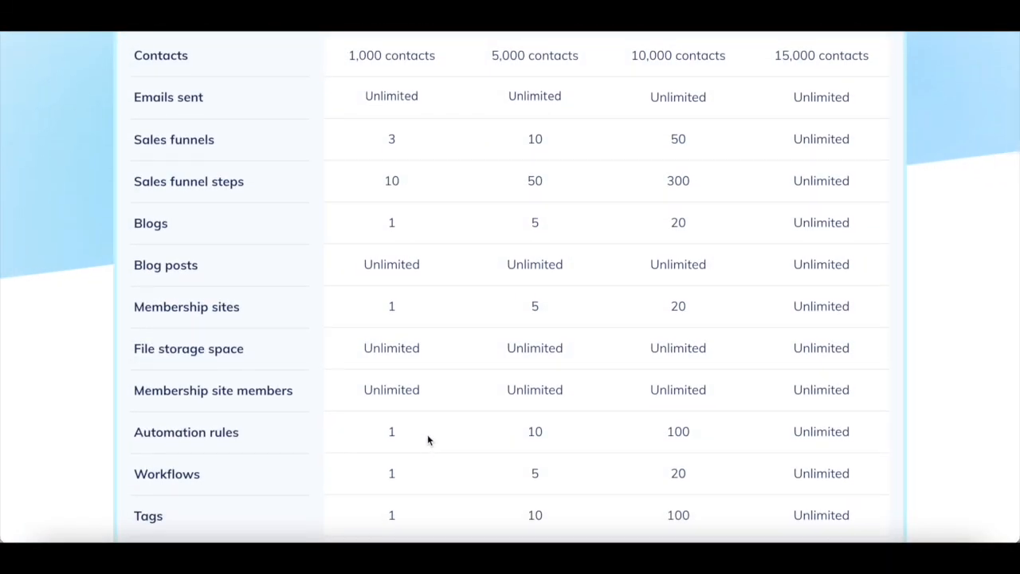
pyautogui.scroll(-3)
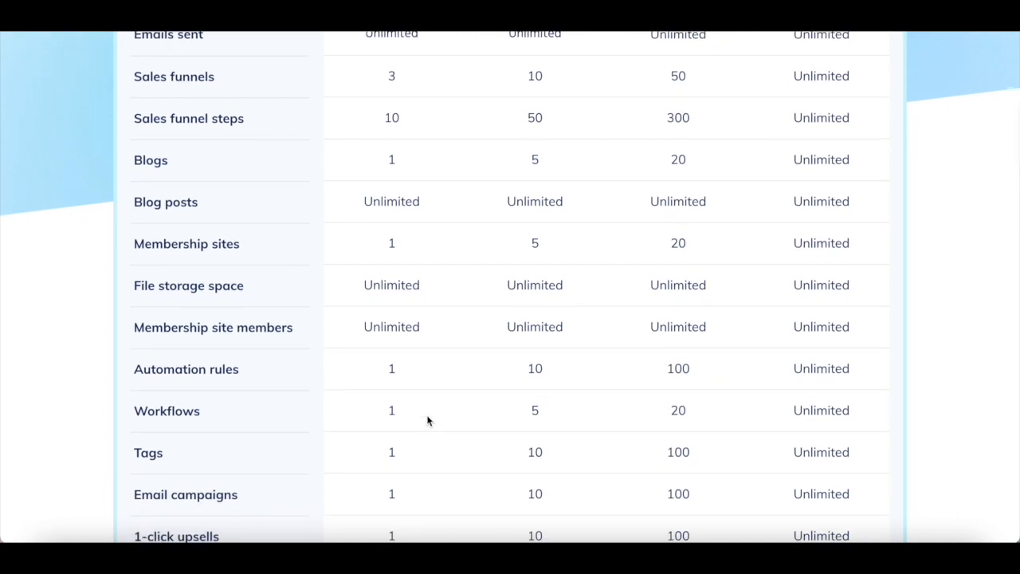
pyautogui.moveTo(422, 495)
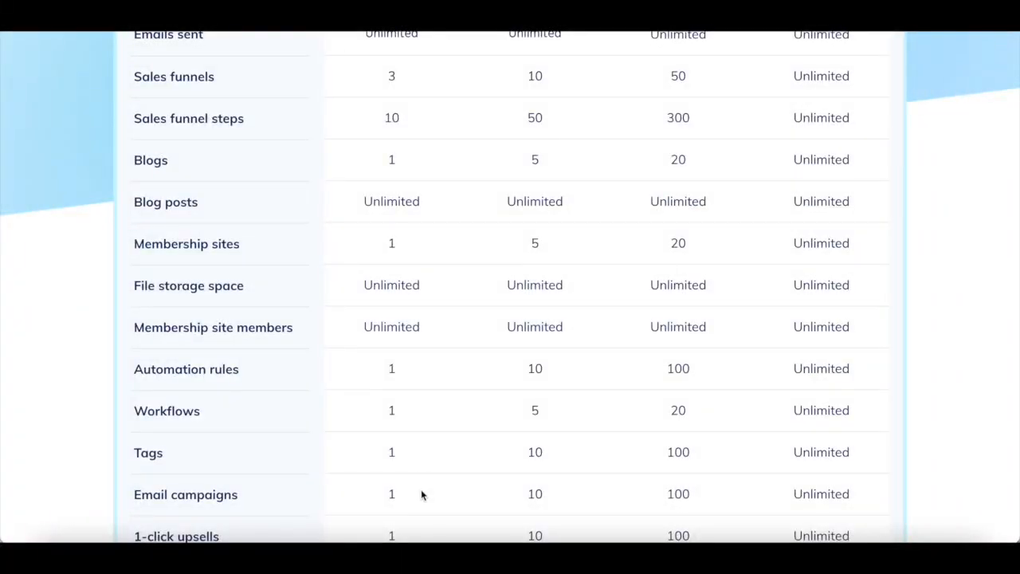
pyautogui.scroll(-3)
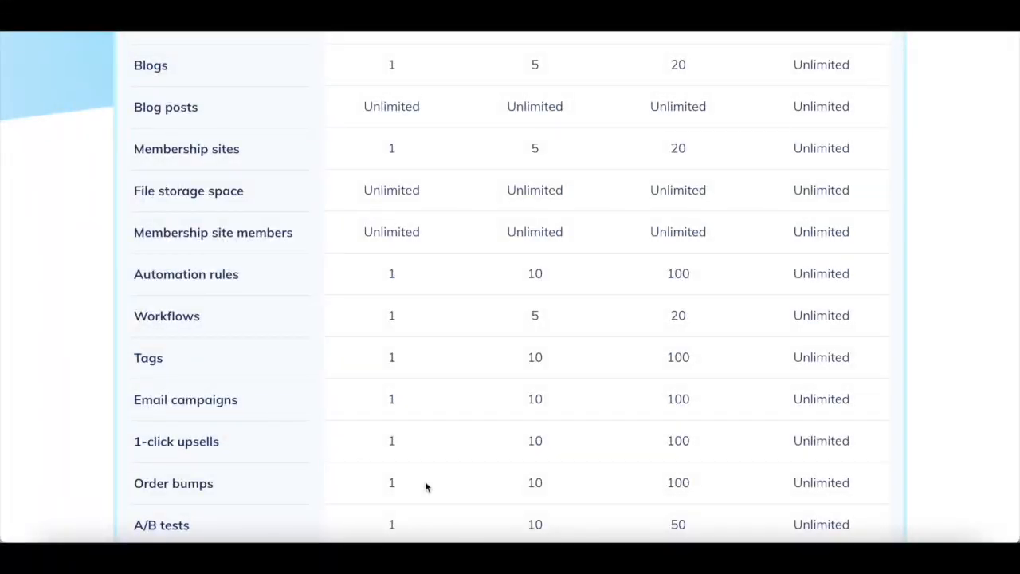
pyautogui.scroll(-3)
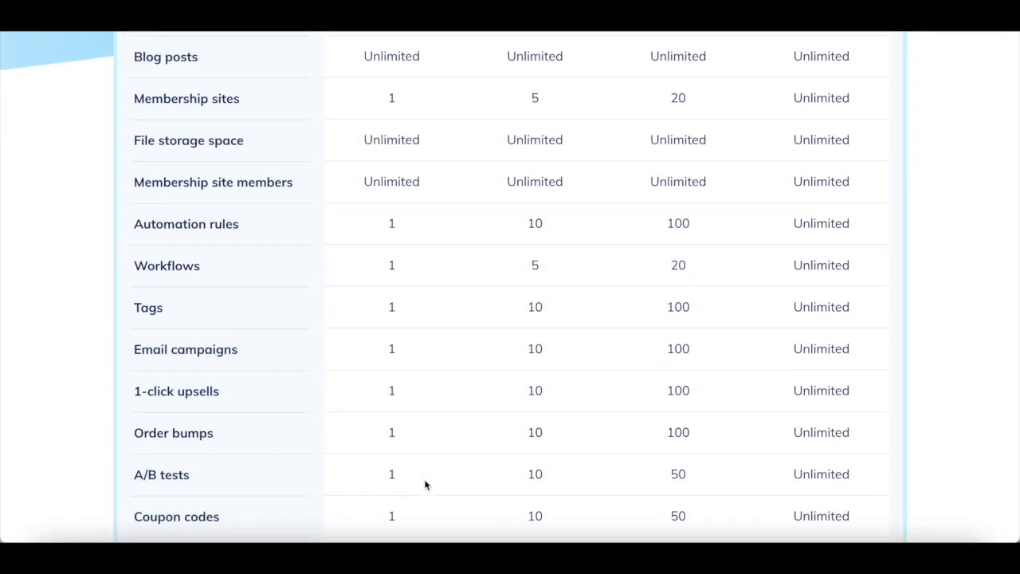
pyautogui.scroll(-3)
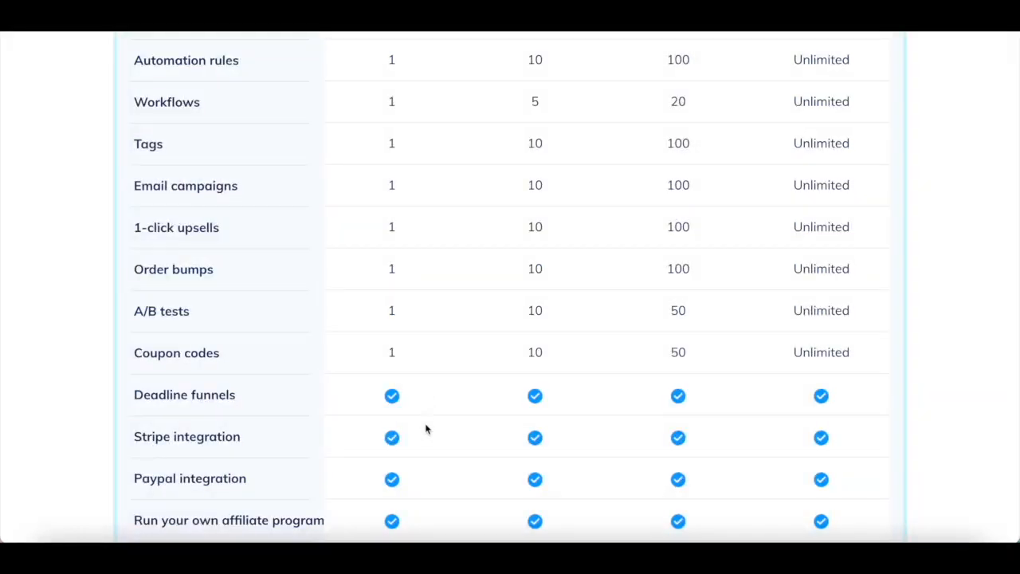
pyautogui.moveTo(420, 484)
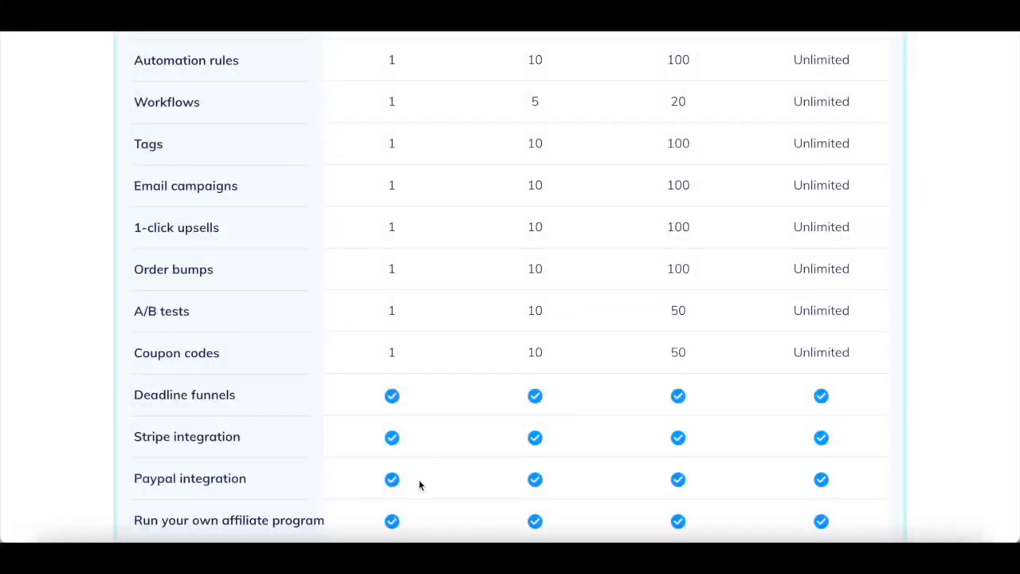
pyautogui.scroll(-3)
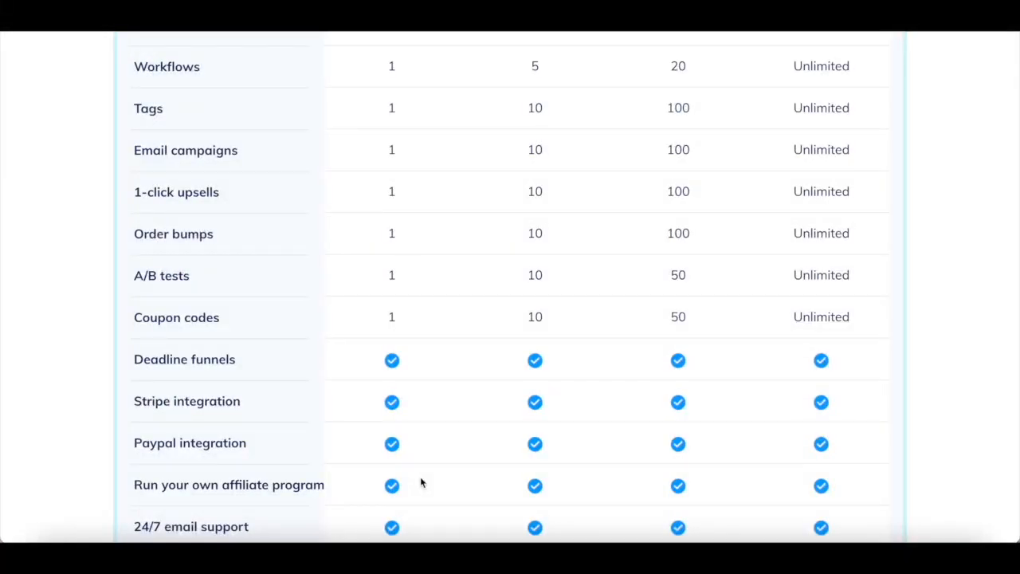
pyautogui.scroll(3)
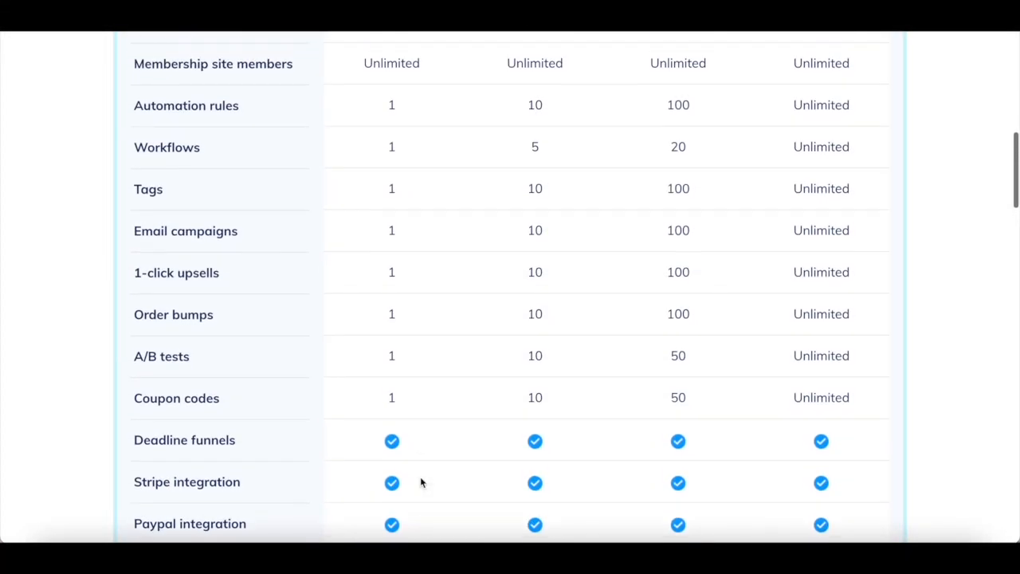
pyautogui.scroll(3)
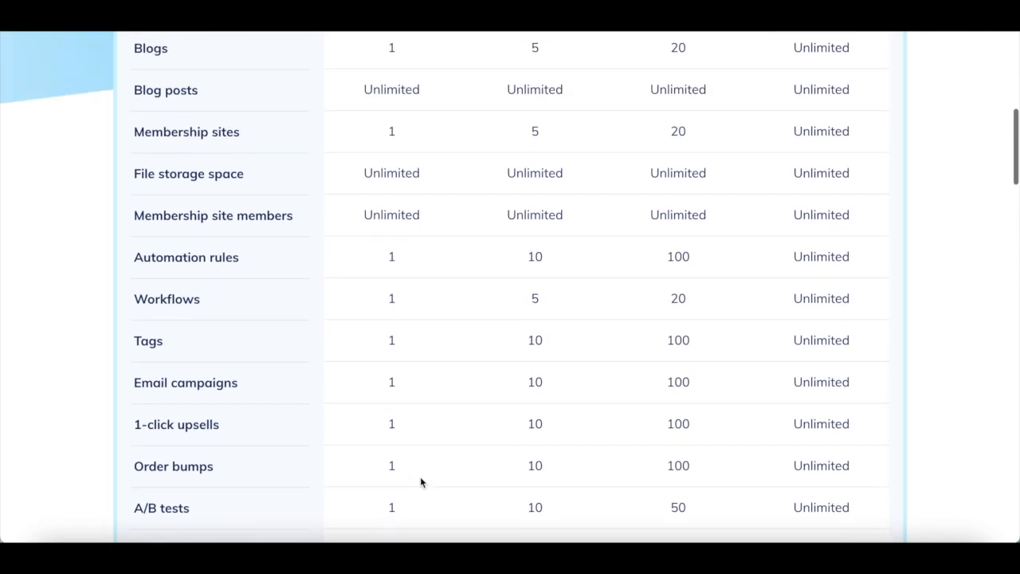
pyautogui.scroll(3)
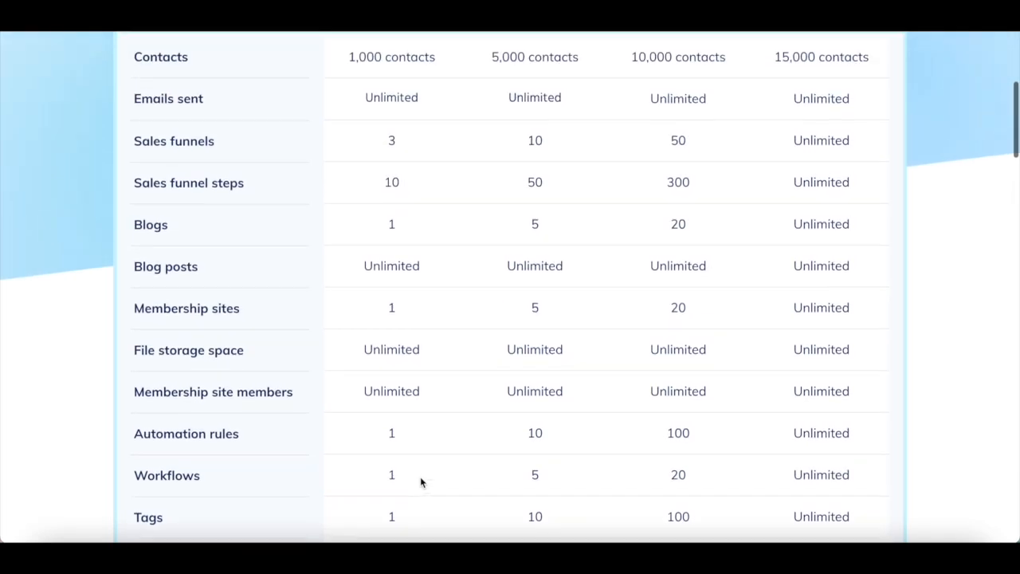
pyautogui.scroll(3)
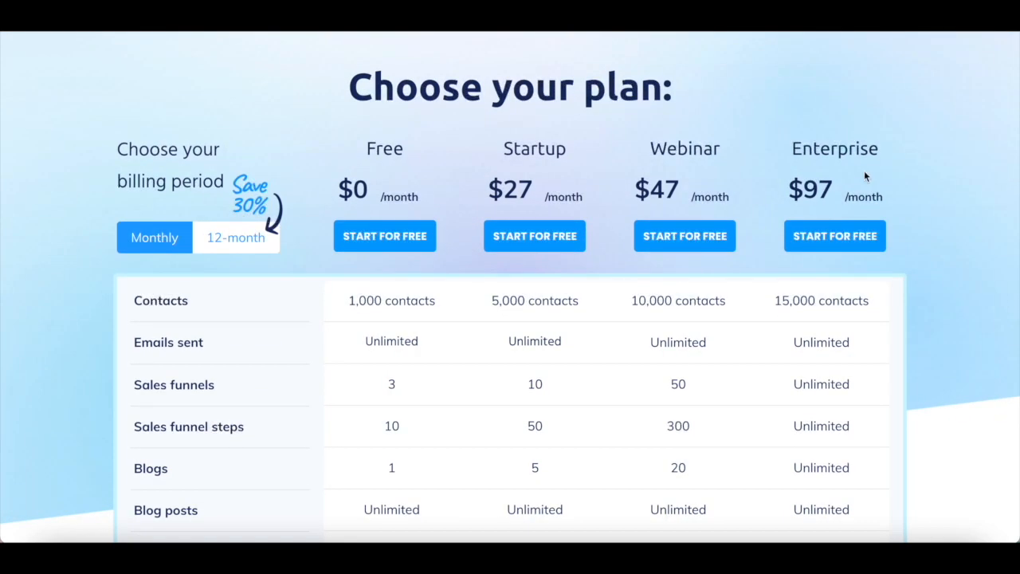
pyautogui.moveTo(601, 104)
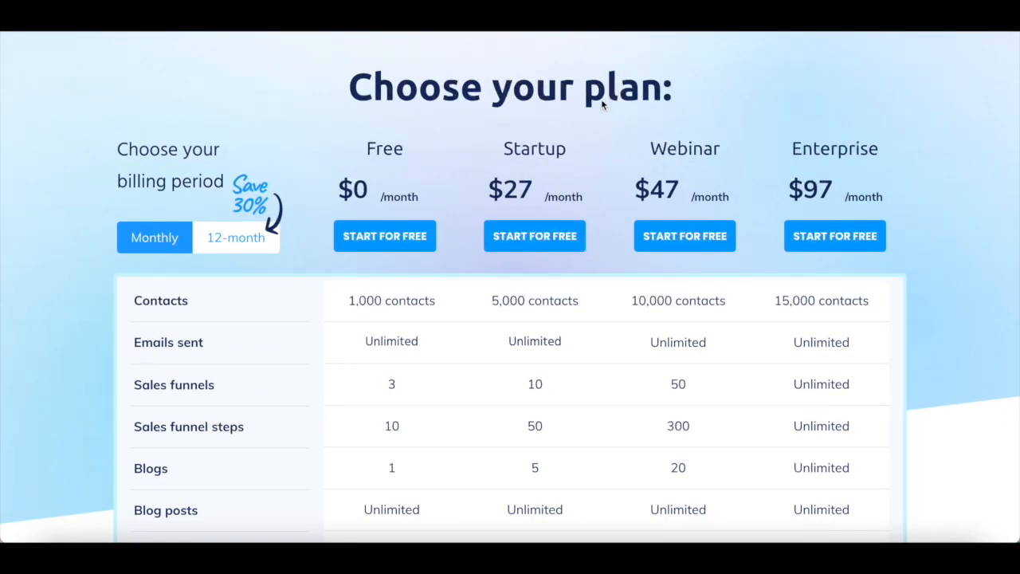
pyautogui.moveTo(568, 137)
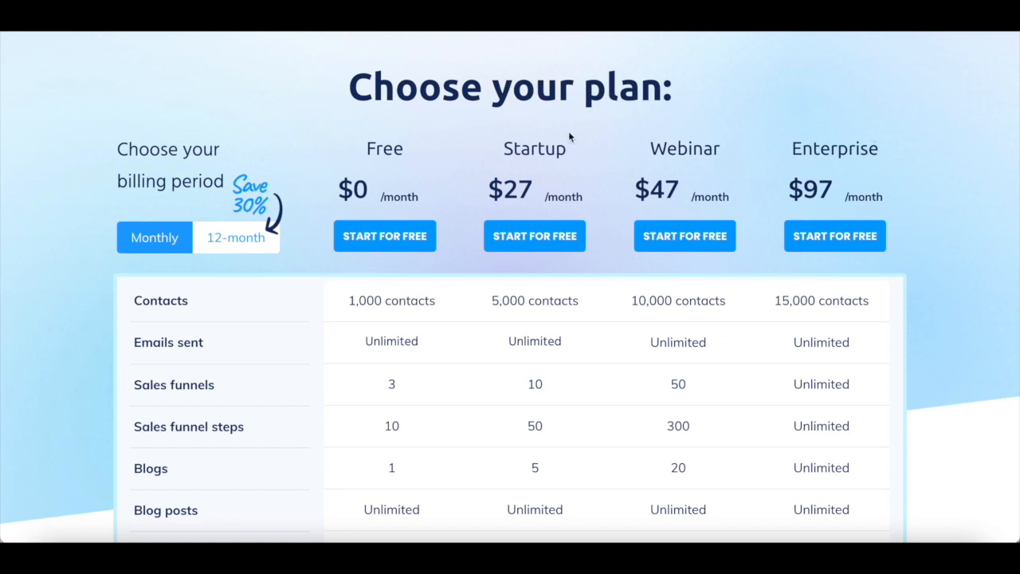
pyautogui.moveTo(821, 140)
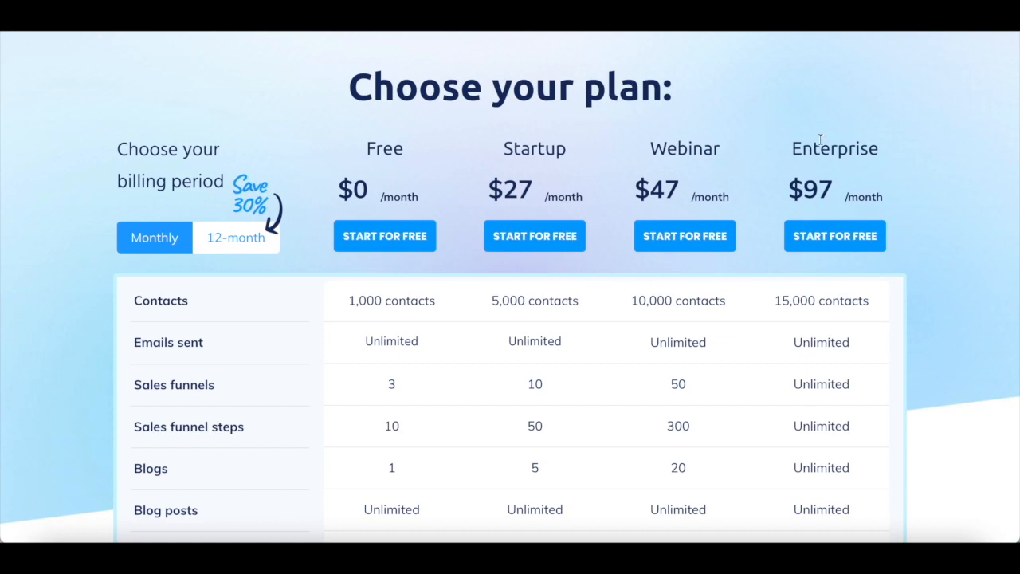
pyautogui.moveTo(852, 75)
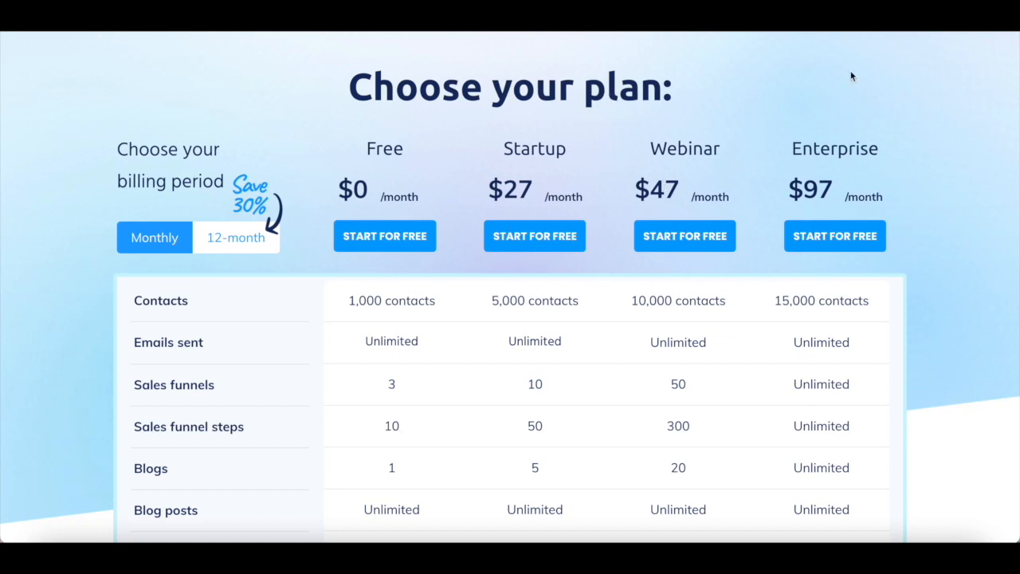
pyautogui.moveTo(534, 249)
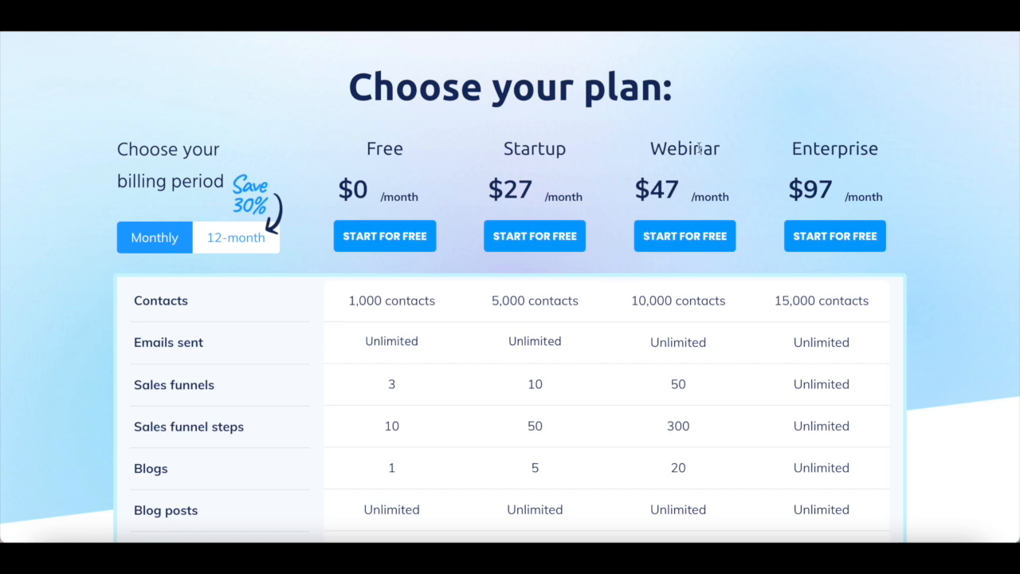
pyautogui.moveTo(665, 267)
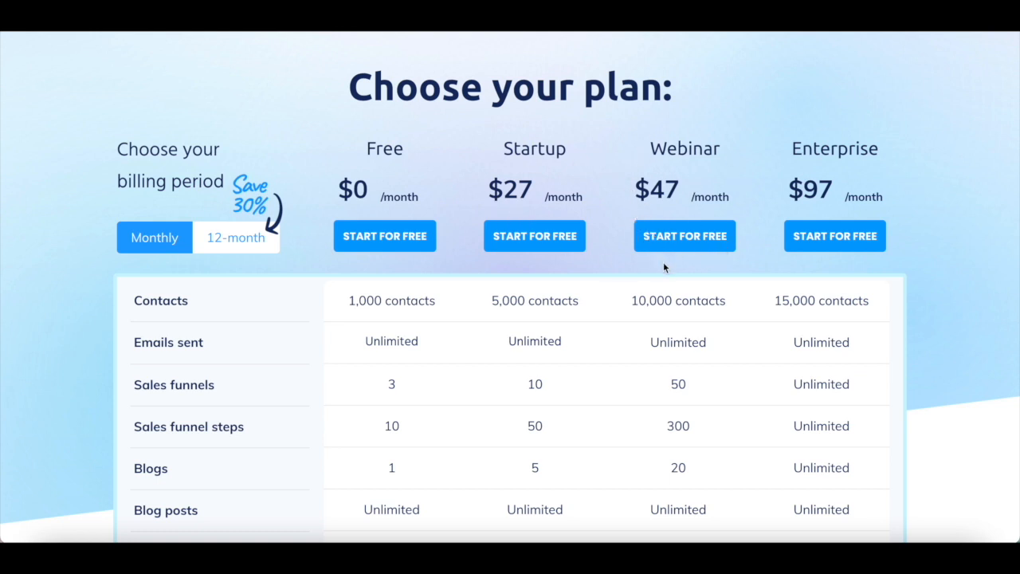
pyautogui.moveTo(815, 157)
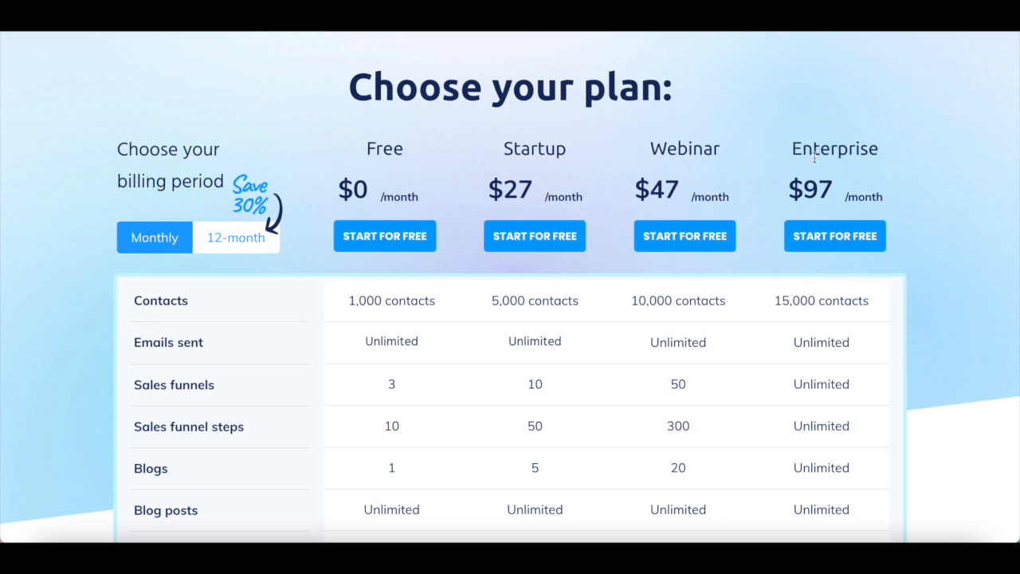
pyautogui.moveTo(771, 221)
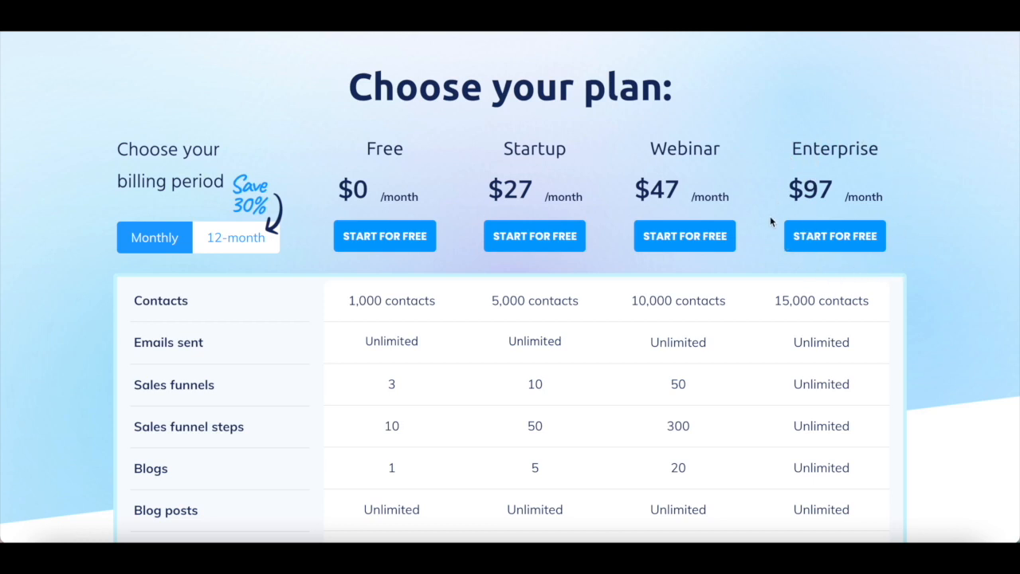
pyautogui.moveTo(253, 219)
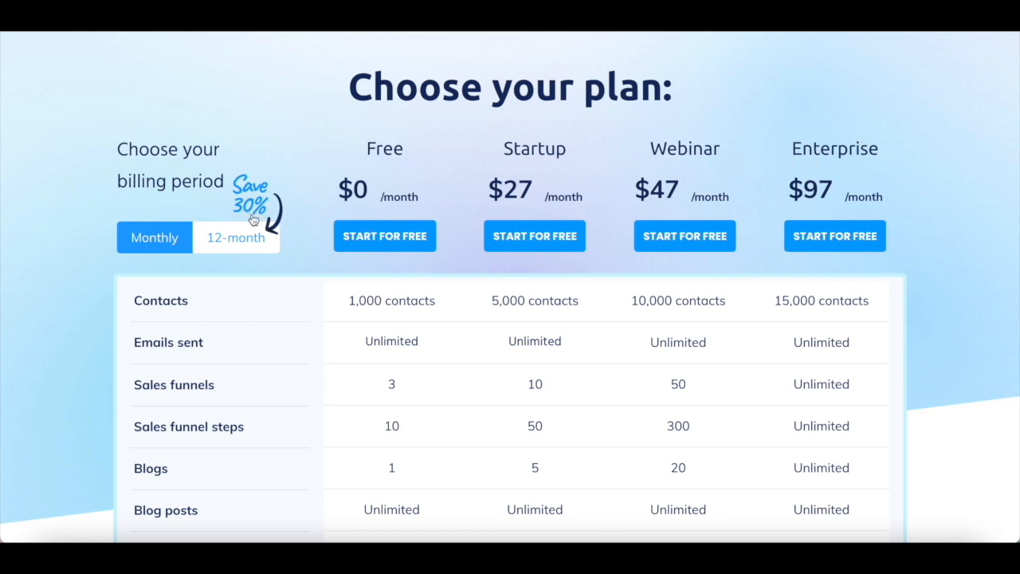
# Step: Switch plan pricing to 12-month billing: Startup $228, Webinar $396, Enterprise $828
pyautogui.click(236, 237)
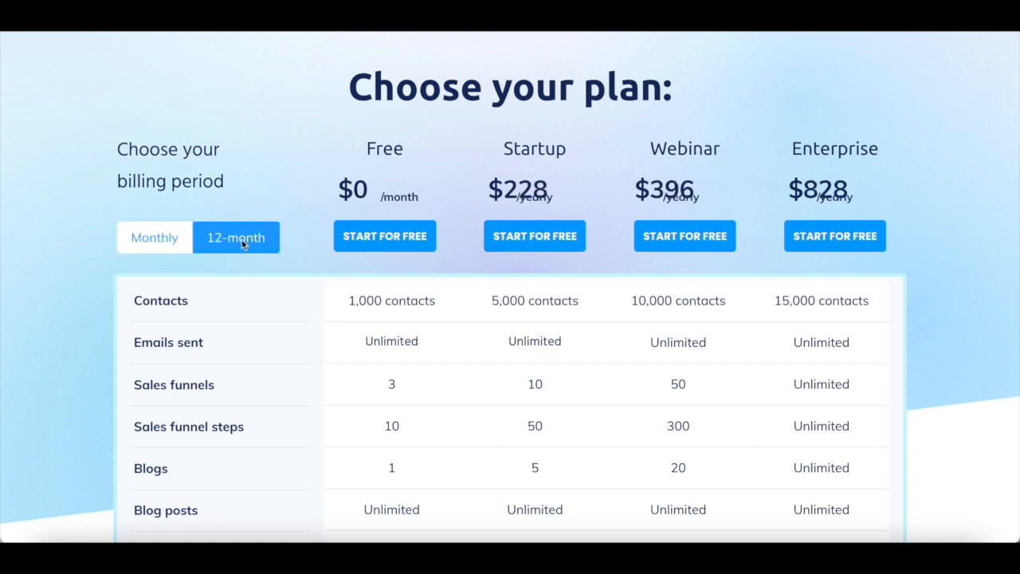
pyautogui.moveTo(748, 263)
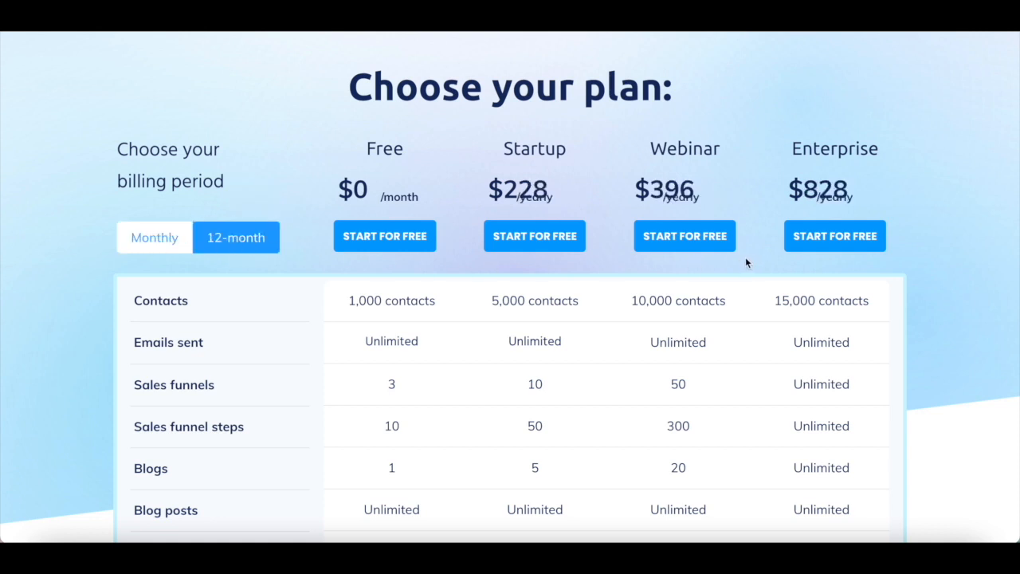
pyautogui.moveTo(849, 281)
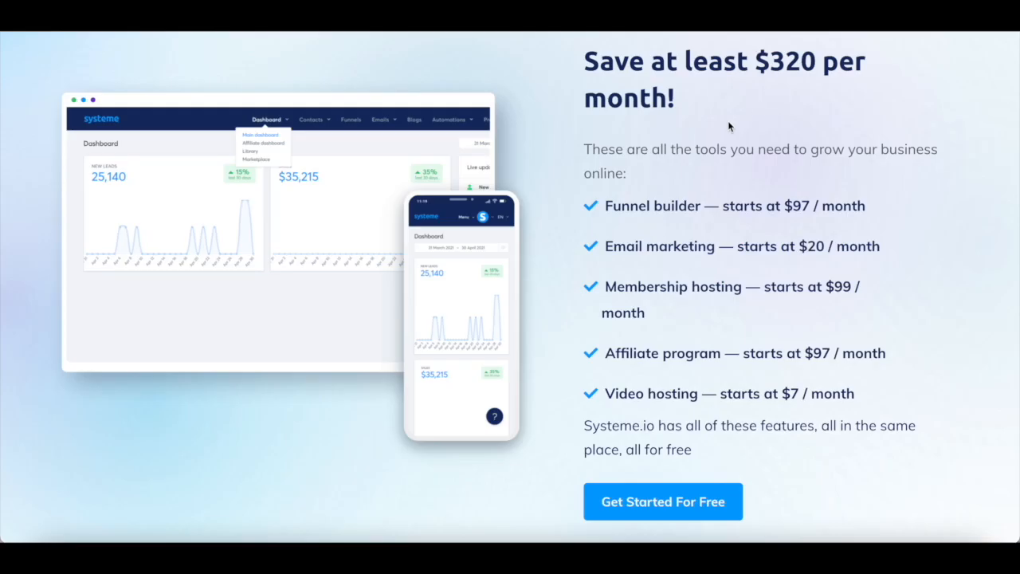
pyautogui.moveTo(611, 396)
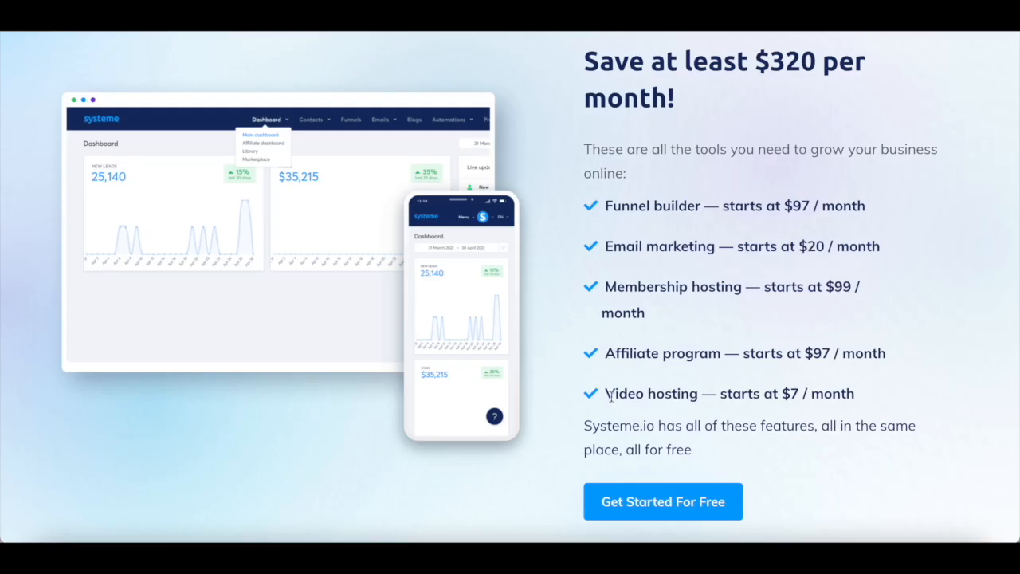
pyautogui.moveTo(866, 239)
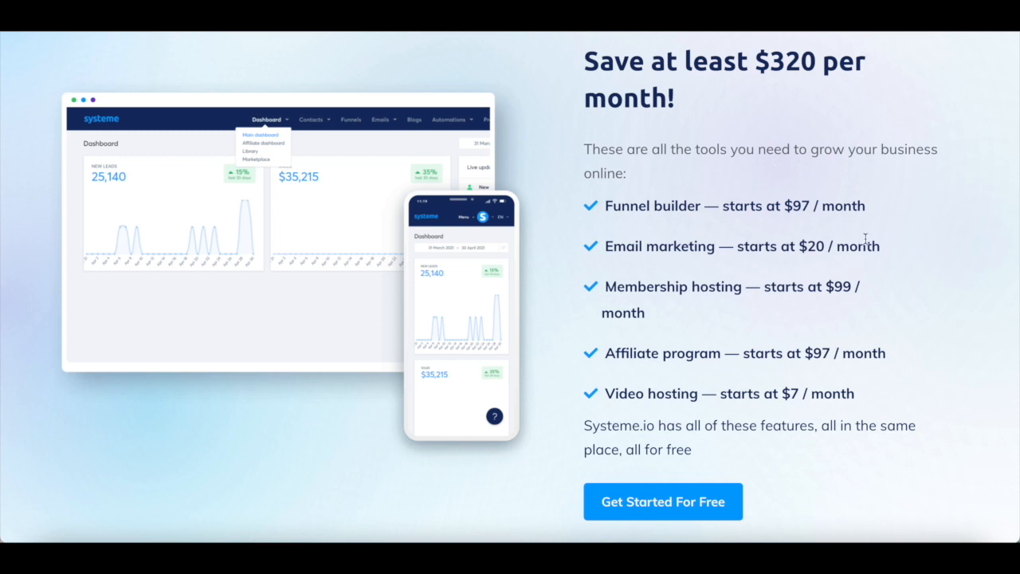
pyautogui.moveTo(715, 424)
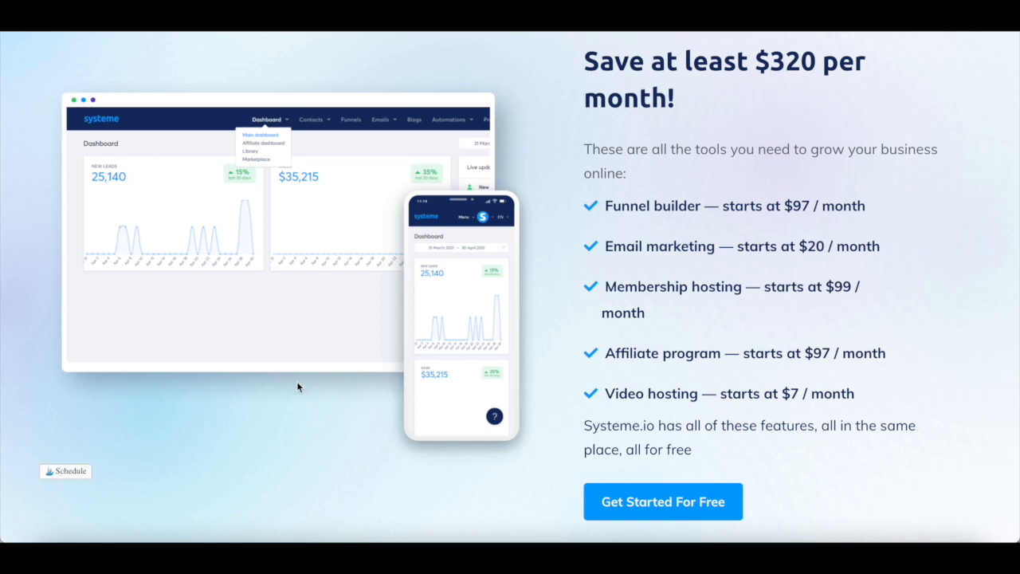
pyautogui.moveTo(314, 279)
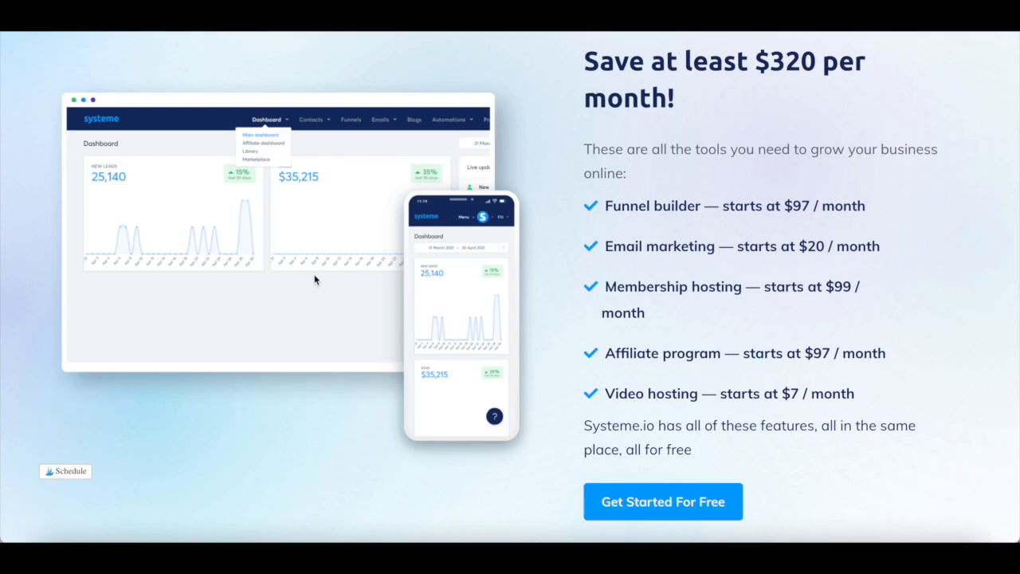
# Step: Scroll the pricing page toward the 'Save at least $320 per month!' section
pyautogui.scroll(3)
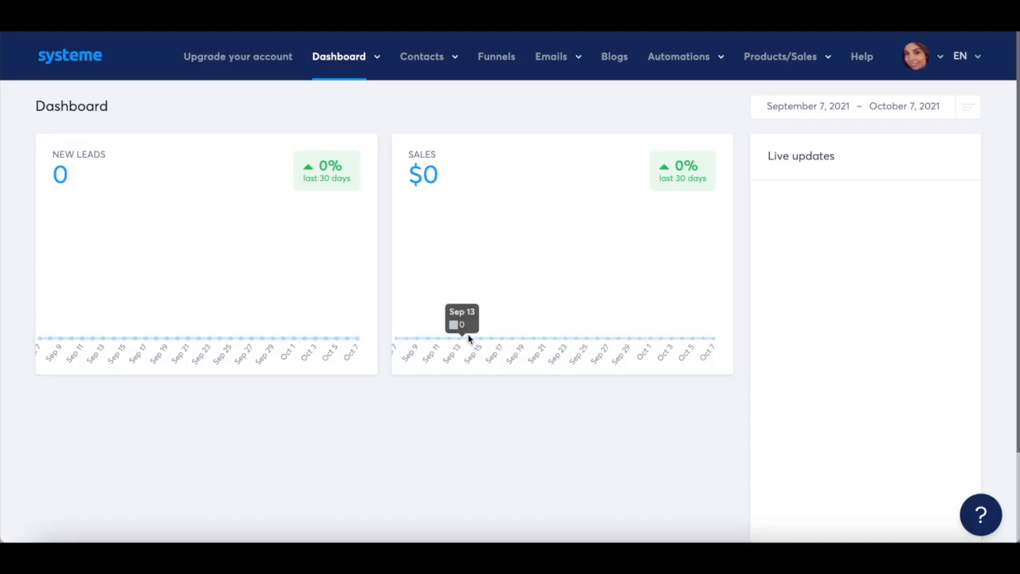
pyautogui.moveTo(489, 230)
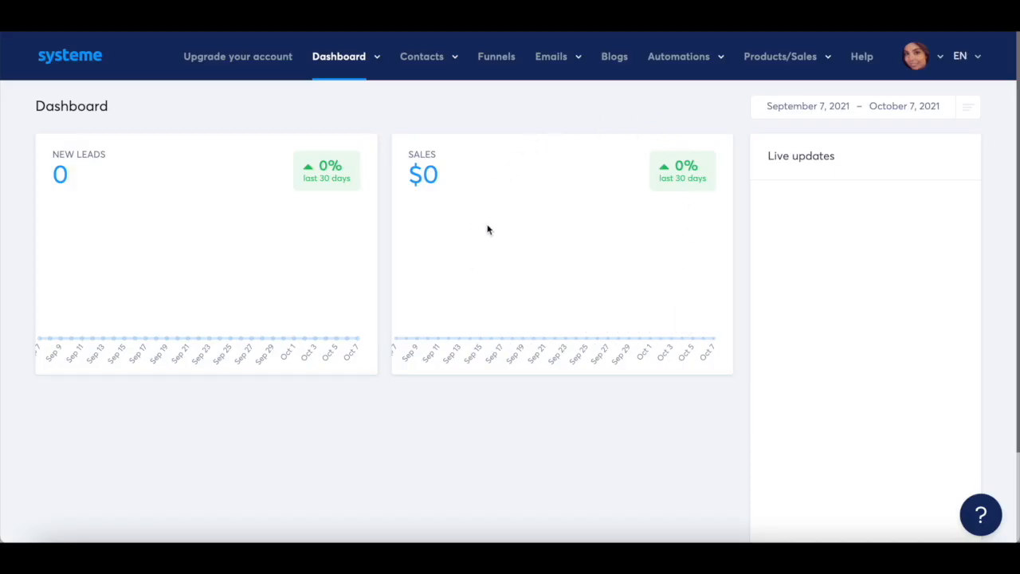
pyautogui.moveTo(338, 109)
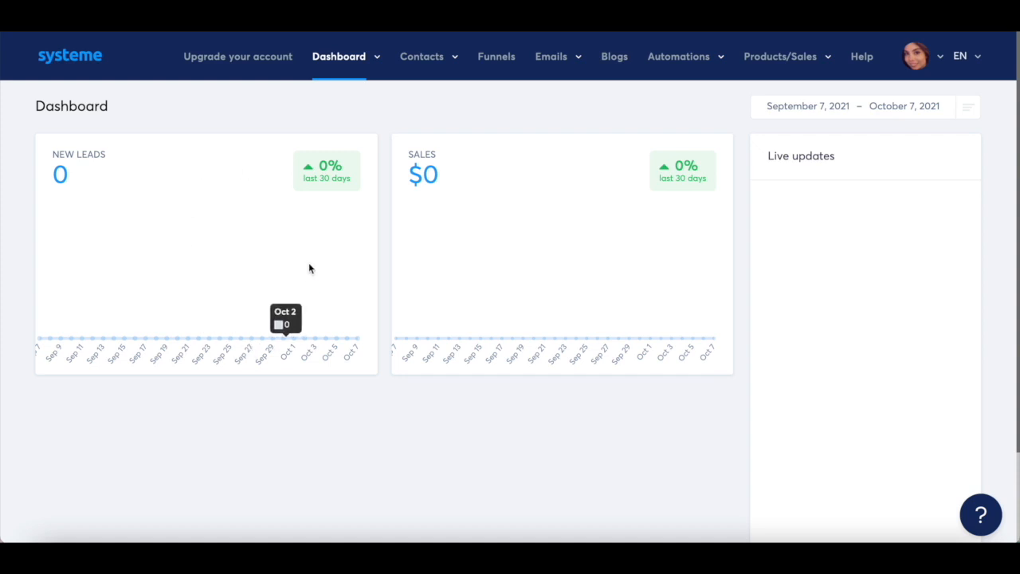
pyautogui.moveTo(192, 209)
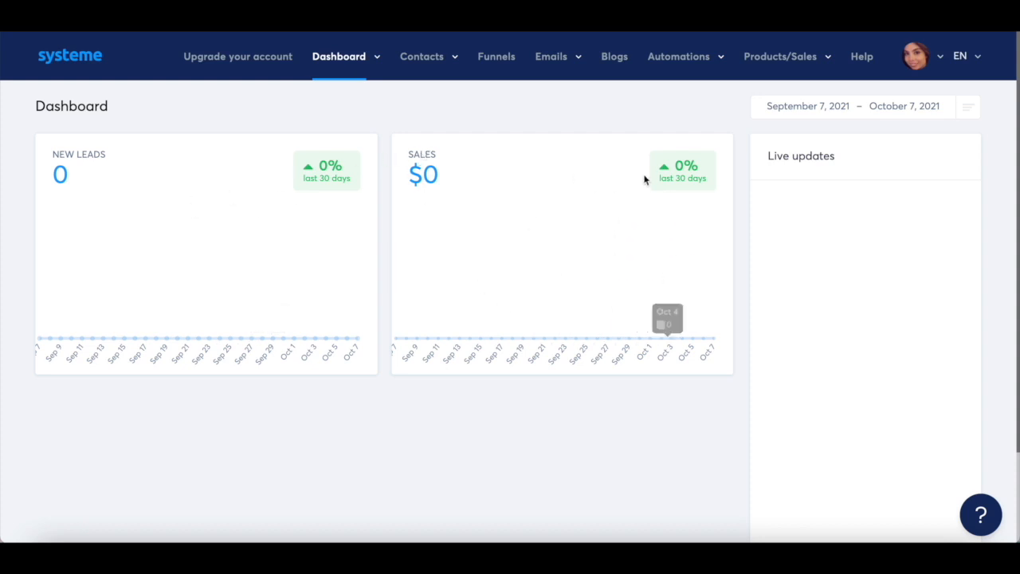
pyautogui.moveTo(906, 200)
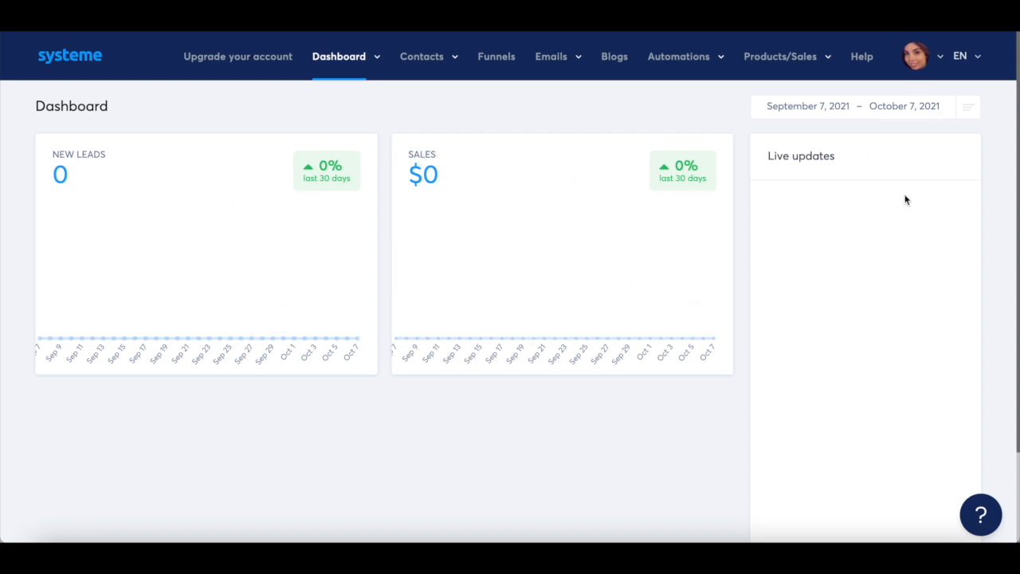
pyautogui.moveTo(645, 243)
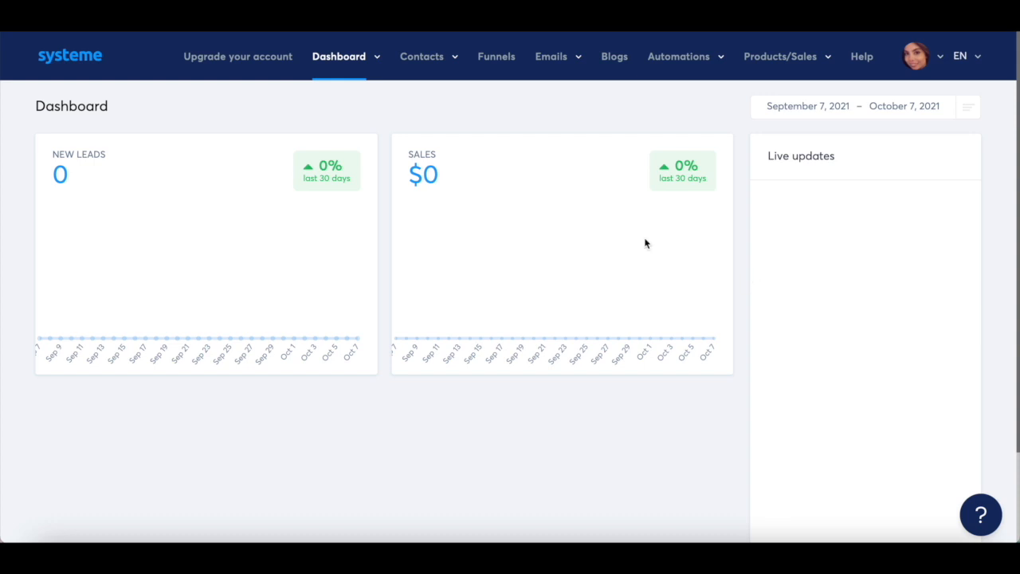
pyautogui.moveTo(628, 107)
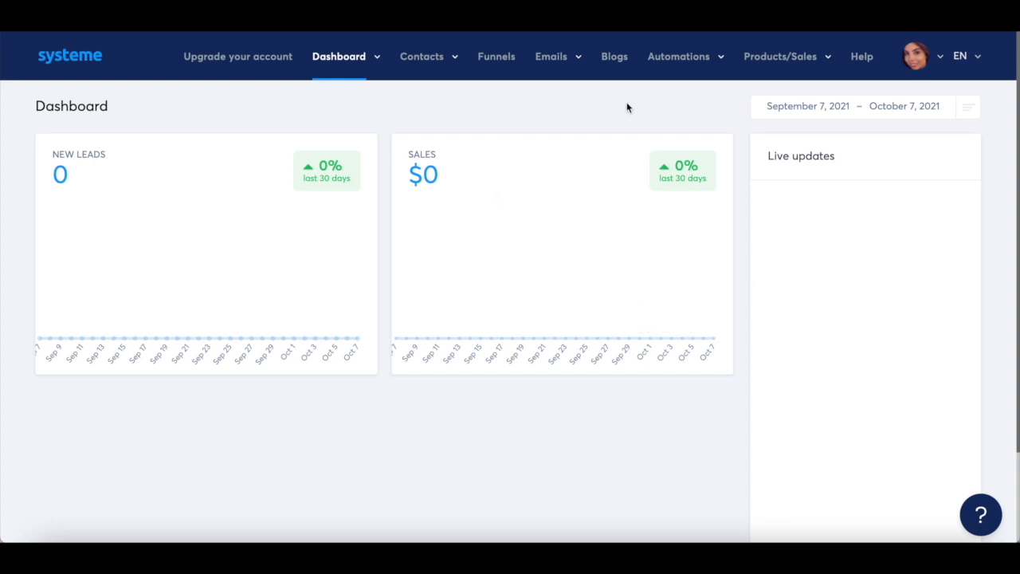
pyautogui.moveTo(725, 107)
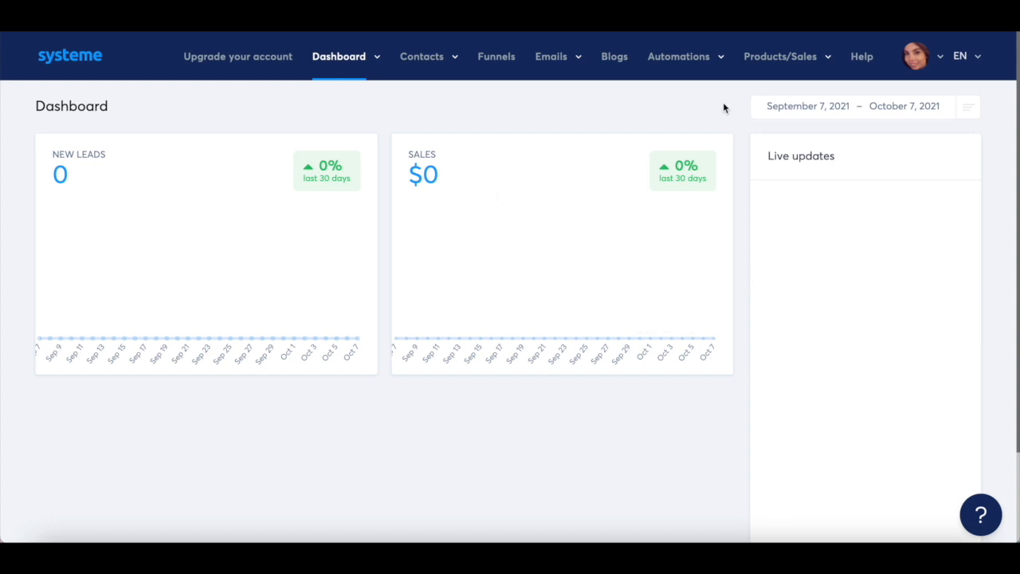
pyautogui.moveTo(558, 401)
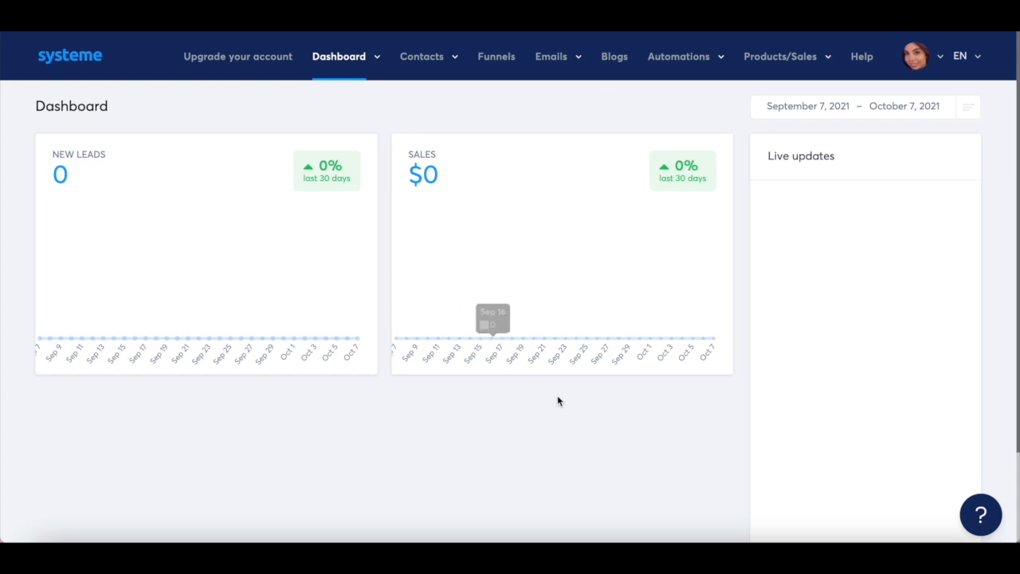
pyautogui.moveTo(460, 234)
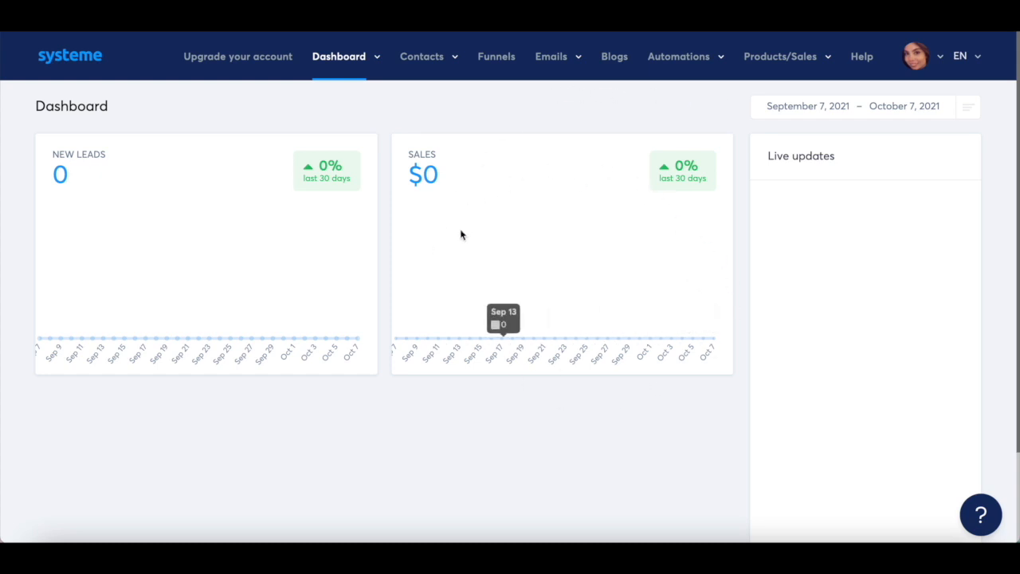
pyautogui.moveTo(482, 239)
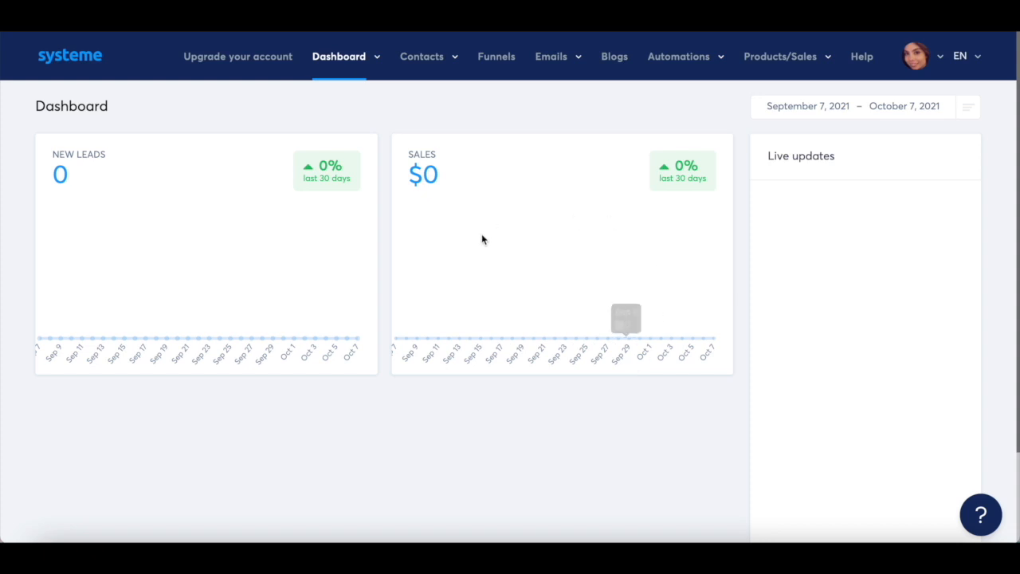
pyautogui.moveTo(429, 273)
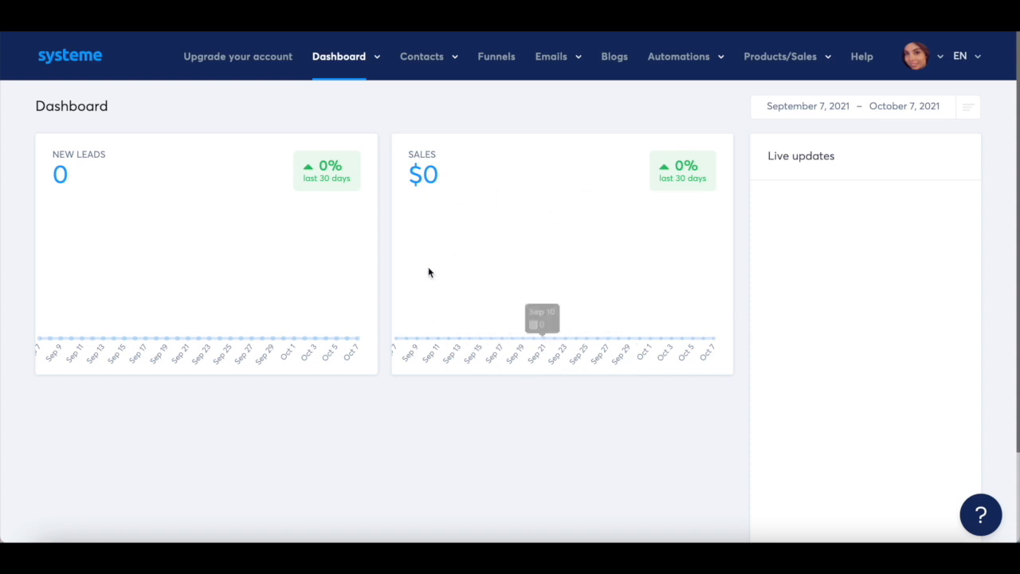
pyautogui.moveTo(299, 155)
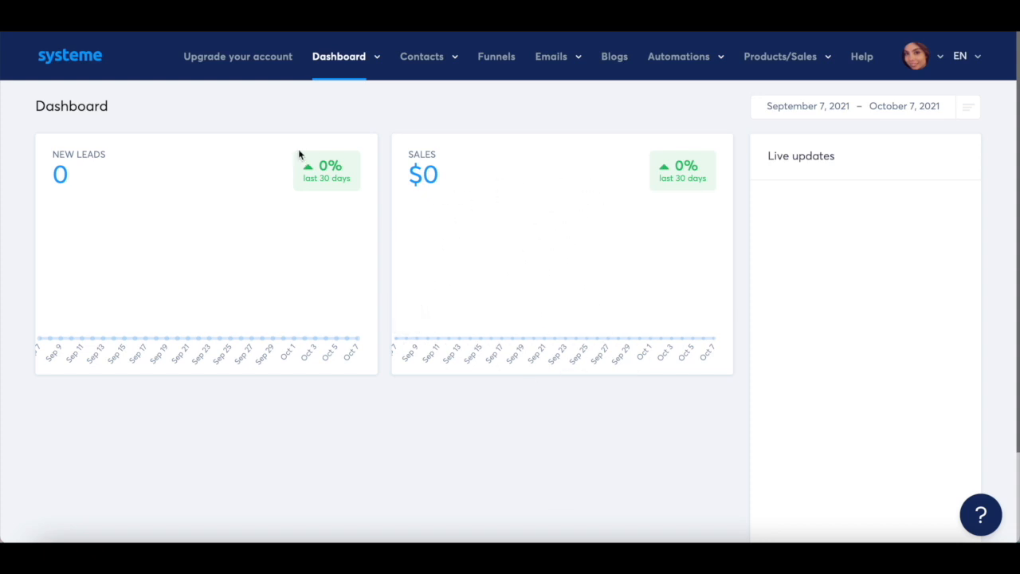
pyautogui.moveTo(350, 141)
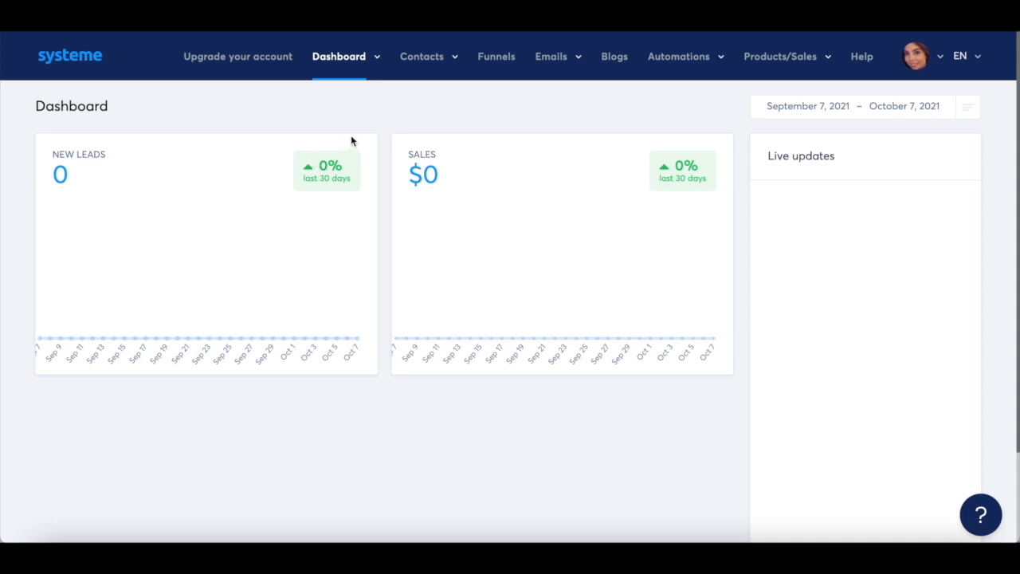
# Step: Choose Contacts from the Contacts dropdown to show the empty list
pyautogui.click(422, 56)
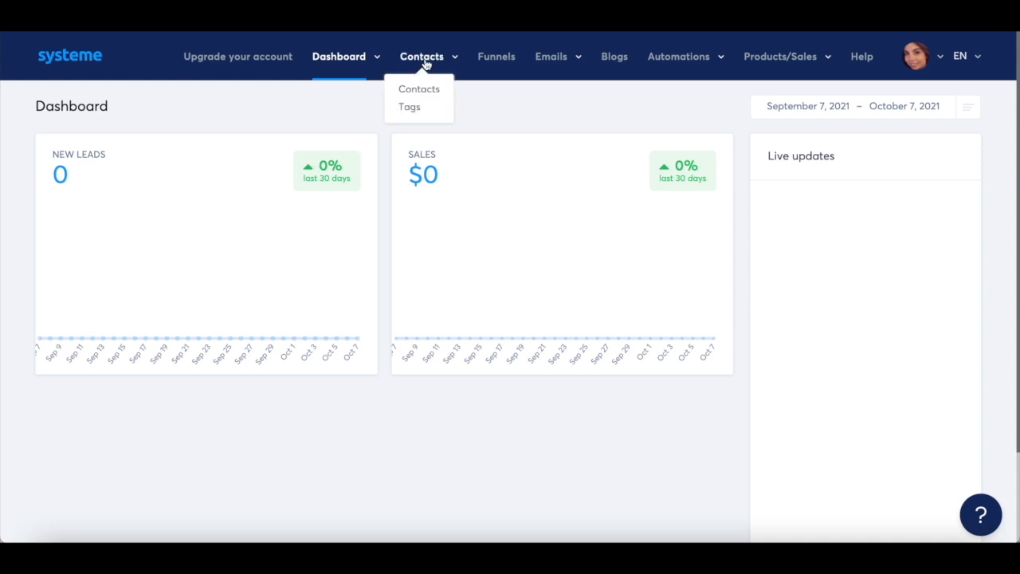
pyautogui.moveTo(418, 89)
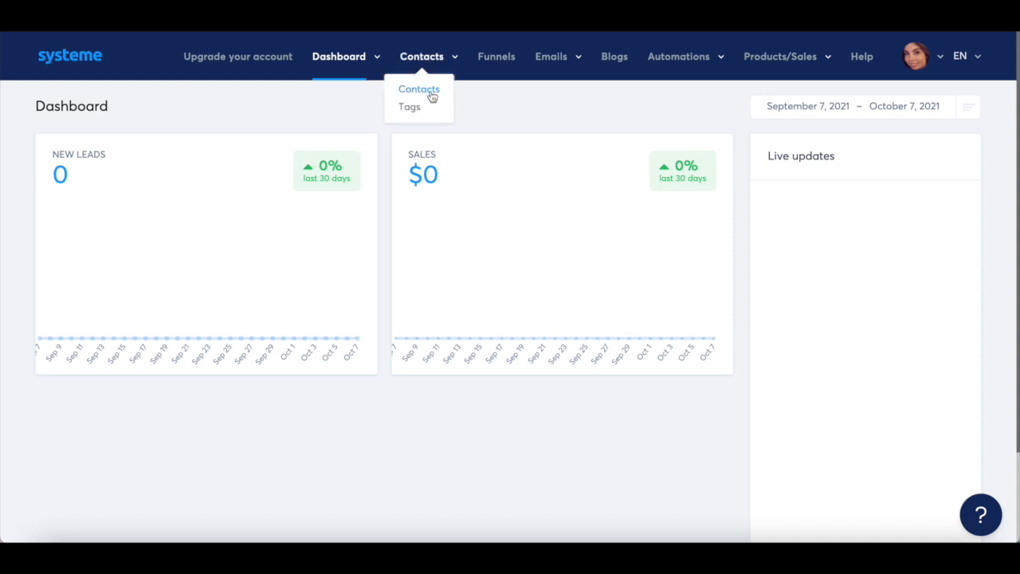
pyautogui.click(418, 88)
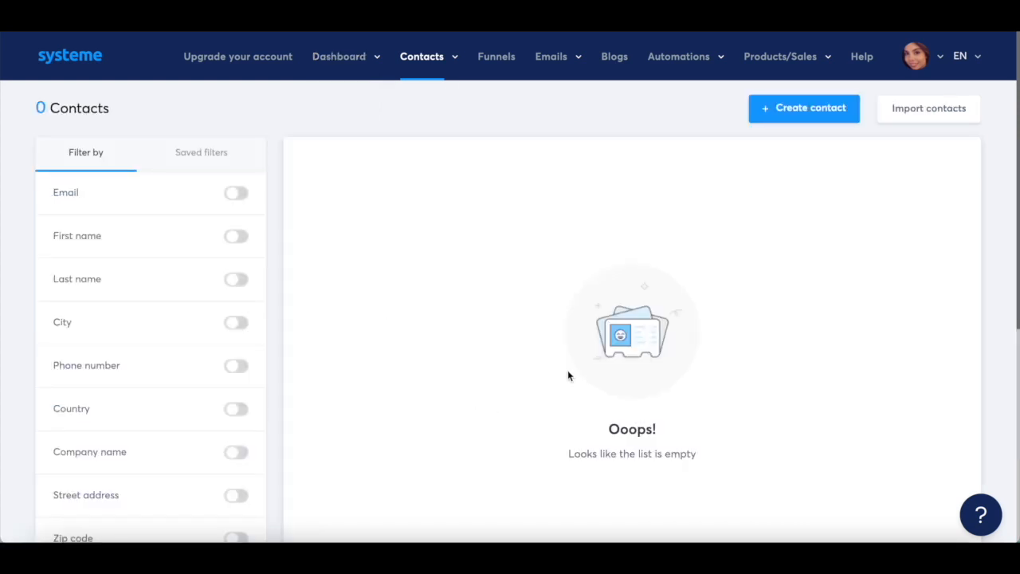
pyautogui.moveTo(645, 285)
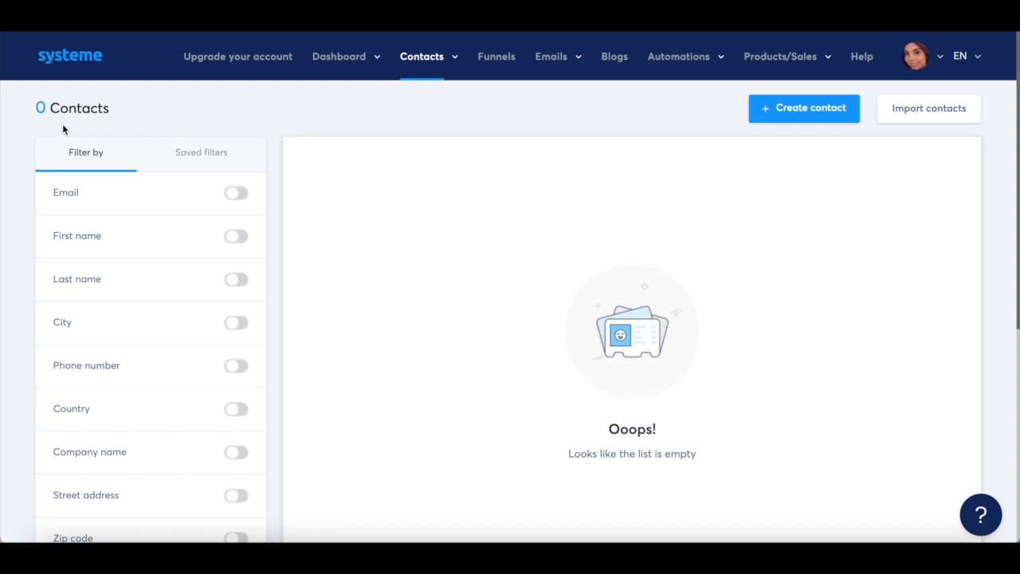
pyautogui.moveTo(118, 124)
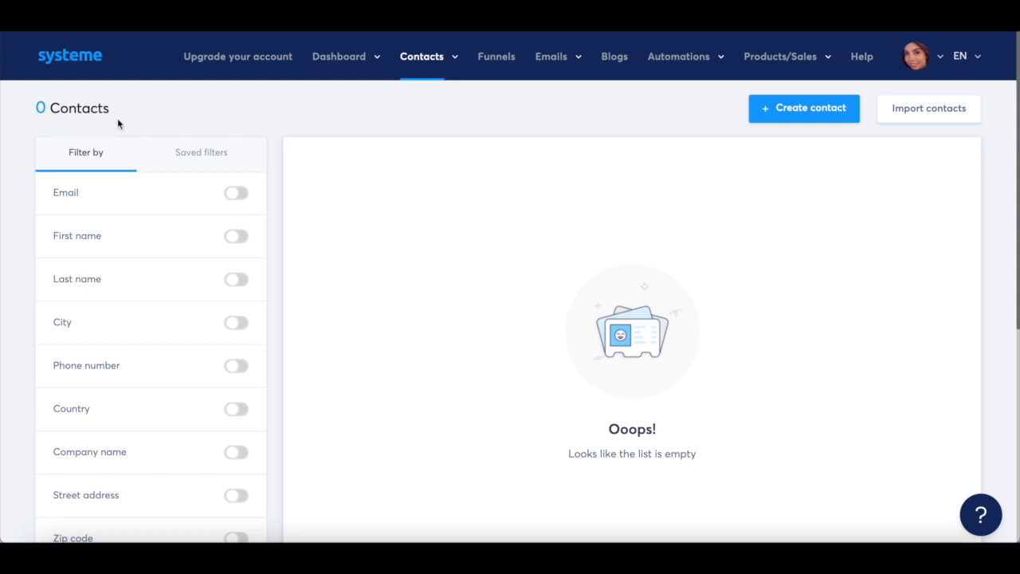
pyautogui.moveTo(615, 311)
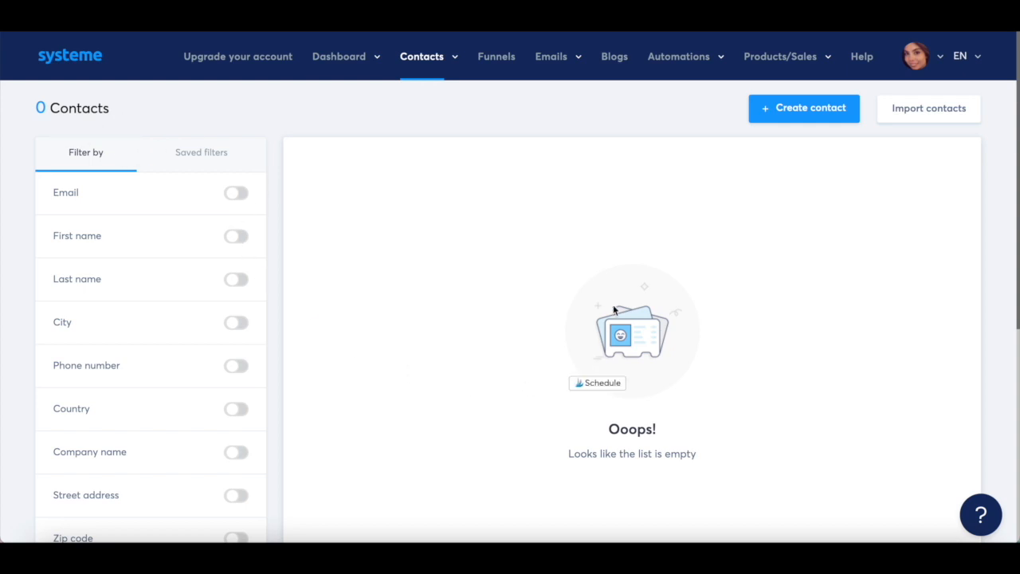
pyautogui.moveTo(655, 339)
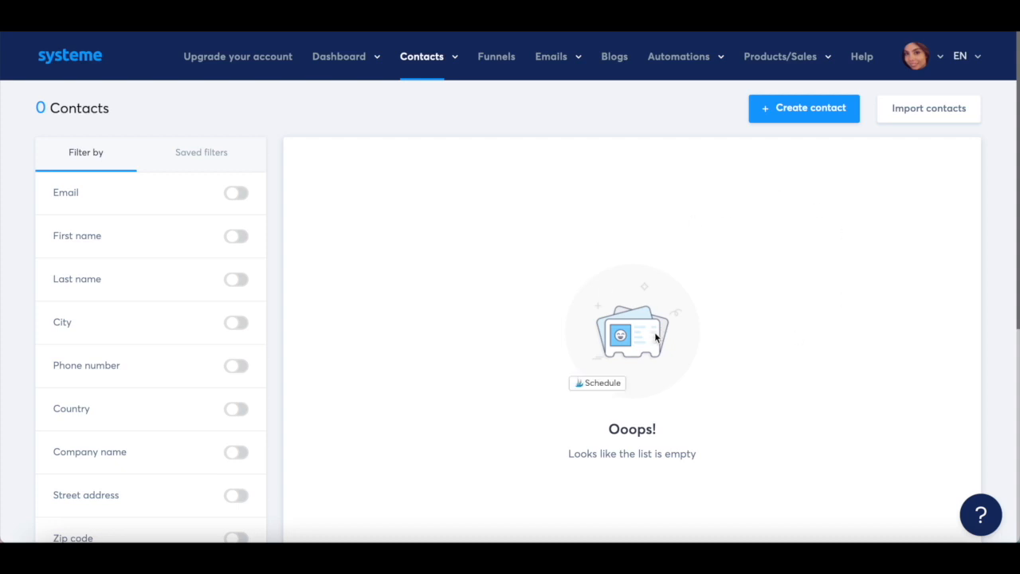
pyautogui.moveTo(817, 118)
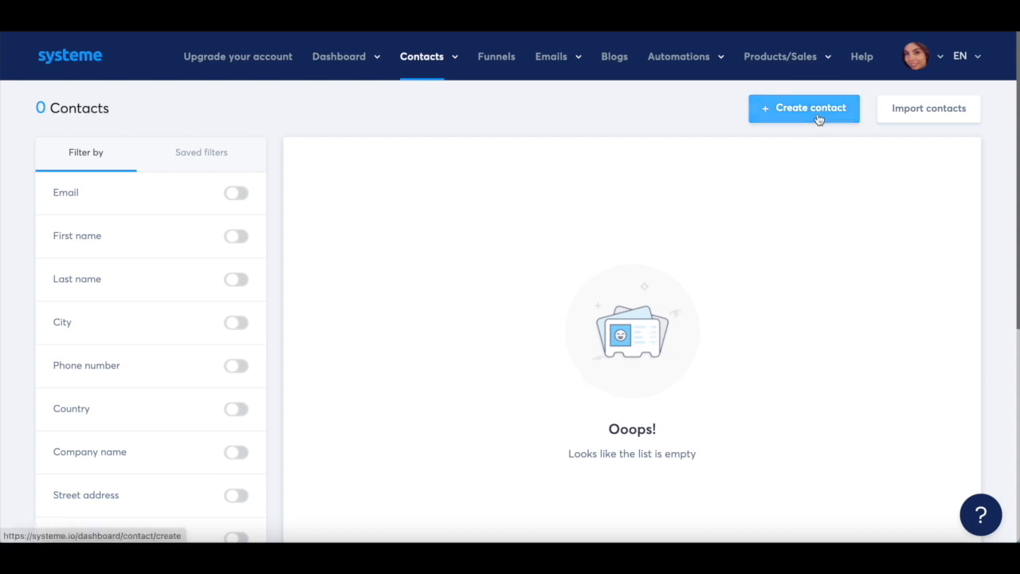
pyautogui.click(804, 108)
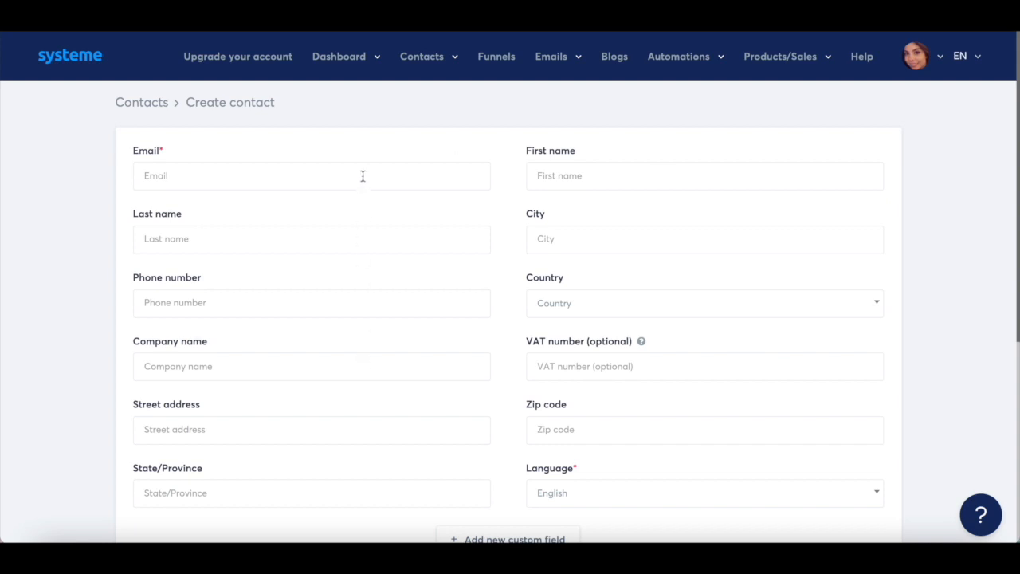
pyautogui.moveTo(452, 220)
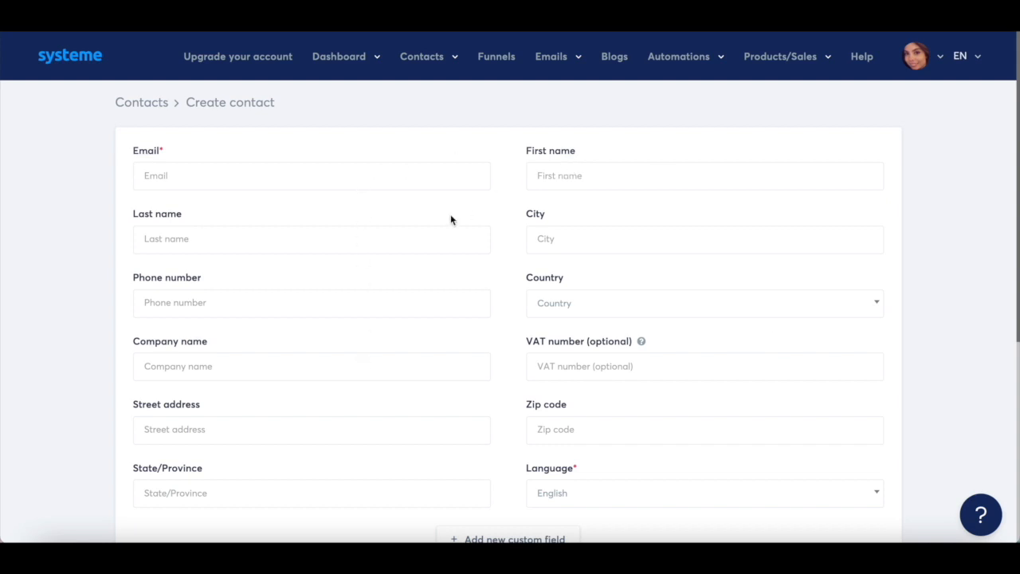
pyautogui.moveTo(446, 290)
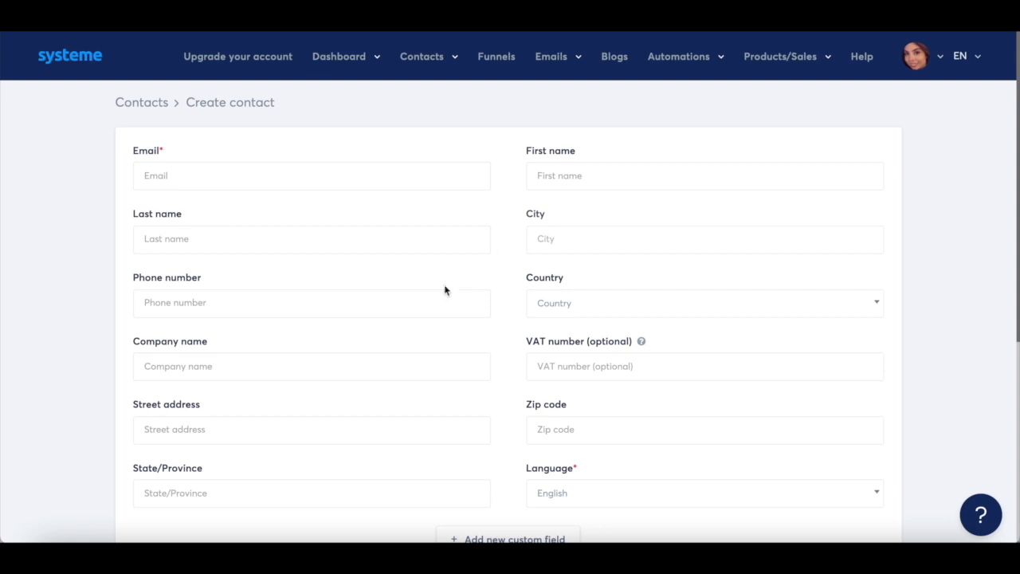
pyautogui.moveTo(459, 355)
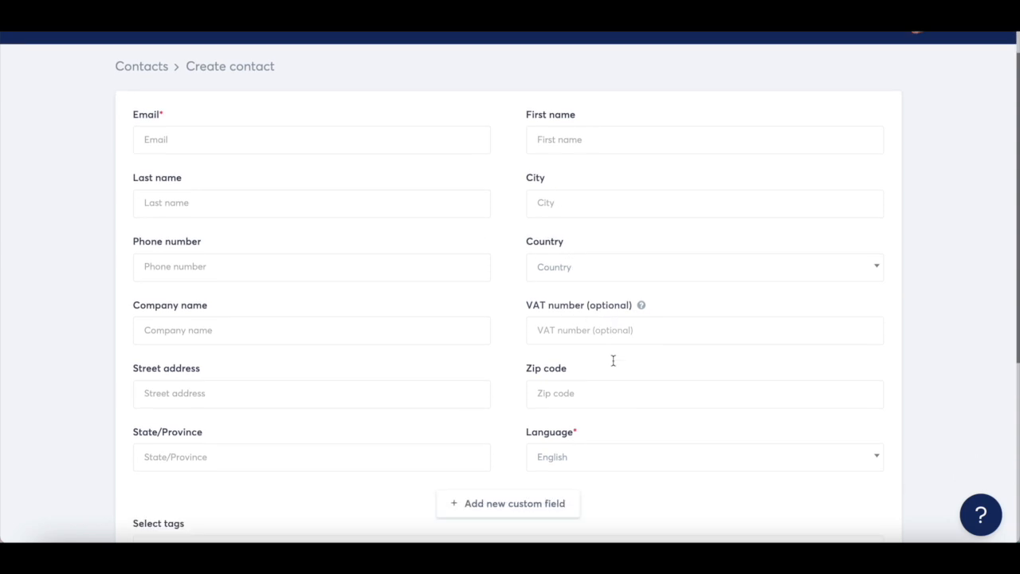
pyautogui.scroll(-3)
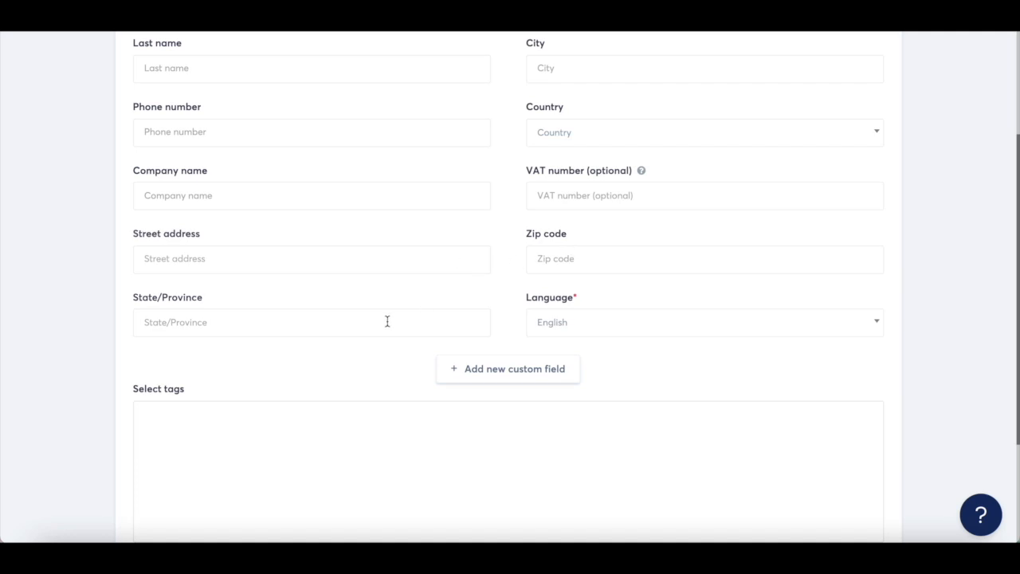
pyautogui.moveTo(531, 392)
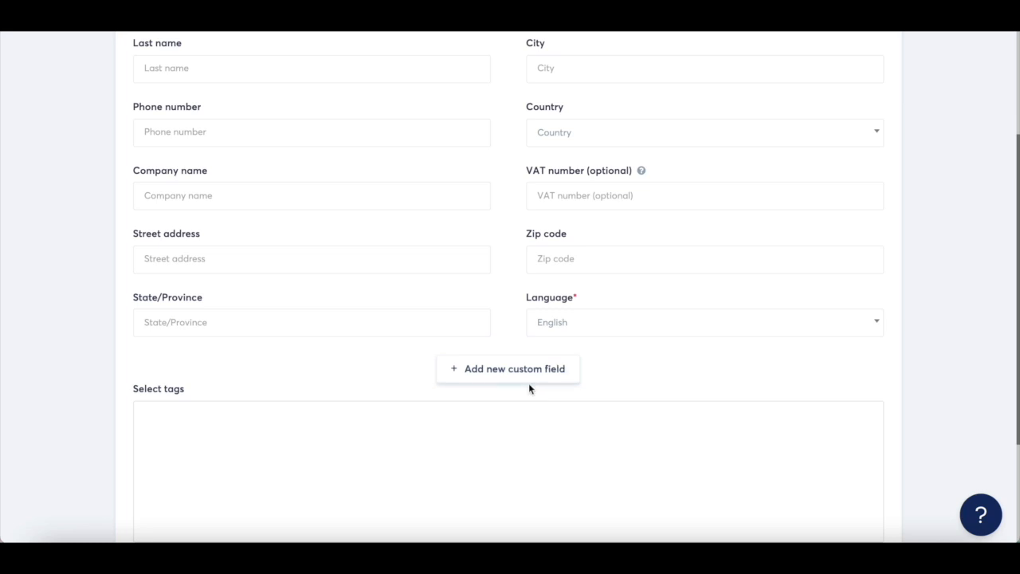
pyautogui.scroll(-3)
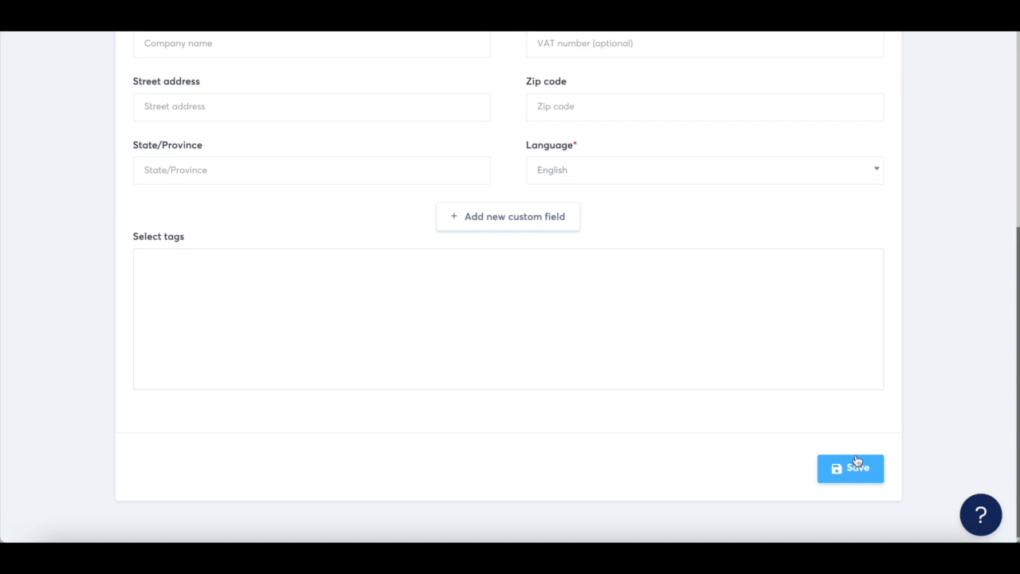
pyautogui.scroll(3)
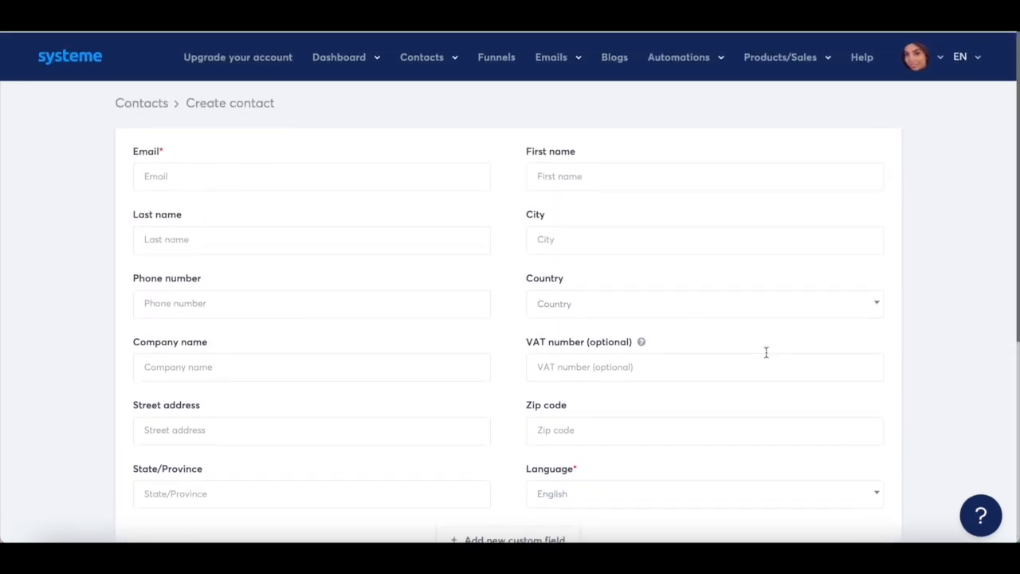
pyautogui.moveTo(431, 336)
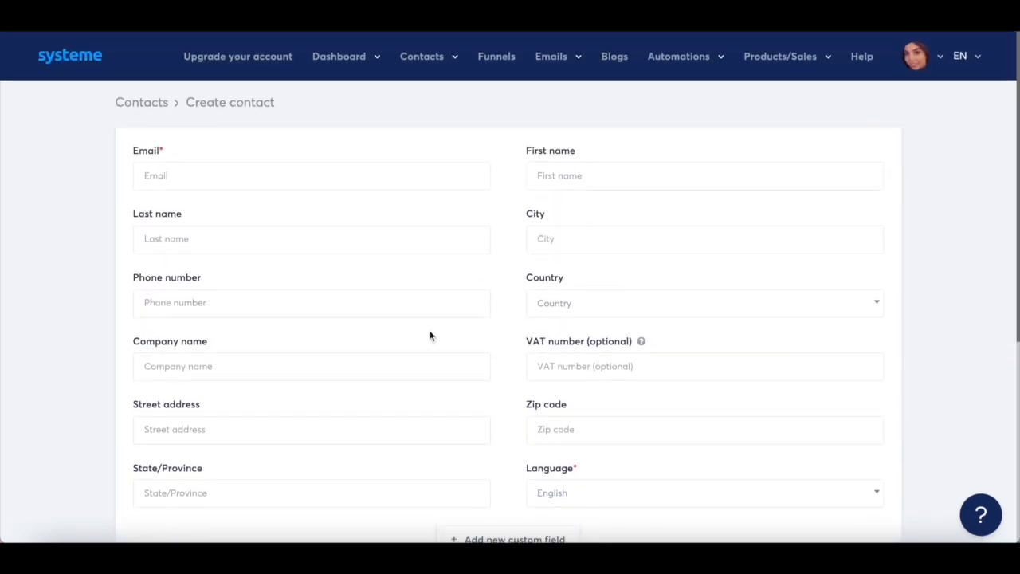
pyautogui.moveTo(438, 230)
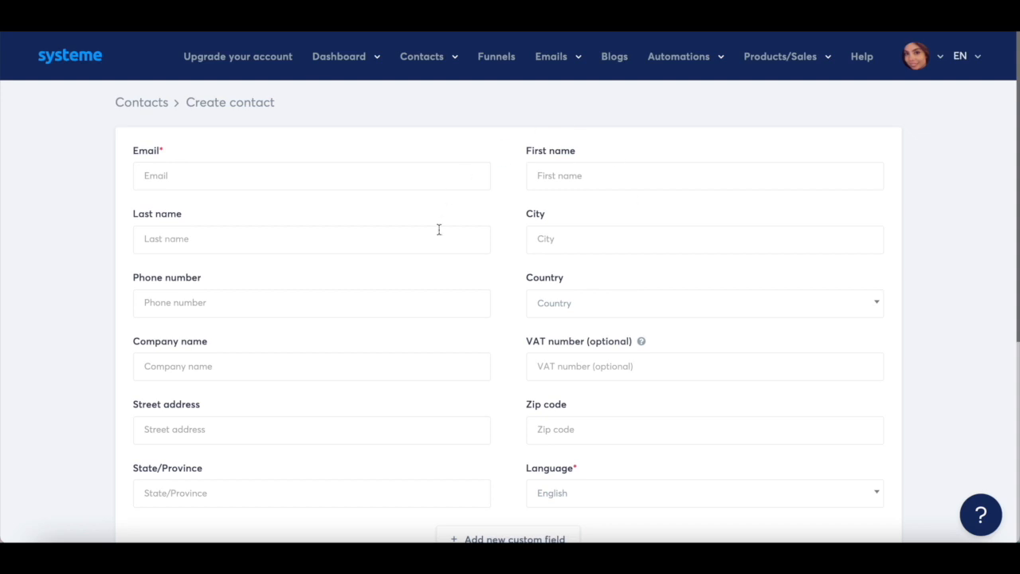
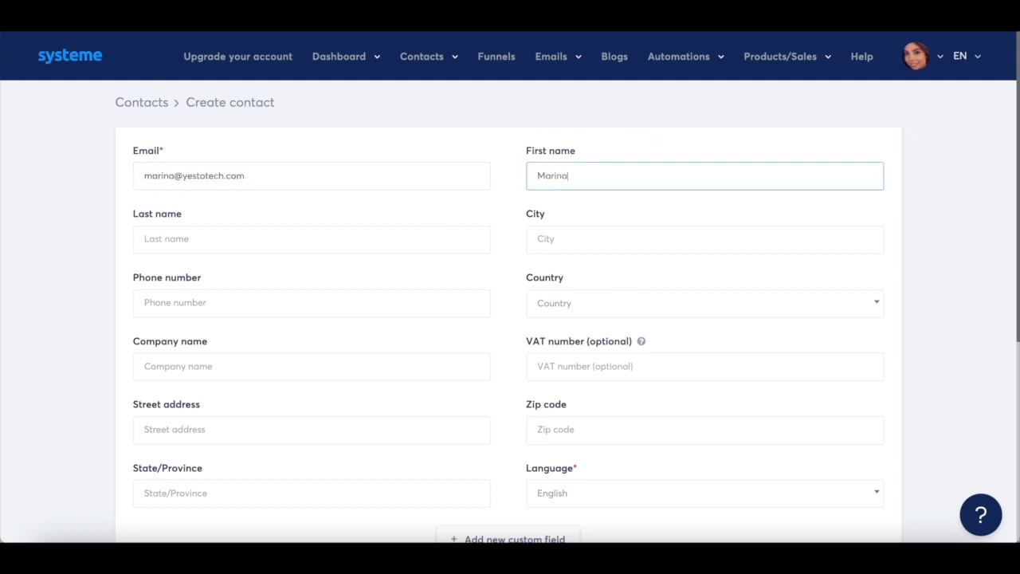
pyautogui.scroll(-3)
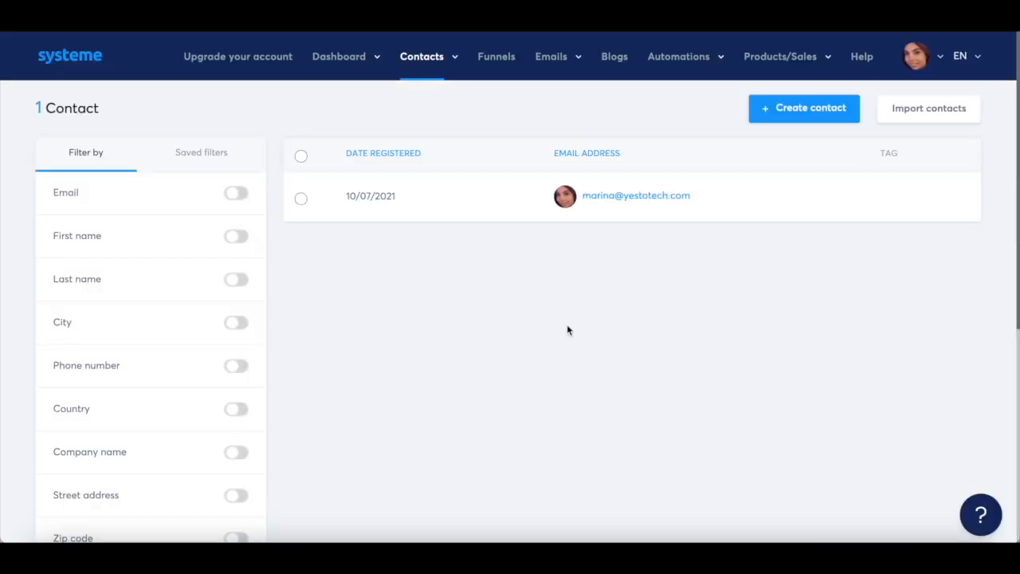
pyautogui.moveTo(496, 57)
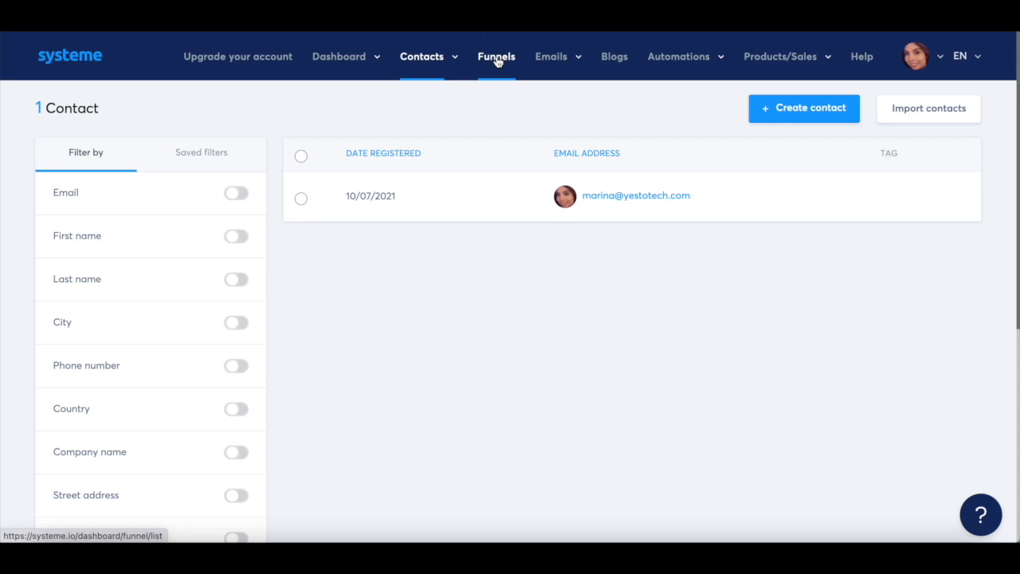
# Step: Go to the Funnels page, which lists 0 funnels
pyautogui.click(496, 56)
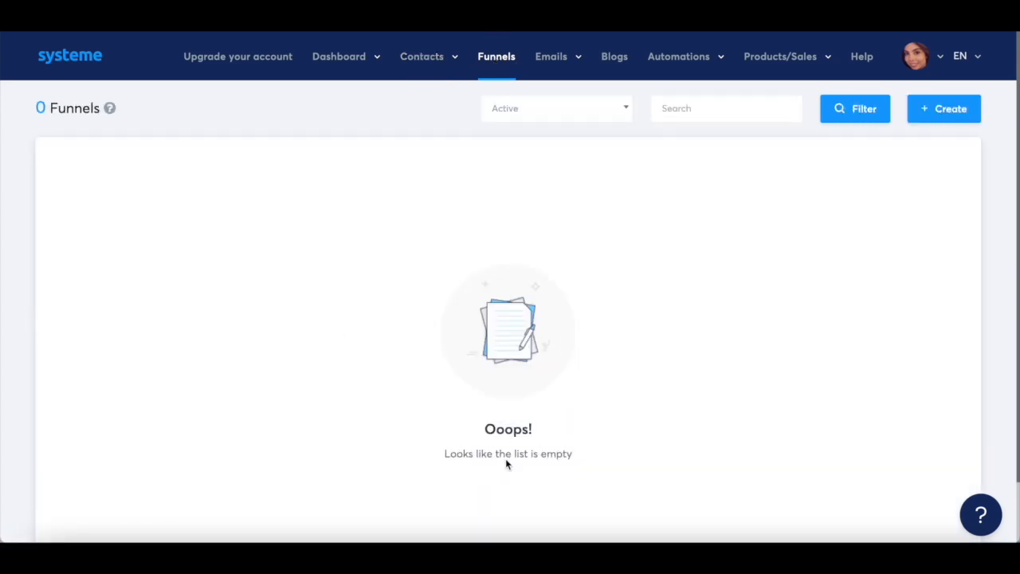
pyautogui.moveTo(510, 354)
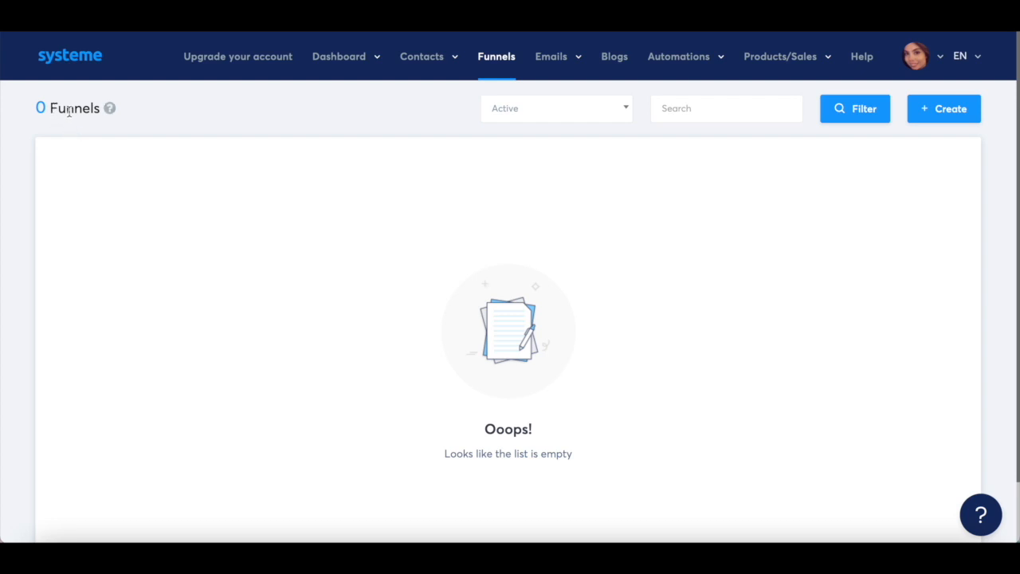
pyautogui.moveTo(75, 126)
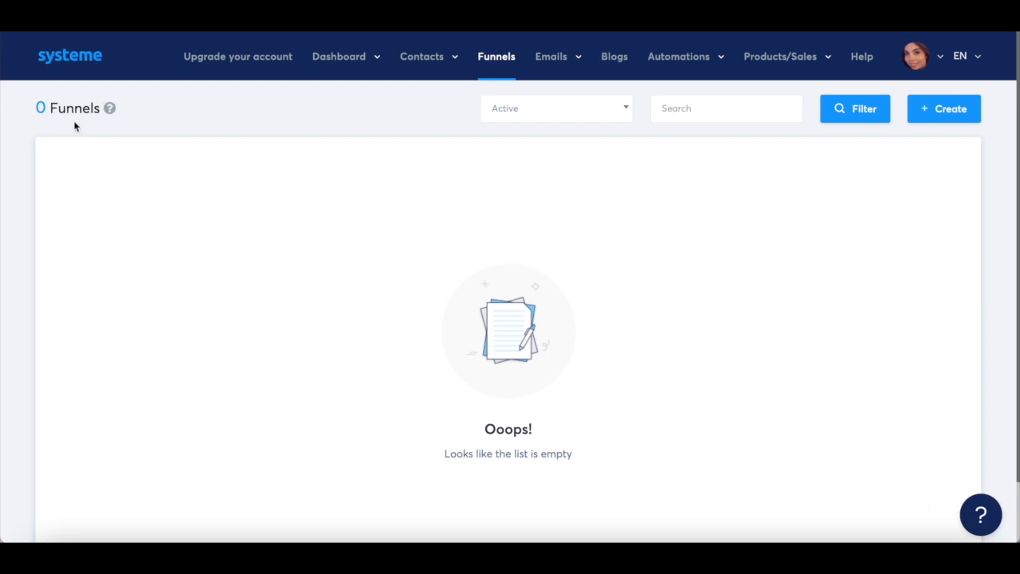
pyautogui.moveTo(443, 216)
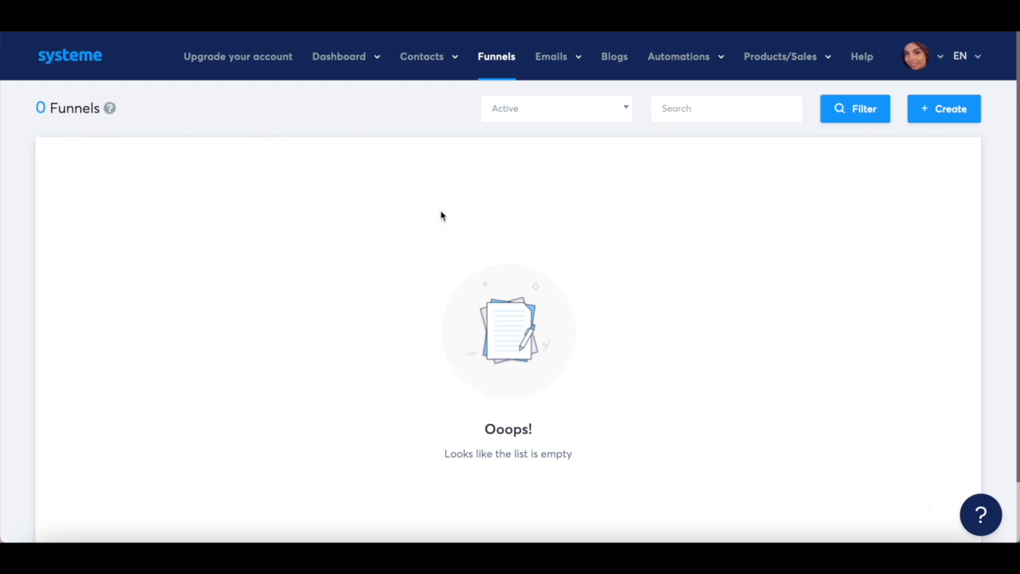
pyautogui.moveTo(558, 386)
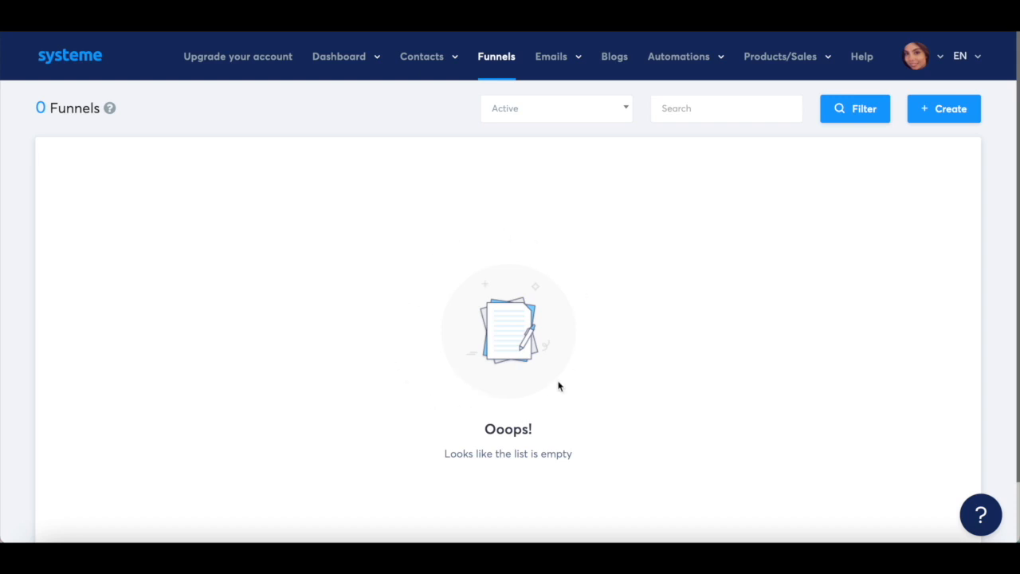
pyautogui.moveTo(558, 298)
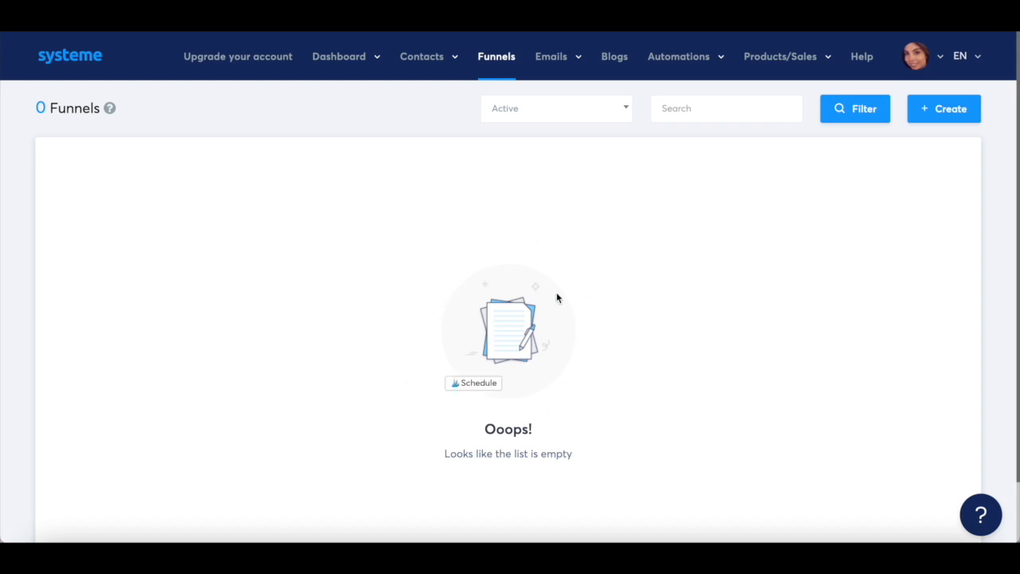
pyautogui.moveTo(943, 110)
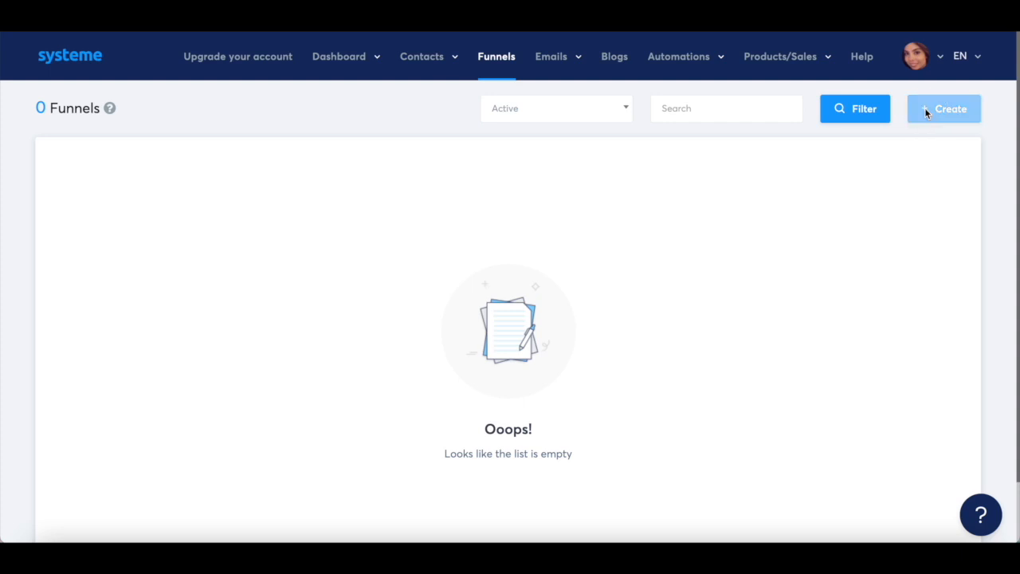
pyautogui.click(943, 108)
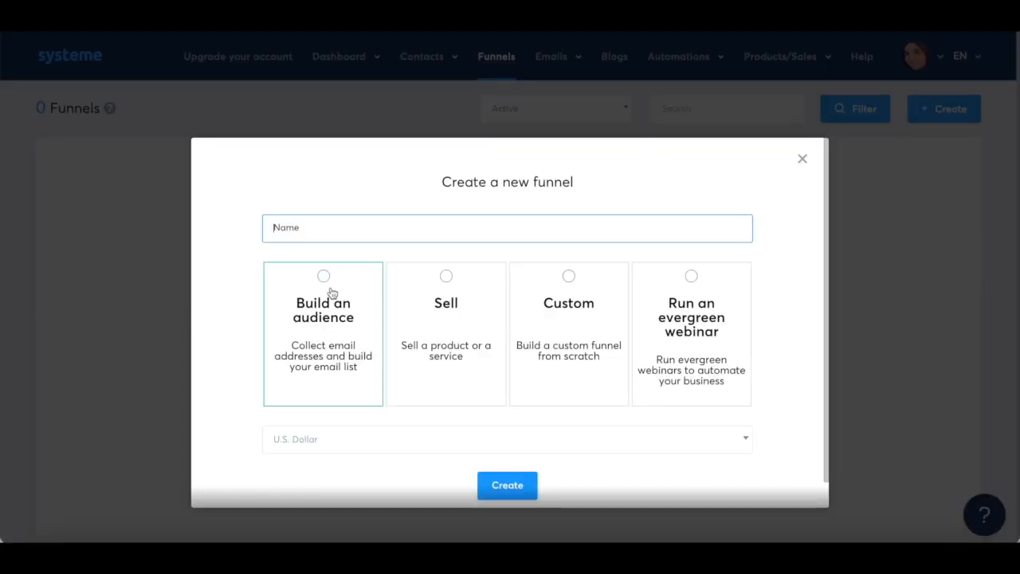
pyautogui.moveTo(270, 336)
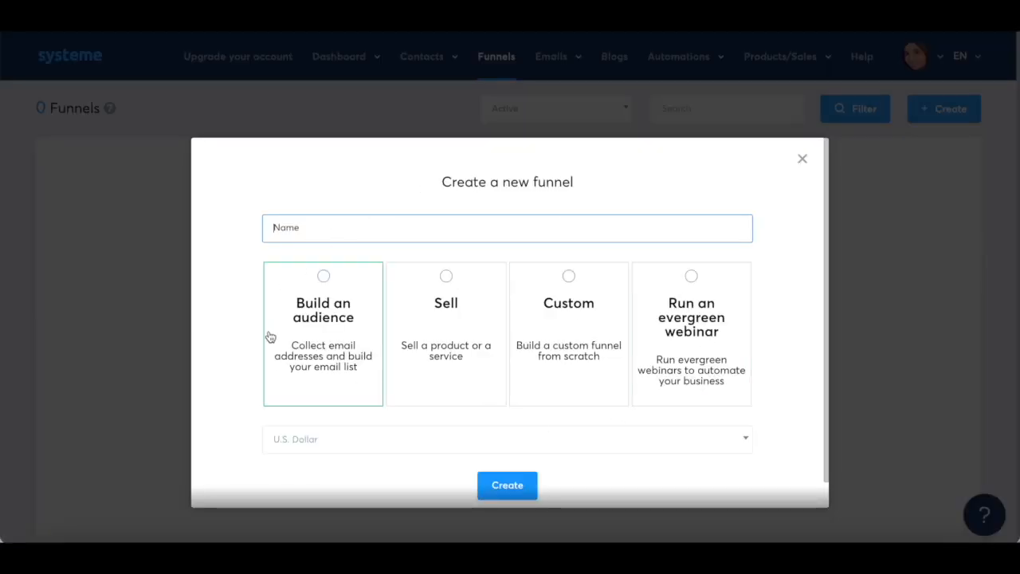
pyautogui.moveTo(341, 370)
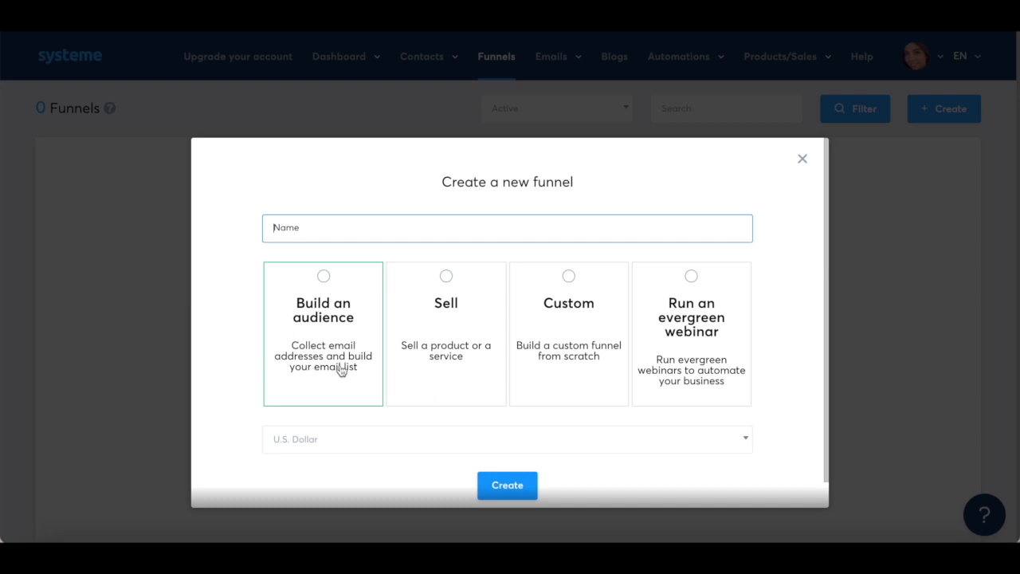
pyautogui.moveTo(333, 386)
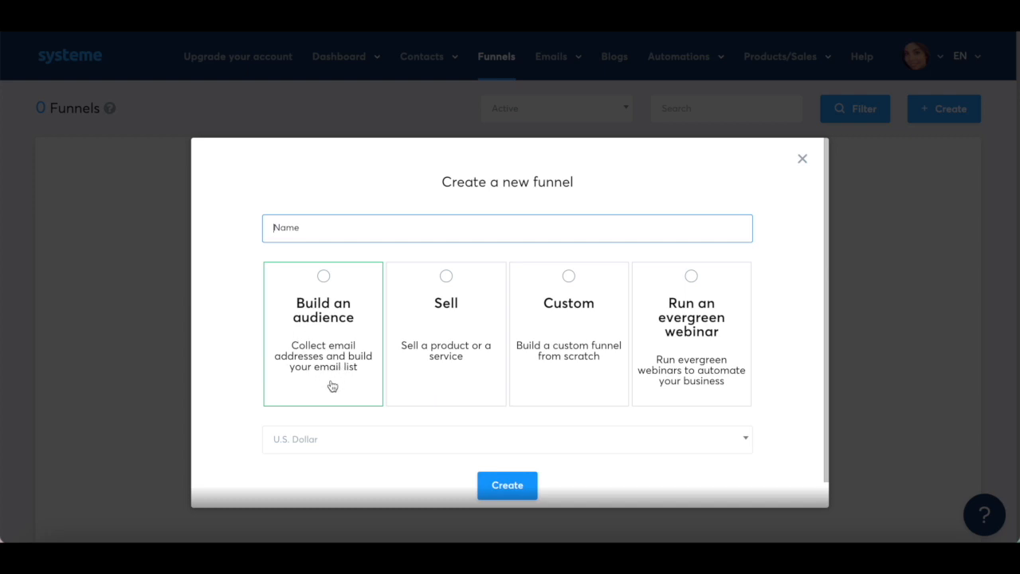
pyautogui.click(445, 333)
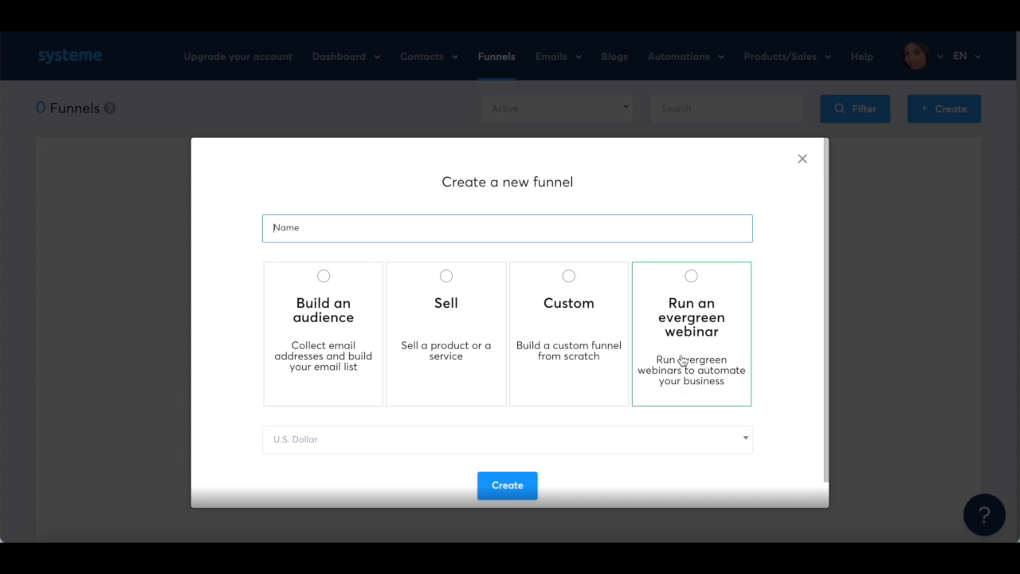
pyautogui.moveTo(692, 403)
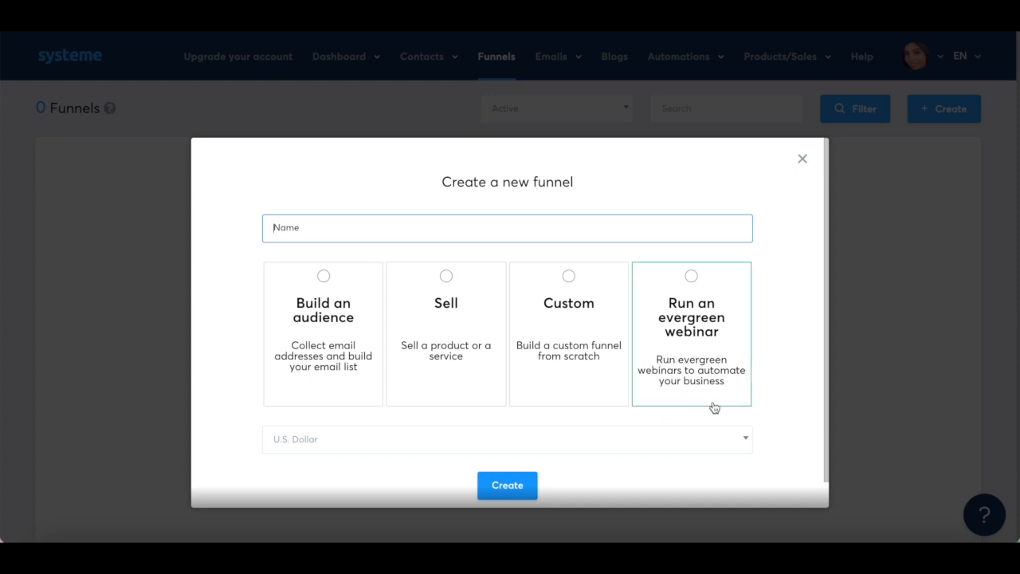
pyautogui.moveTo(553, 439)
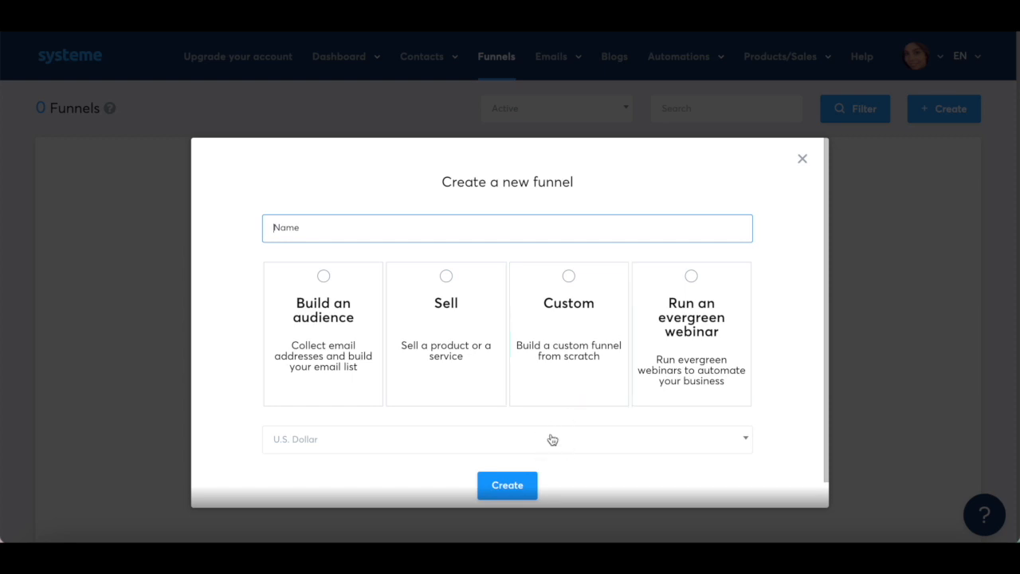
pyautogui.moveTo(506, 486)
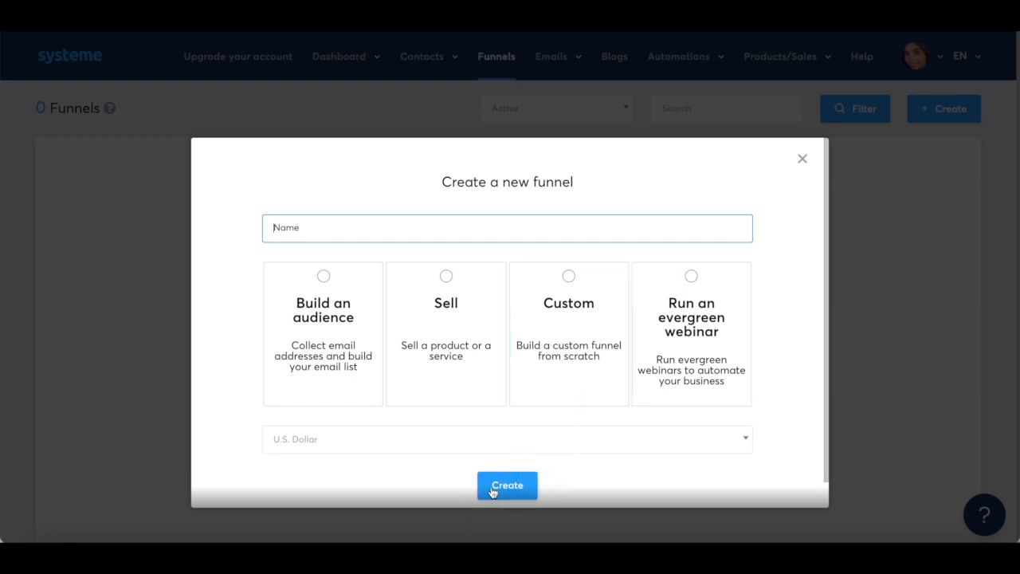
# Step: Create a Sell-type funnel named 'New Product'
pyautogui.click(507, 485)
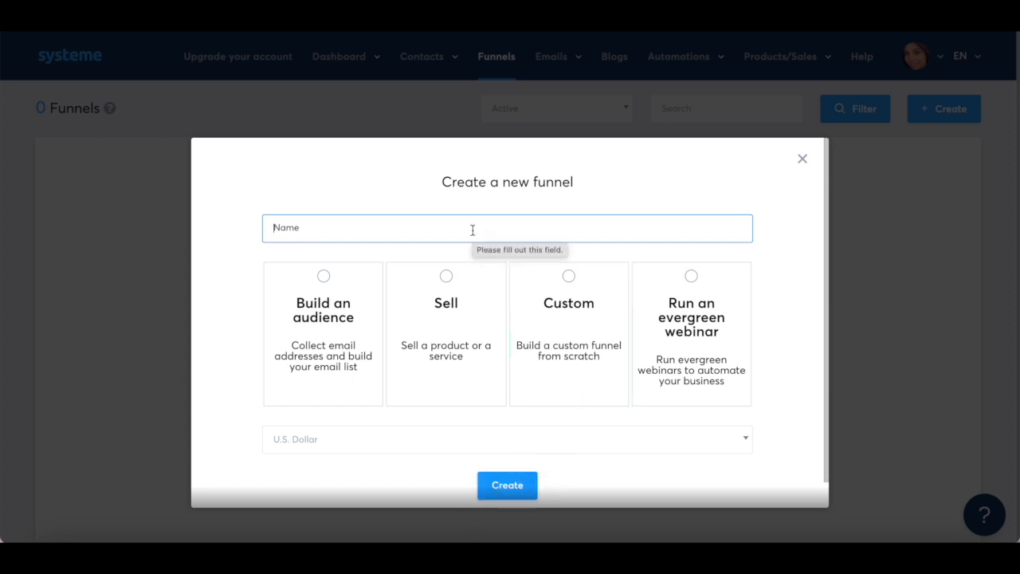
pyautogui.write('New Product')
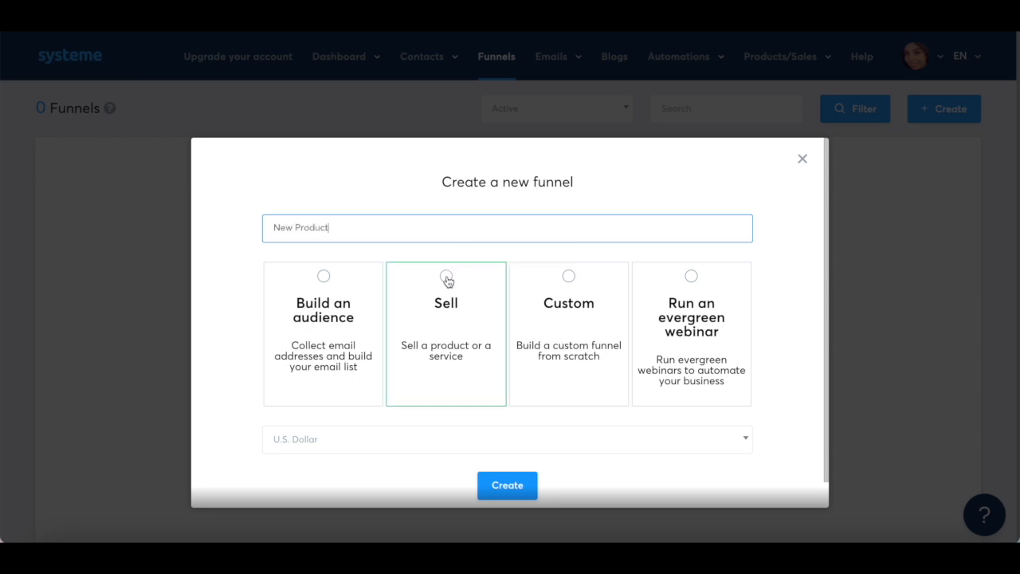
pyautogui.click(445, 276)
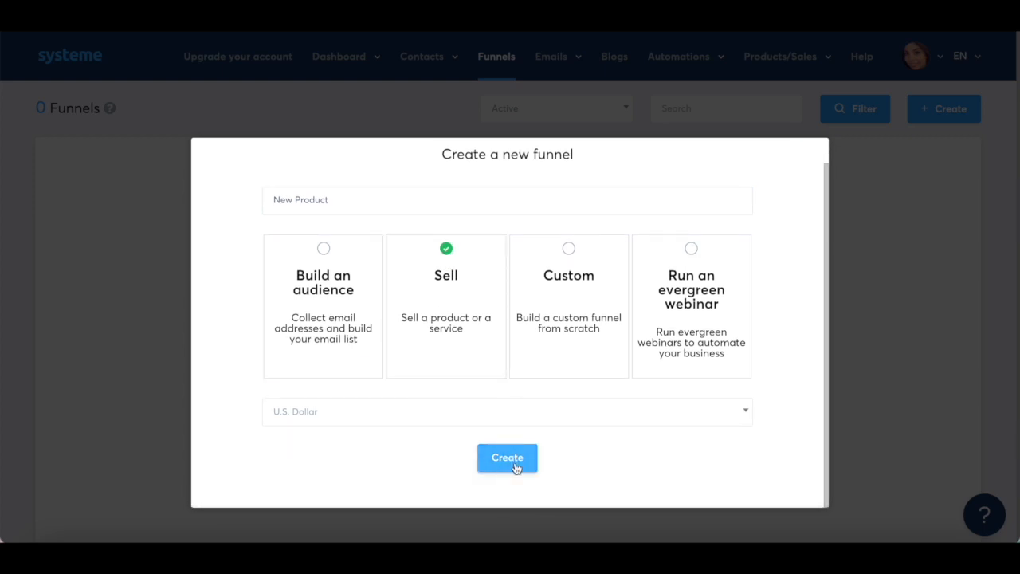
pyautogui.click(507, 457)
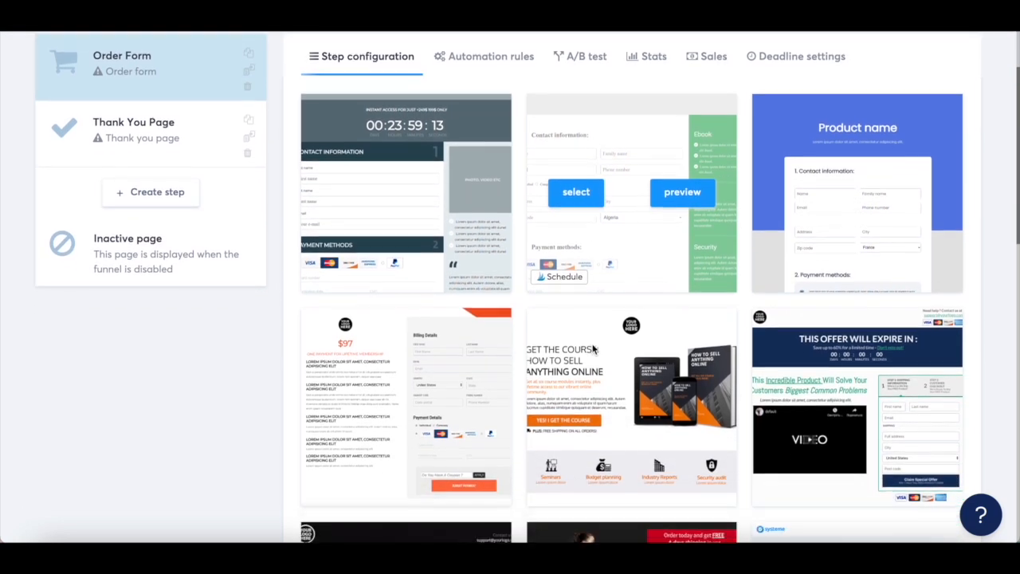
pyautogui.scroll(-3)
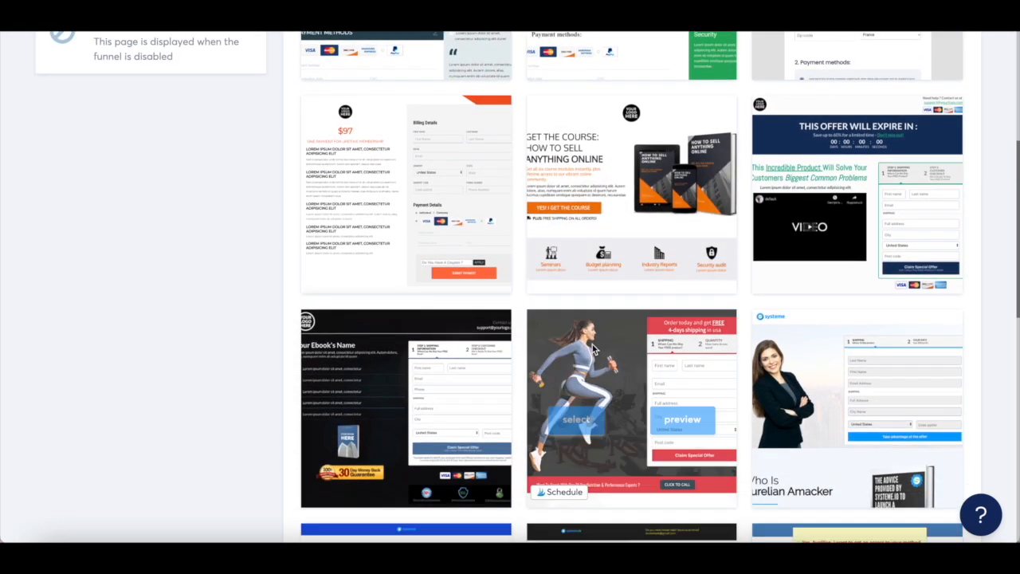
pyautogui.scroll(3)
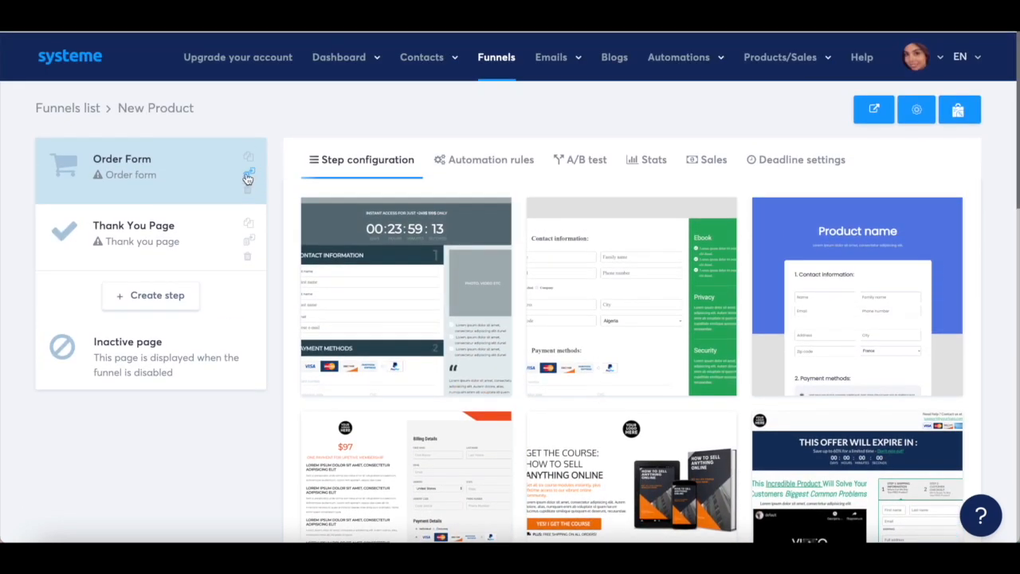
pyautogui.moveTo(198, 241)
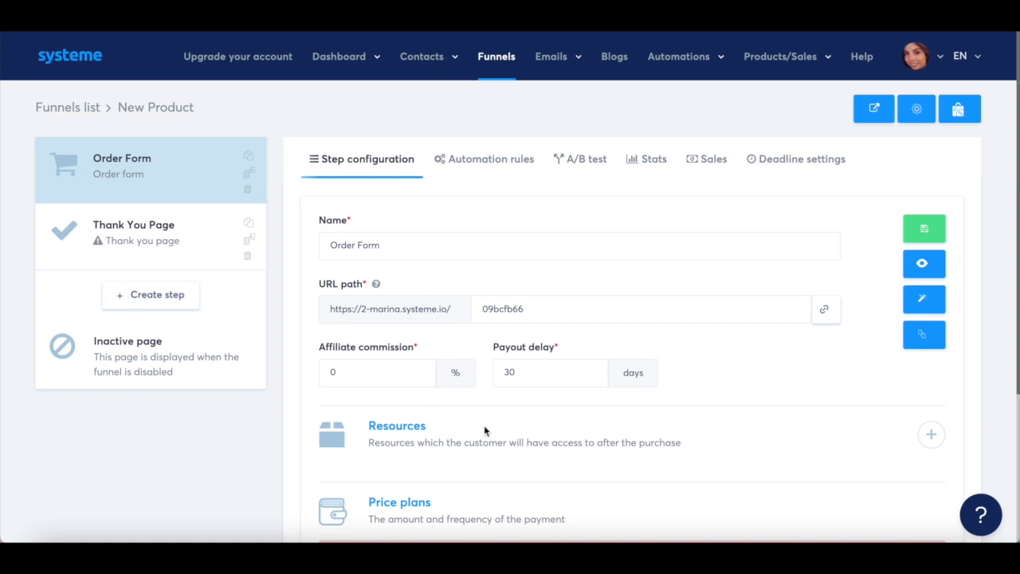
pyautogui.moveTo(437, 364)
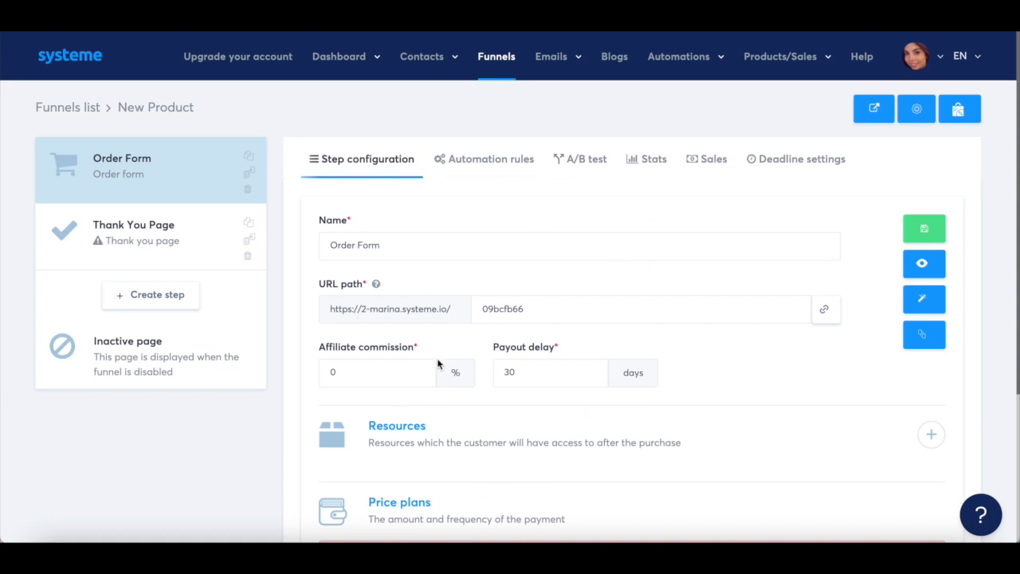
# Step: Scroll through the Order Form step settings, then open the Emails menu
pyautogui.scroll(-3)
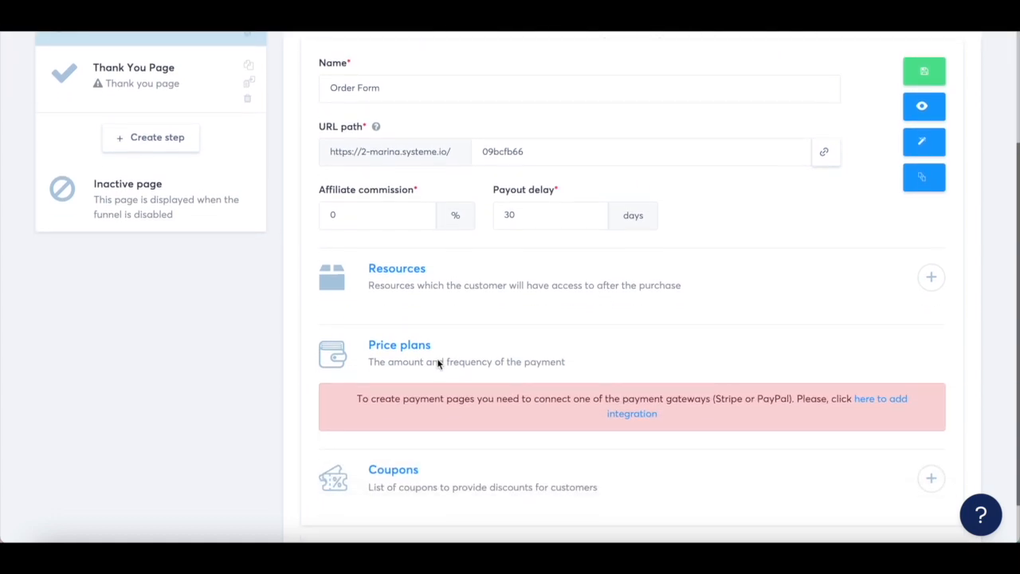
pyautogui.scroll(3)
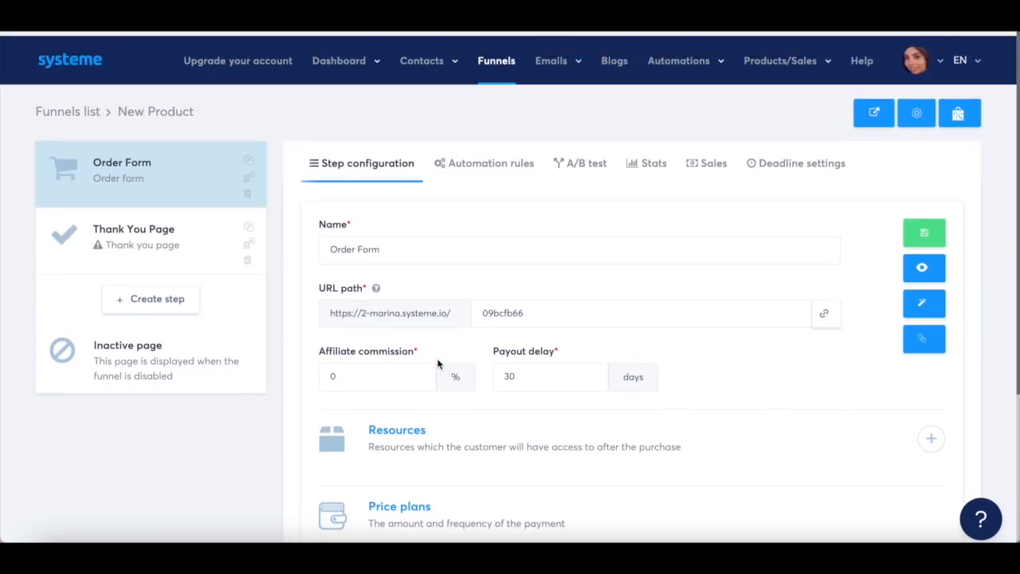
pyautogui.moveTo(248, 160)
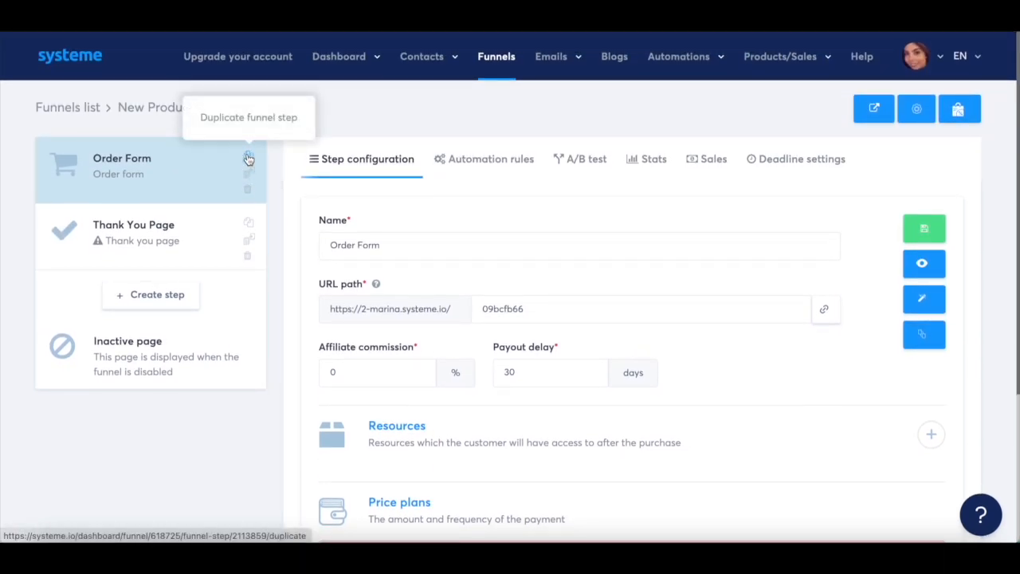
pyautogui.moveTo(250, 177)
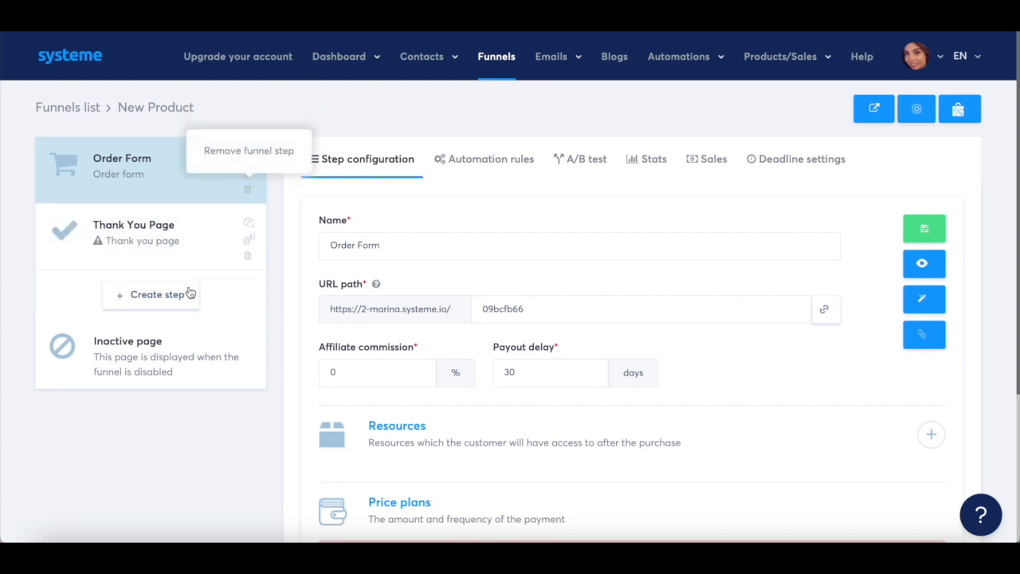
pyautogui.moveTo(200, 128)
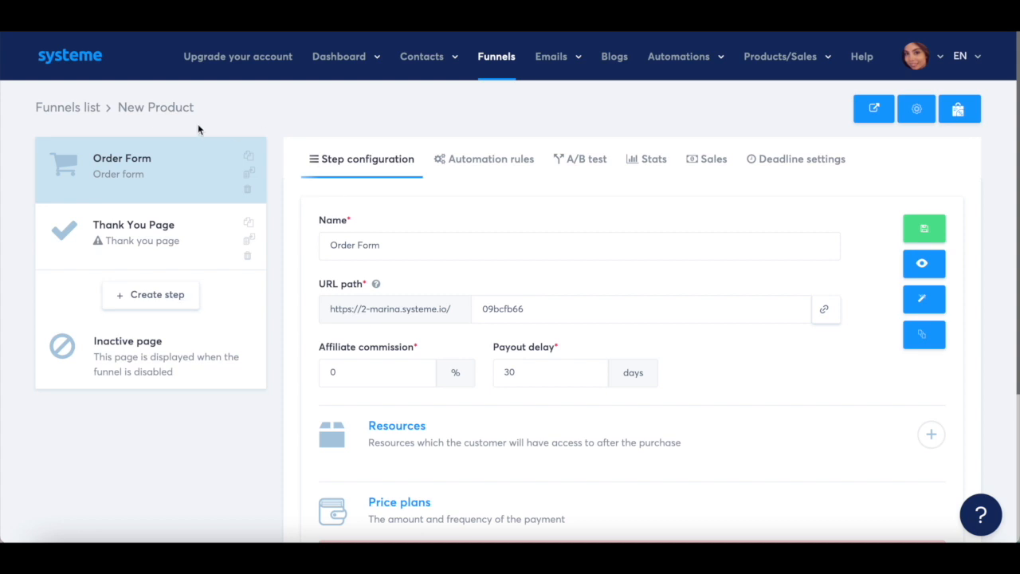
pyautogui.moveTo(94, 181)
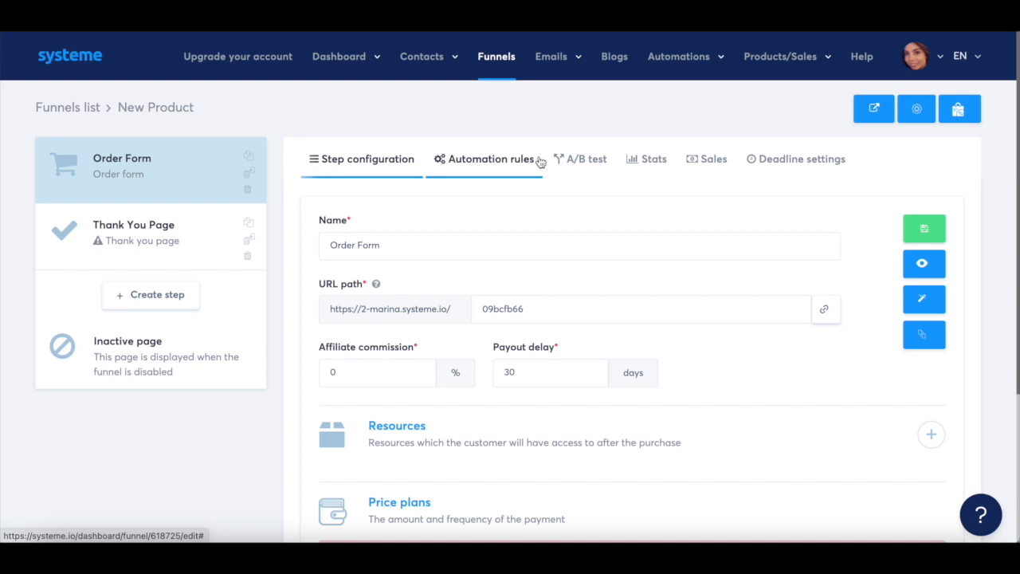
pyautogui.moveTo(647, 159)
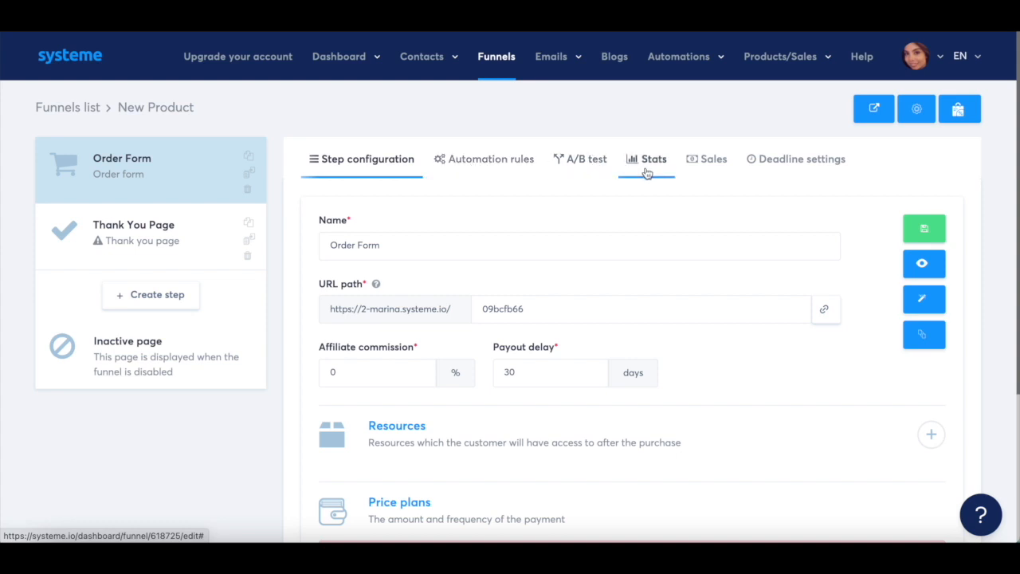
pyautogui.moveTo(785, 164)
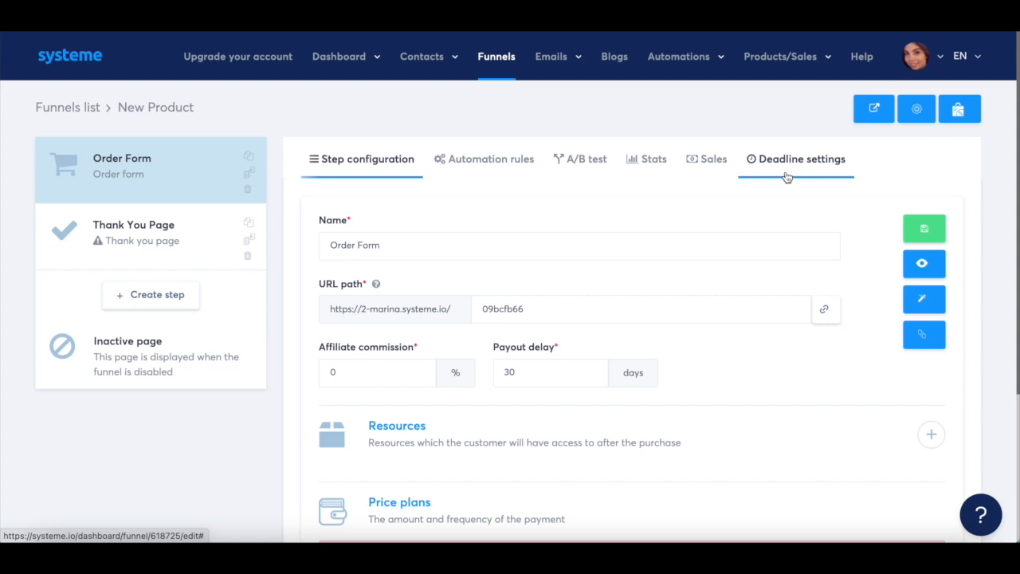
pyautogui.click(551, 56)
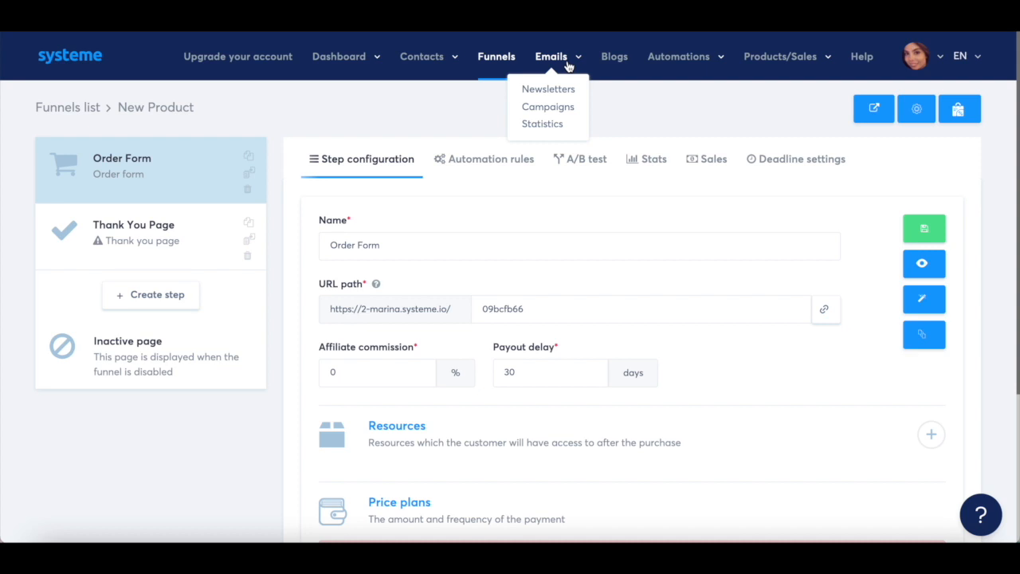
pyautogui.moveTo(549, 89)
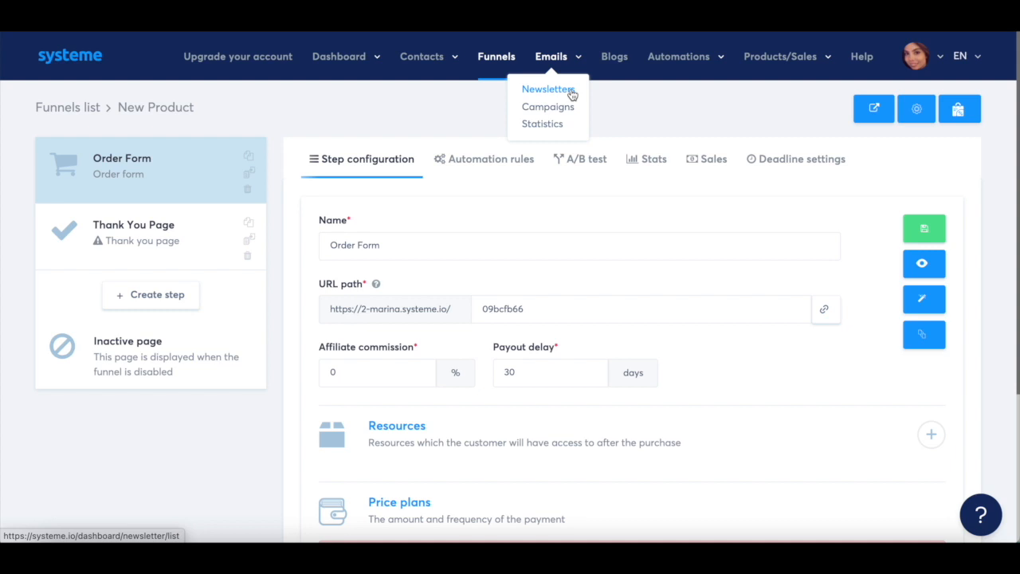
pyautogui.moveTo(548, 107)
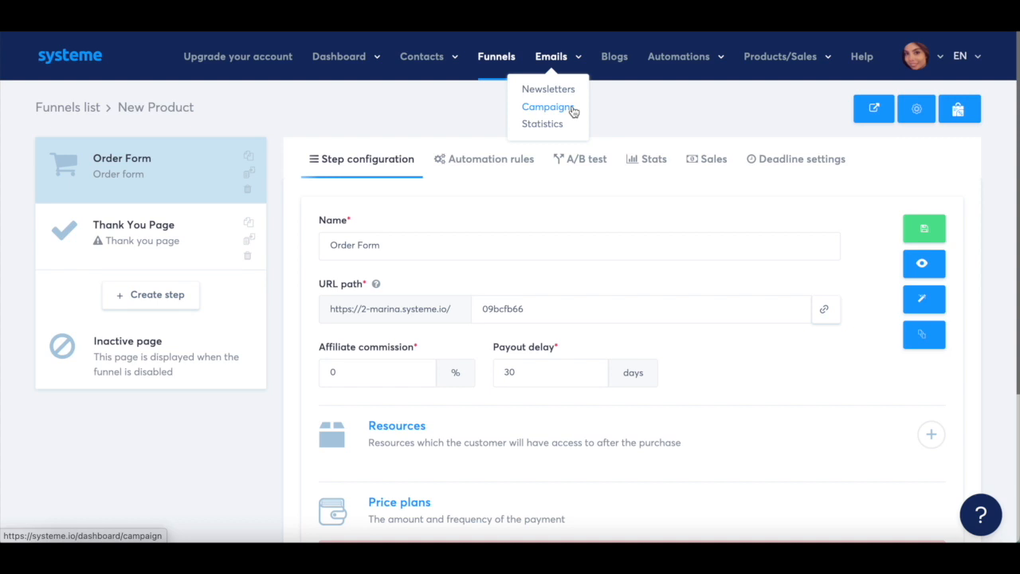
pyautogui.moveTo(549, 88)
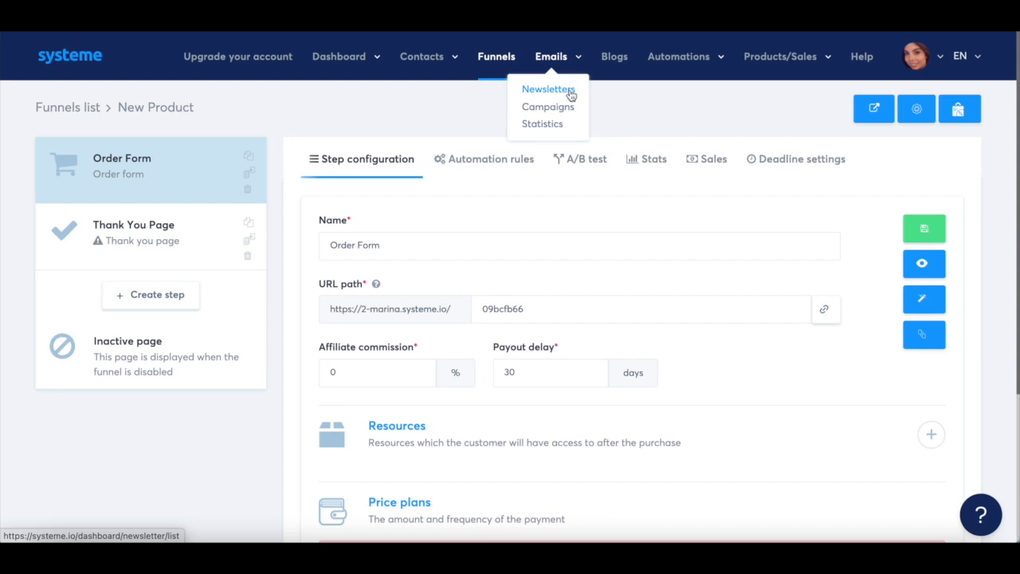
pyautogui.moveTo(547, 106)
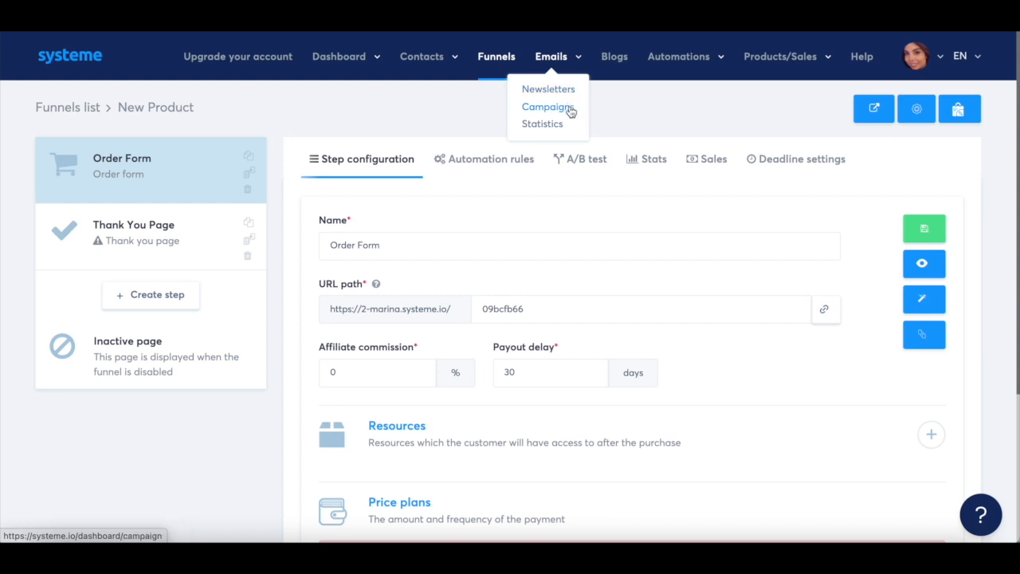
pyautogui.moveTo(550, 106)
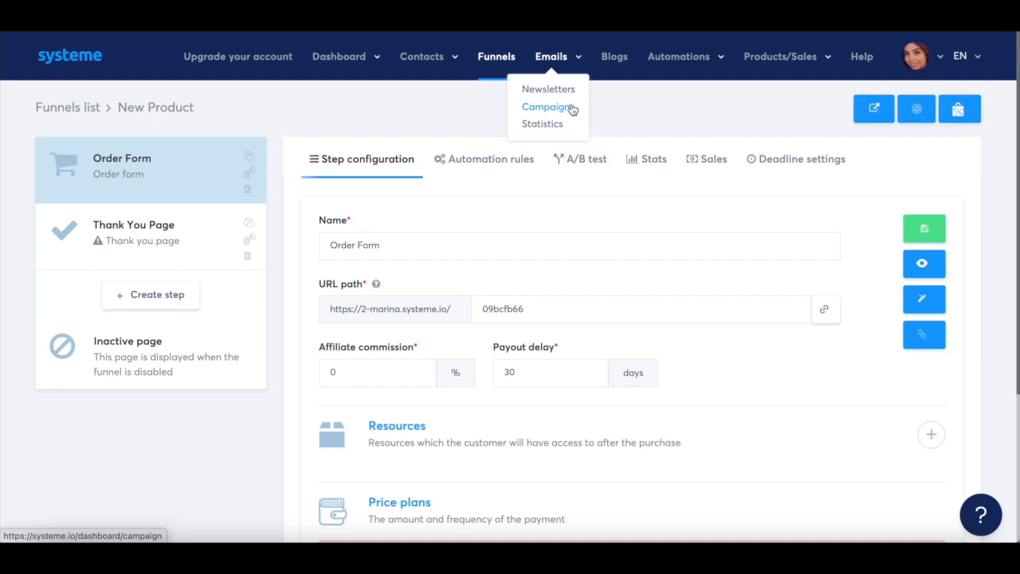
pyautogui.moveTo(549, 89)
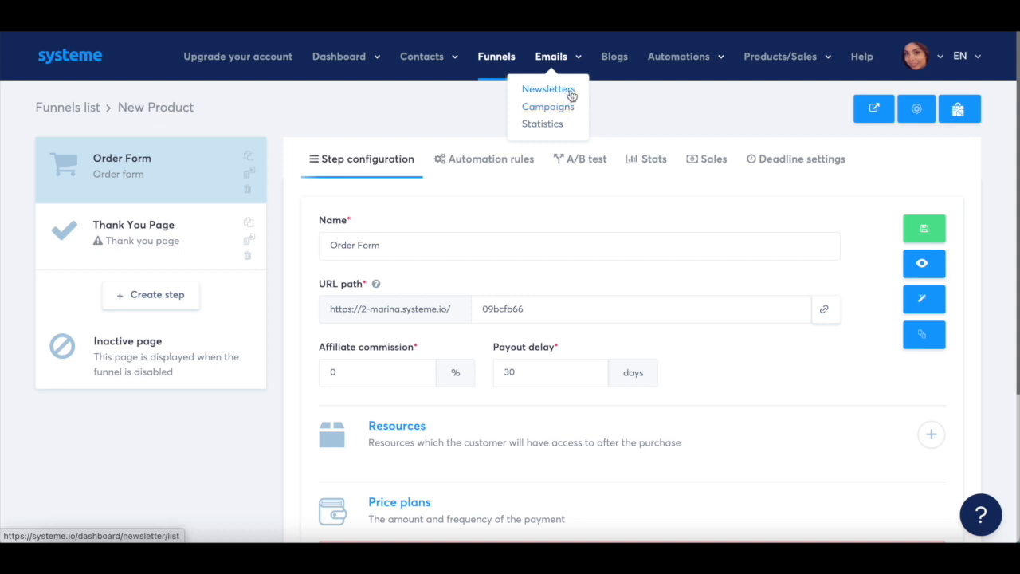
# Step: Open Emails > Newsletters to list the 'Test' newsletter
pyautogui.click(548, 89)
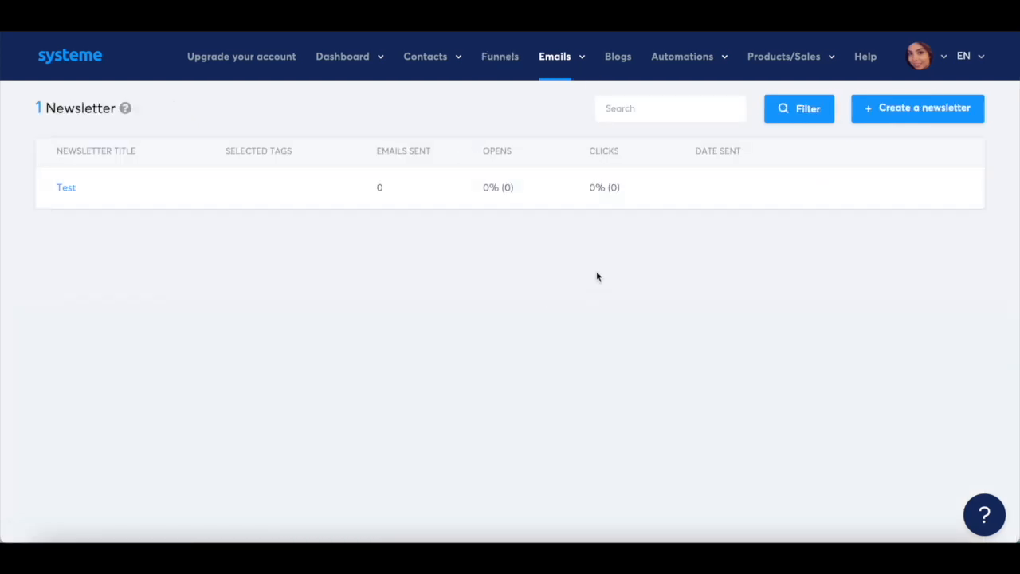
pyautogui.moveTo(550, 149)
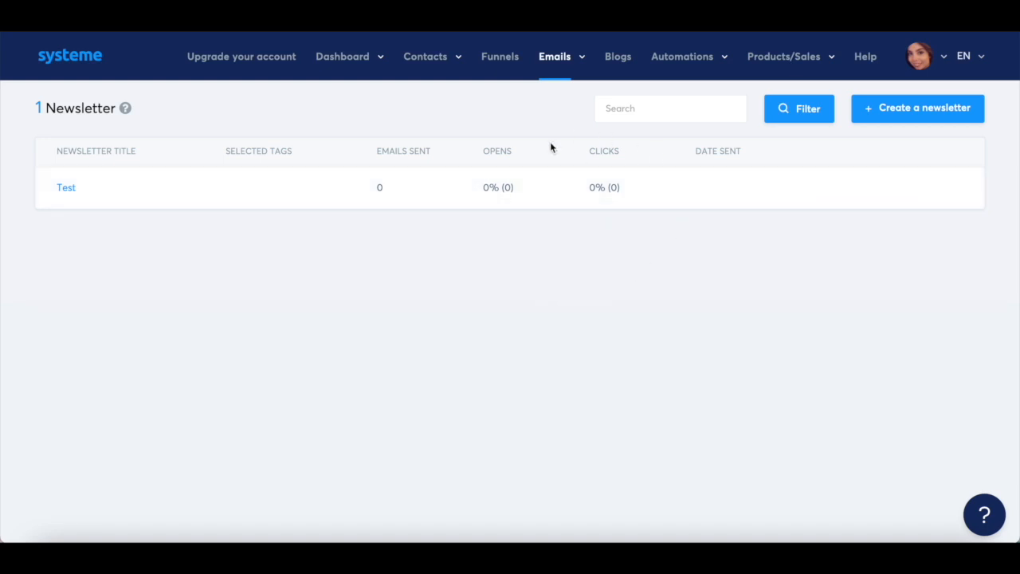
pyautogui.moveTo(546, 216)
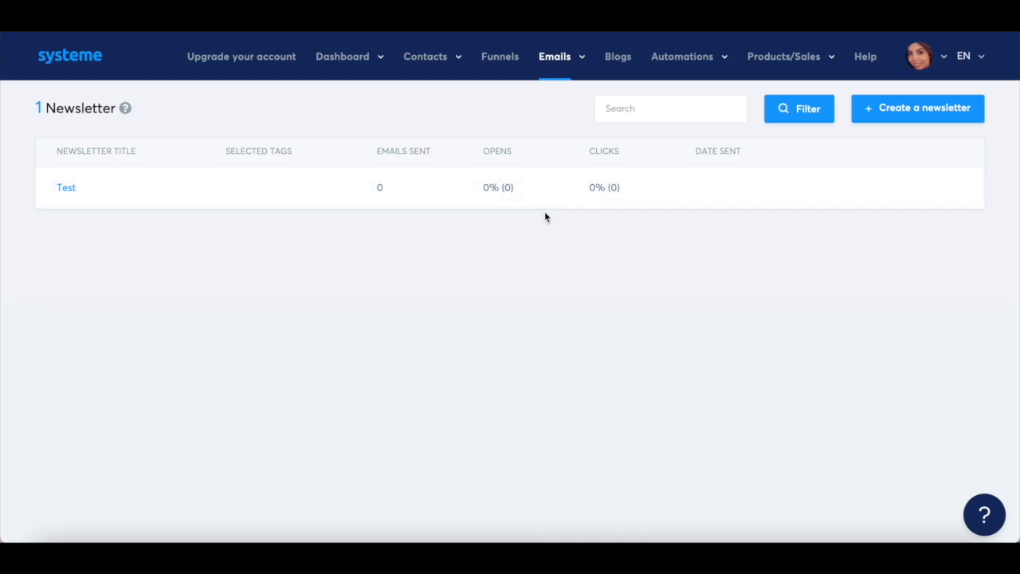
pyautogui.moveTo(676, 269)
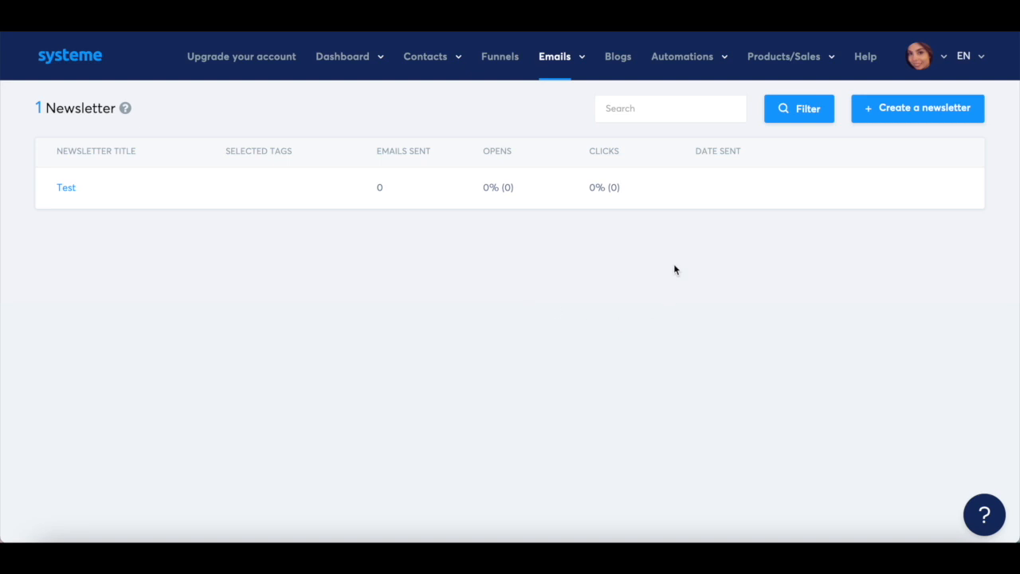
pyautogui.moveTo(889, 102)
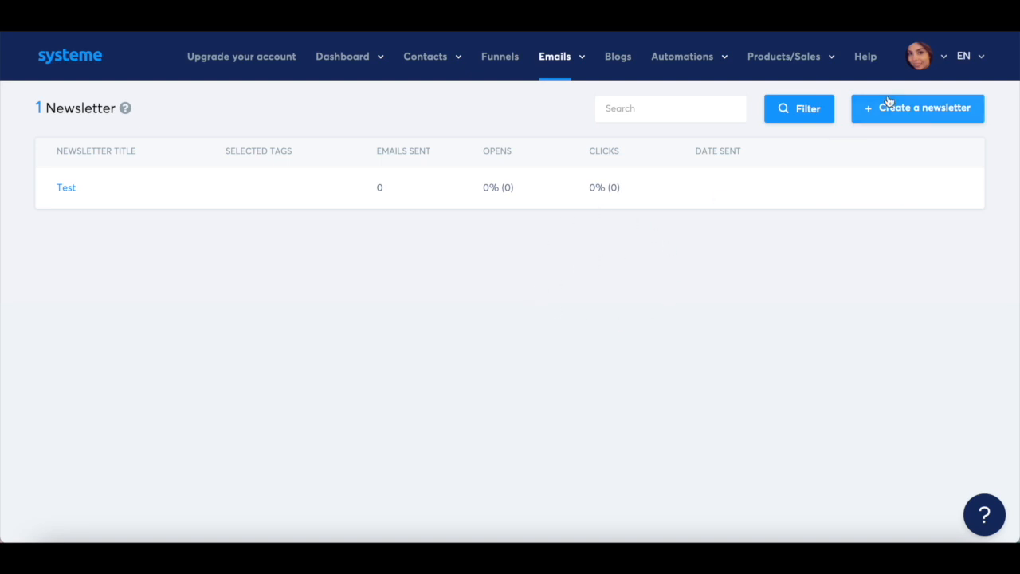
# Step: Start a newsletter with subject 'Just In', sender Marina Lotaif, using the visual editor
pyautogui.click(916, 107)
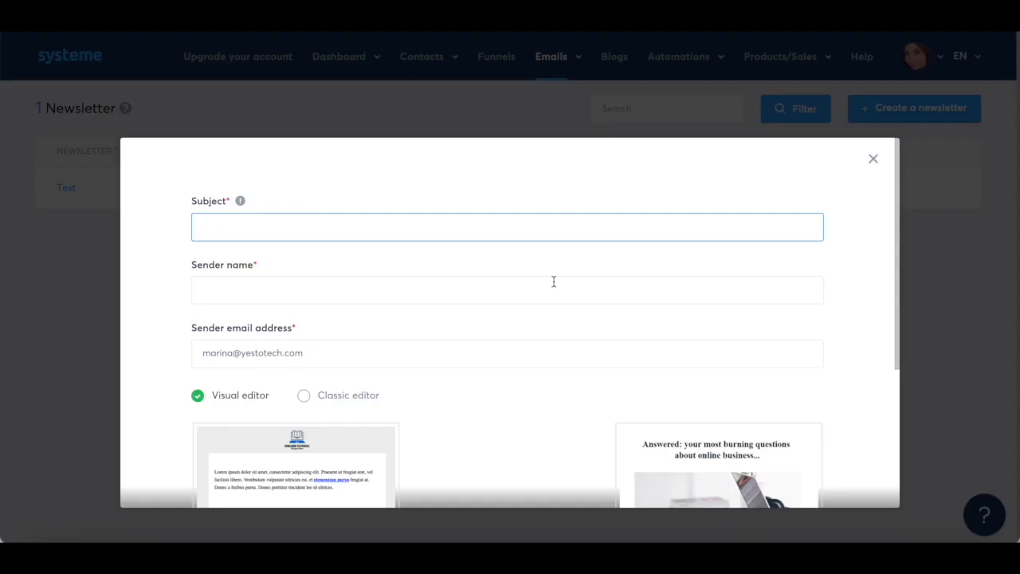
pyautogui.moveTo(523, 227)
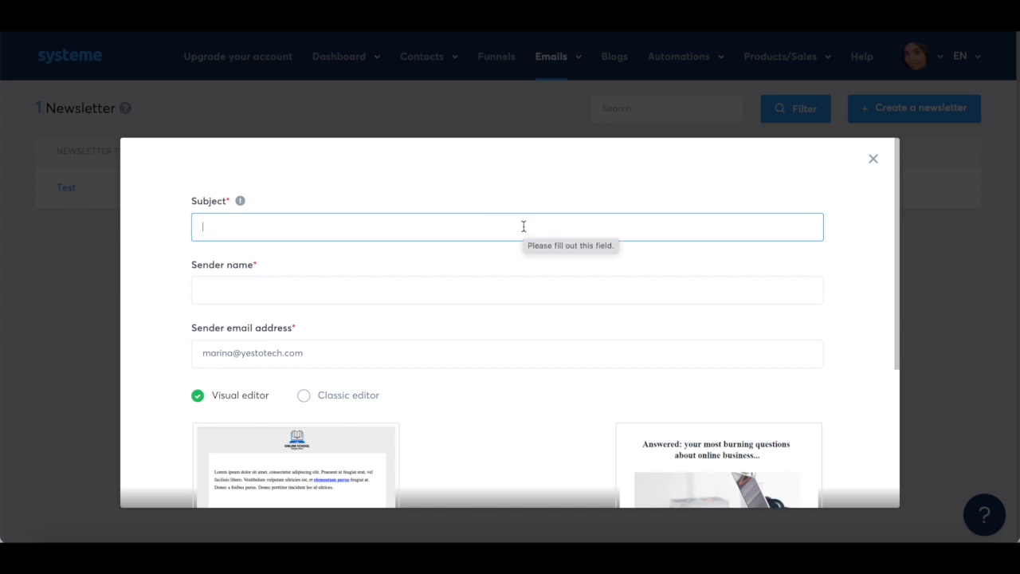
pyautogui.write('Just In')
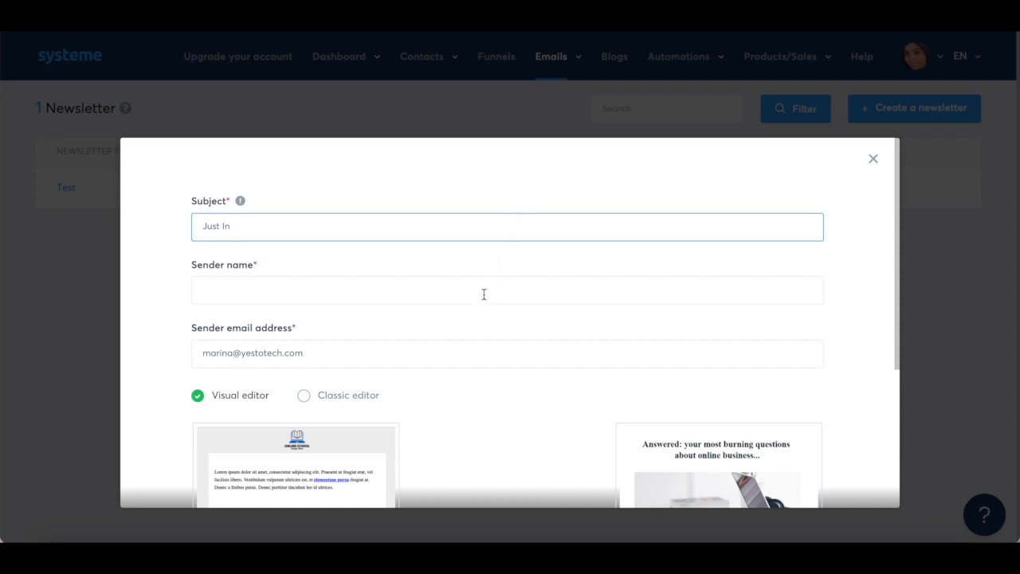
pyautogui.write('Ma')
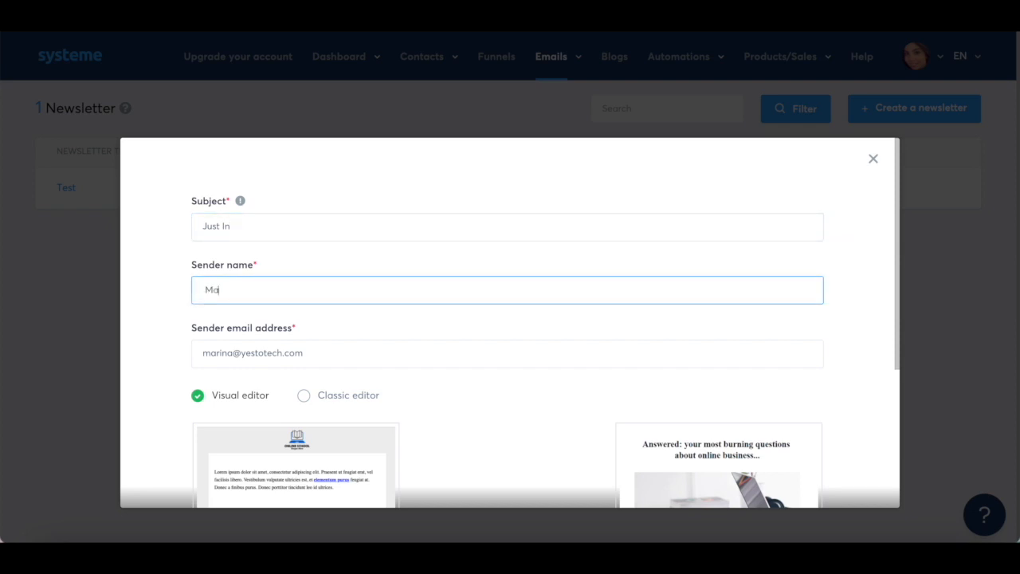
pyautogui.write('Marina Lotaif')
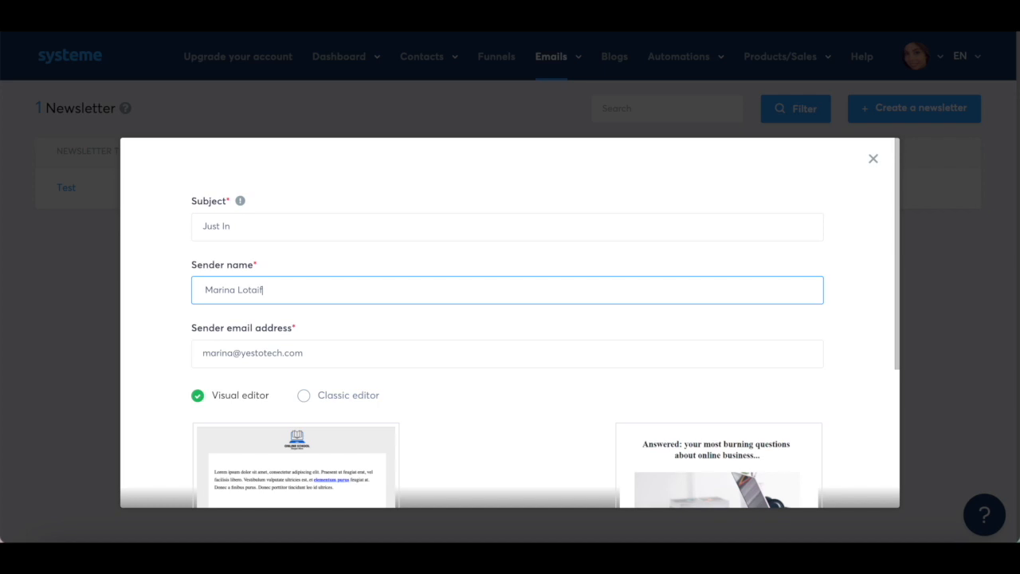
pyautogui.moveTo(463, 352)
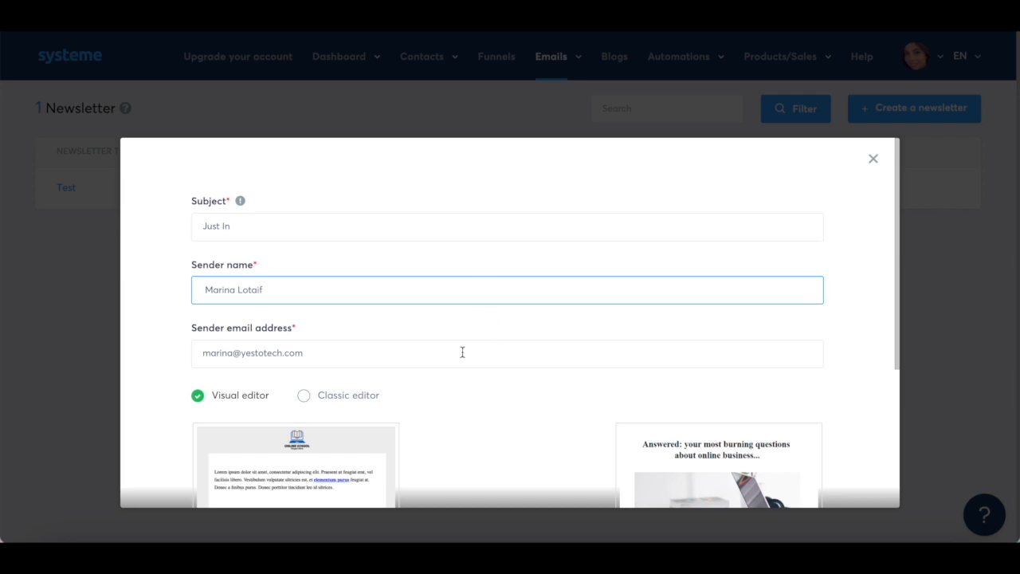
pyautogui.moveTo(247, 366)
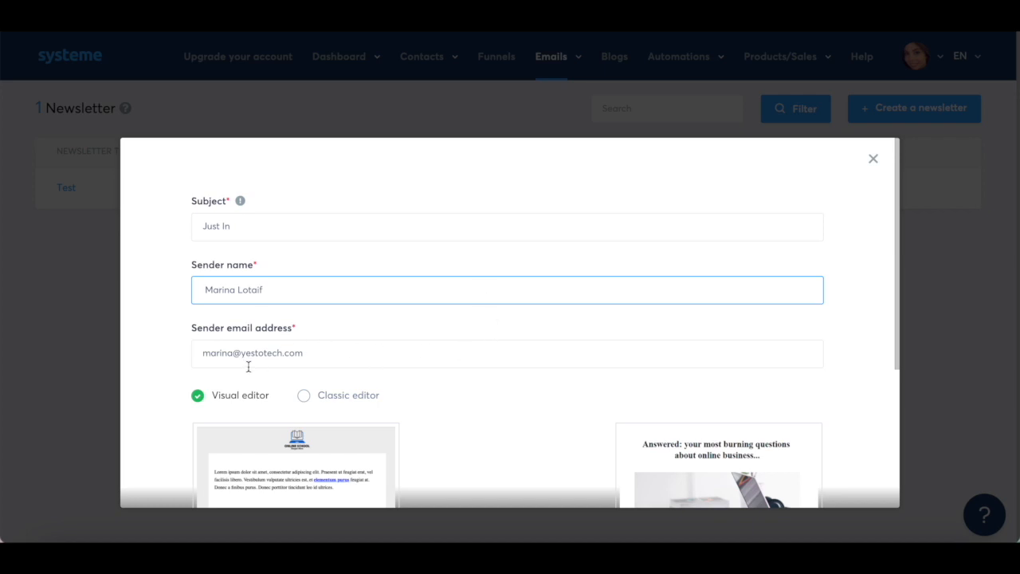
pyautogui.scroll(-3)
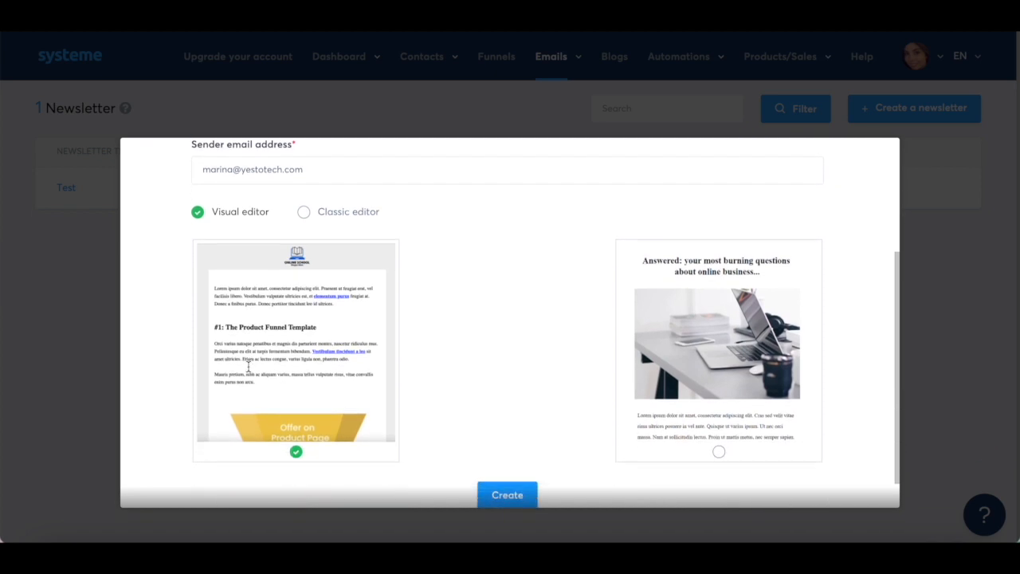
pyautogui.moveTo(294, 344)
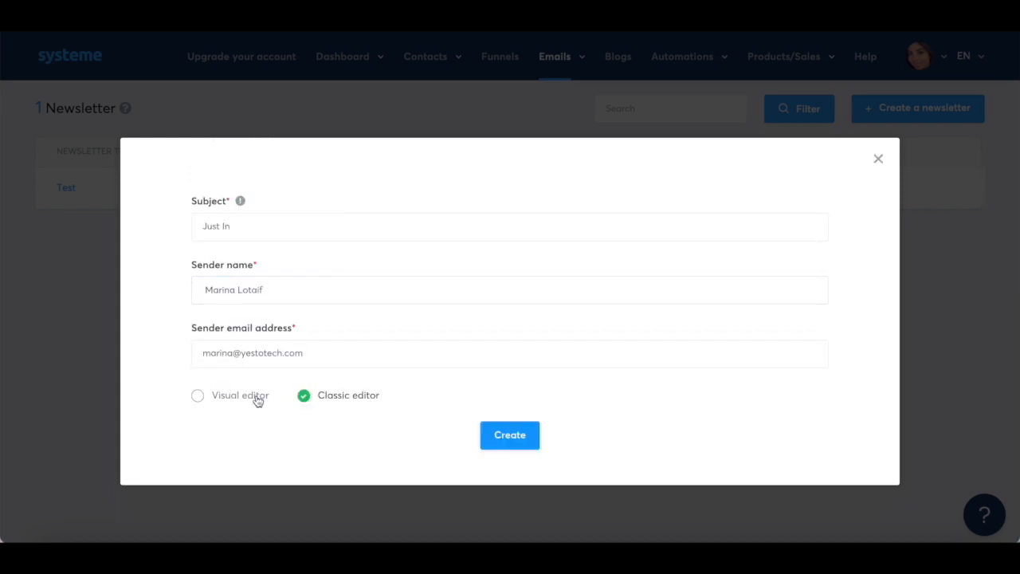
pyautogui.click(197, 394)
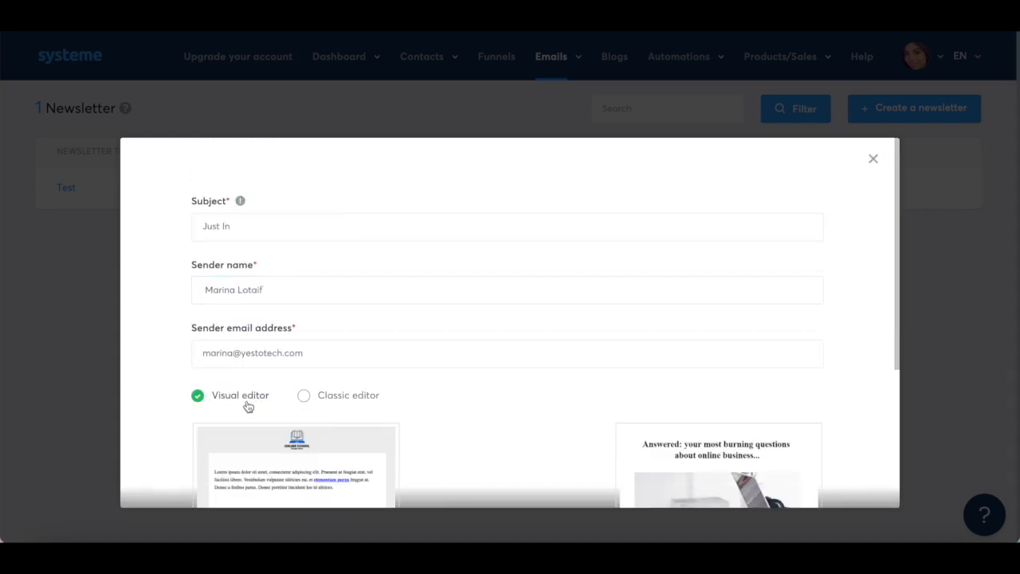
pyautogui.scroll(-3)
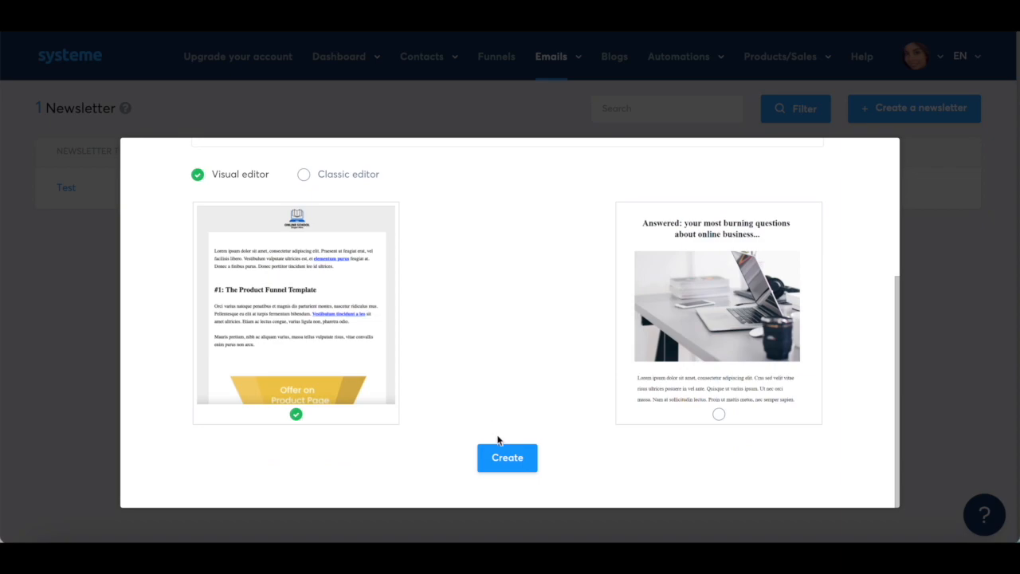
# Step: Create the 'Just In' newsletter from the selected online school template
pyautogui.click(507, 458)
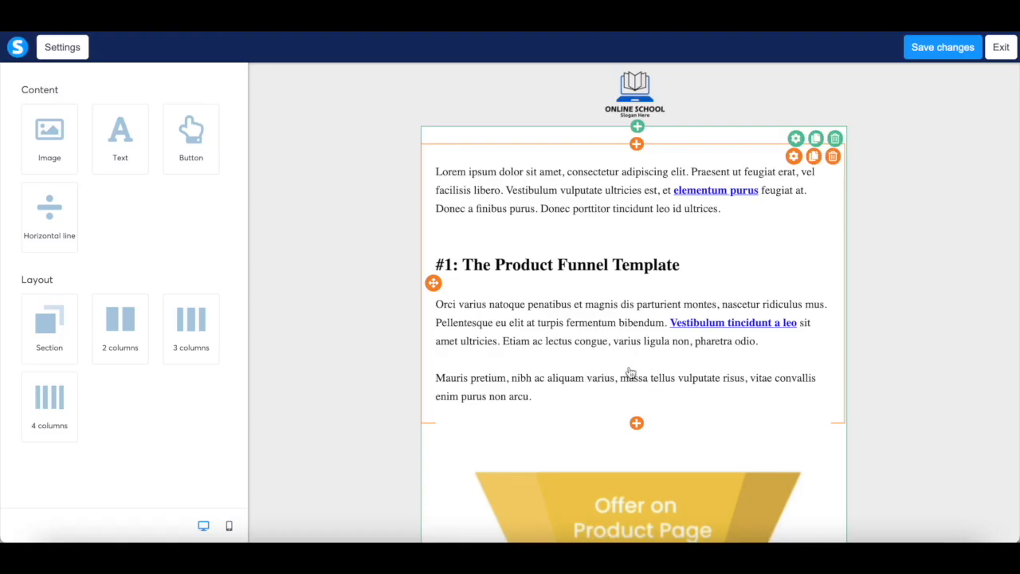
pyautogui.moveTo(614, 380)
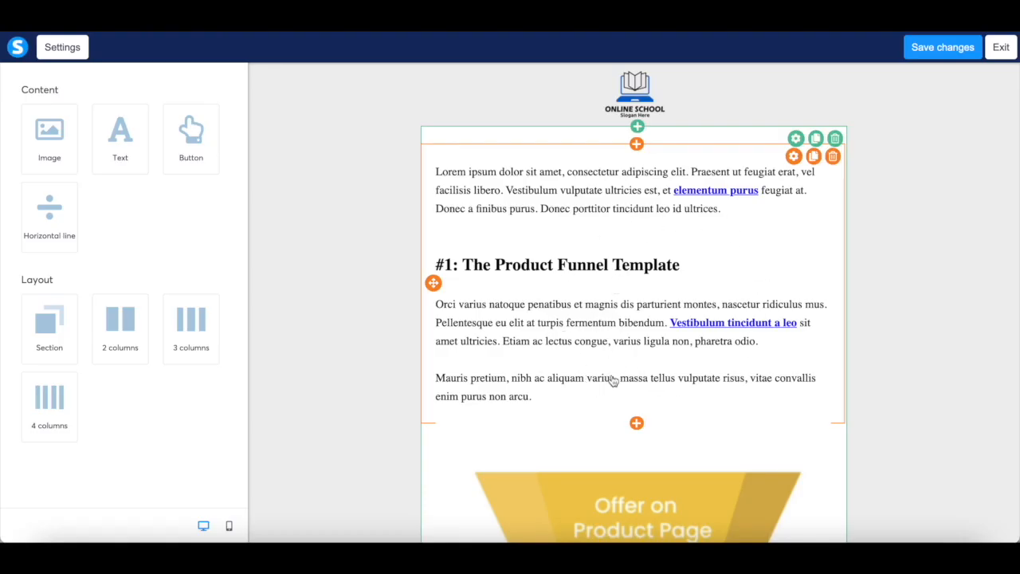
pyautogui.moveTo(758, 247)
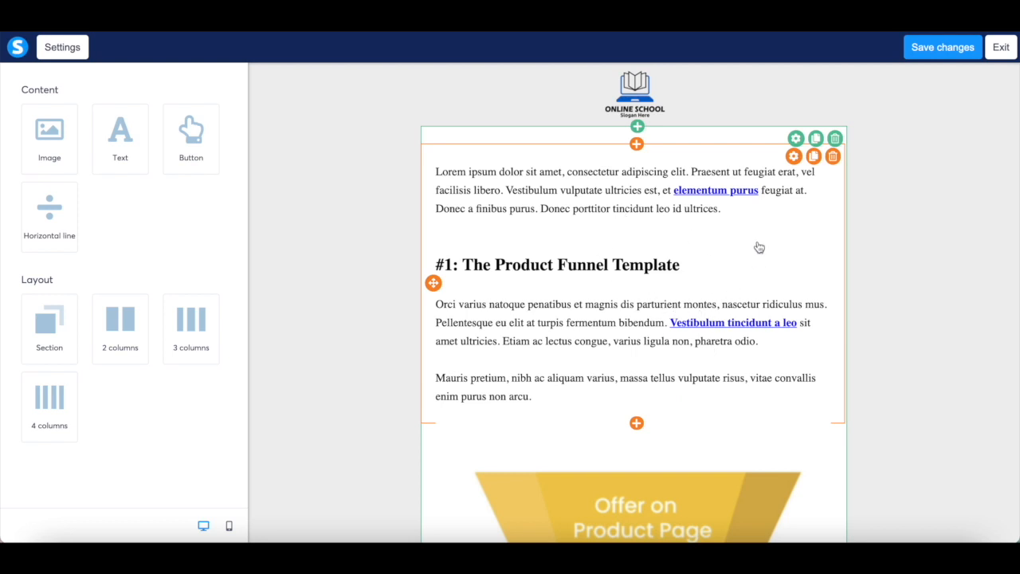
pyautogui.moveTo(627, 301)
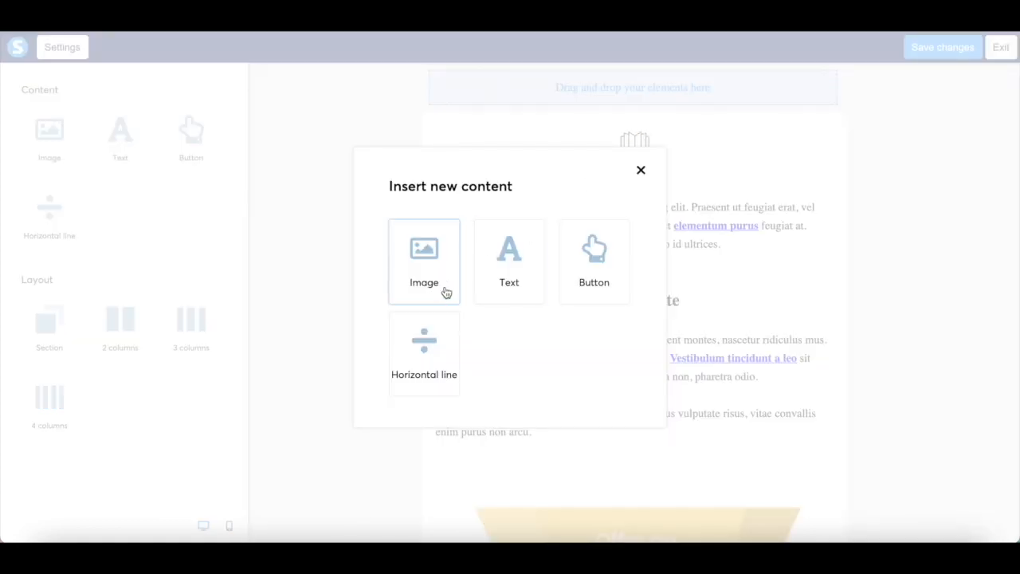
pyautogui.moveTo(593, 261)
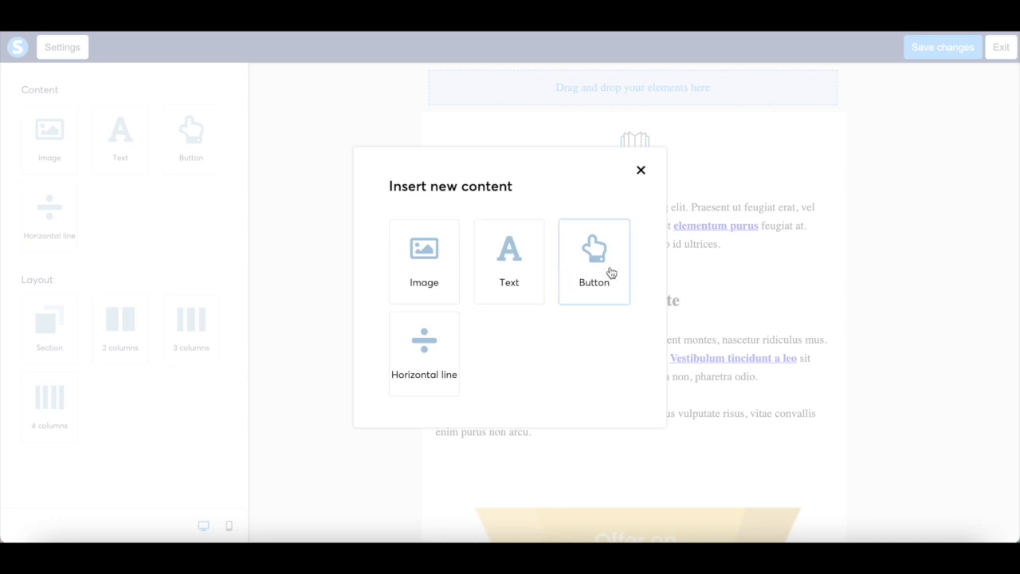
pyautogui.moveTo(409, 387)
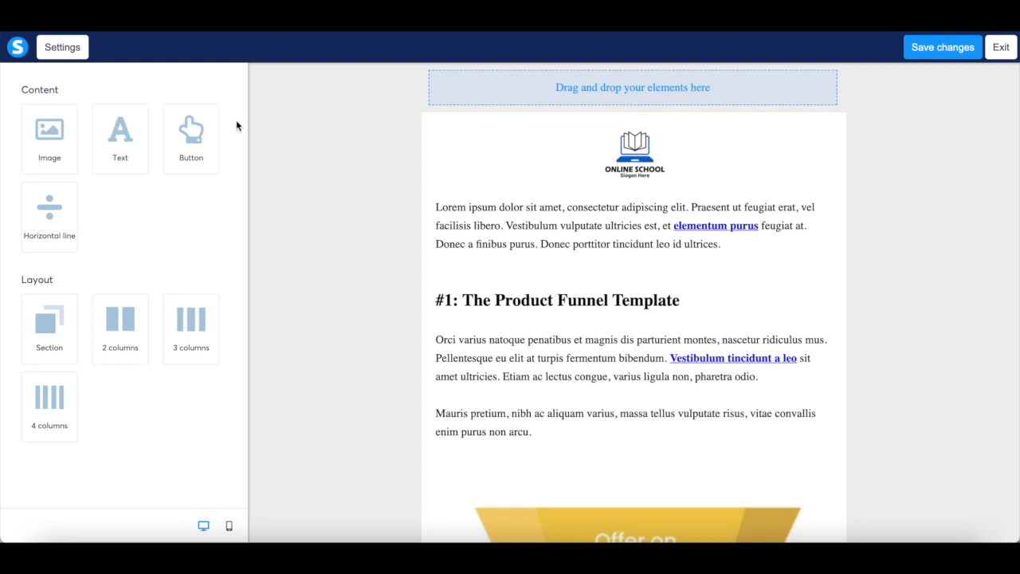
pyautogui.click(62, 47)
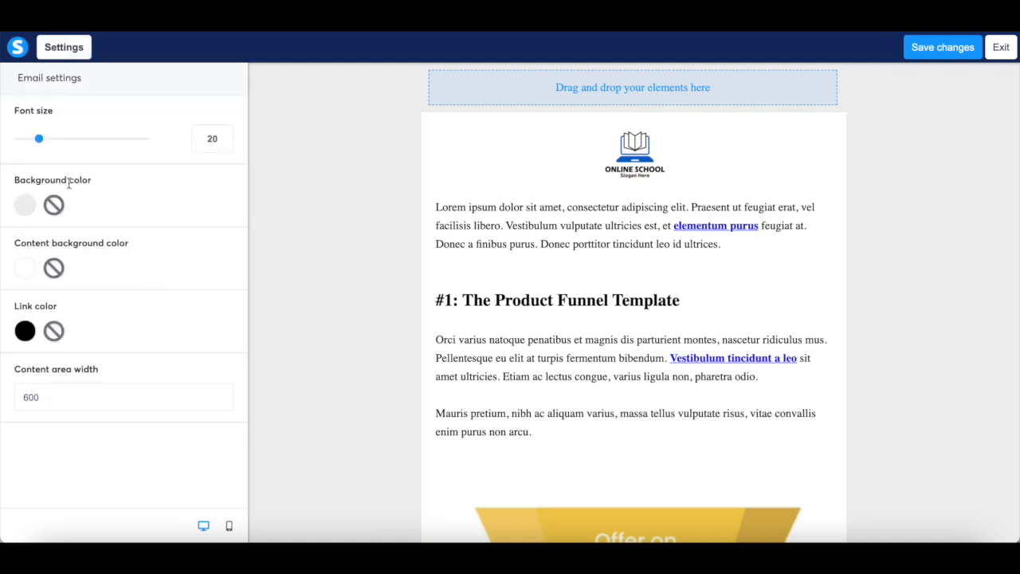
pyautogui.moveTo(120, 222)
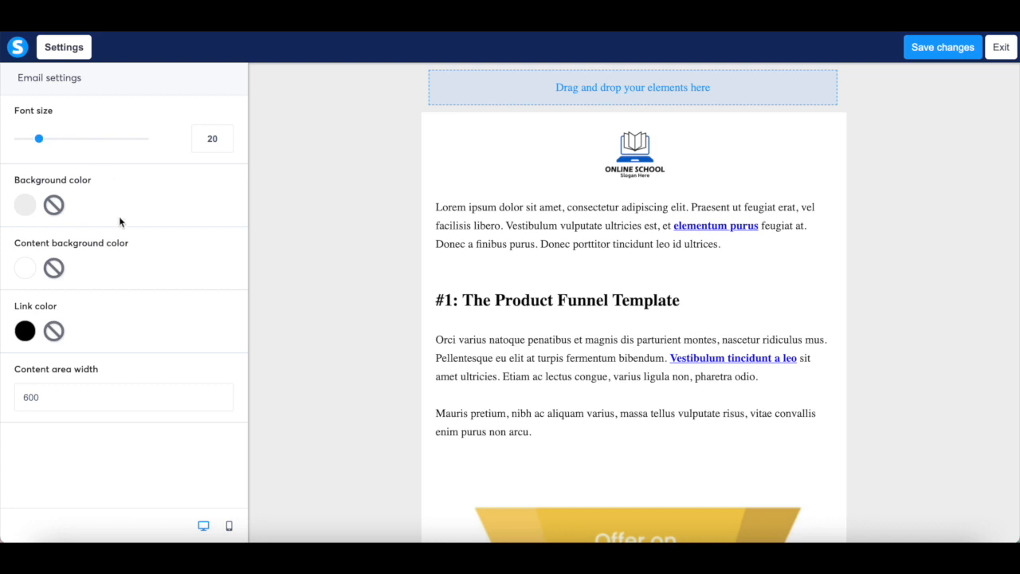
pyautogui.moveTo(138, 269)
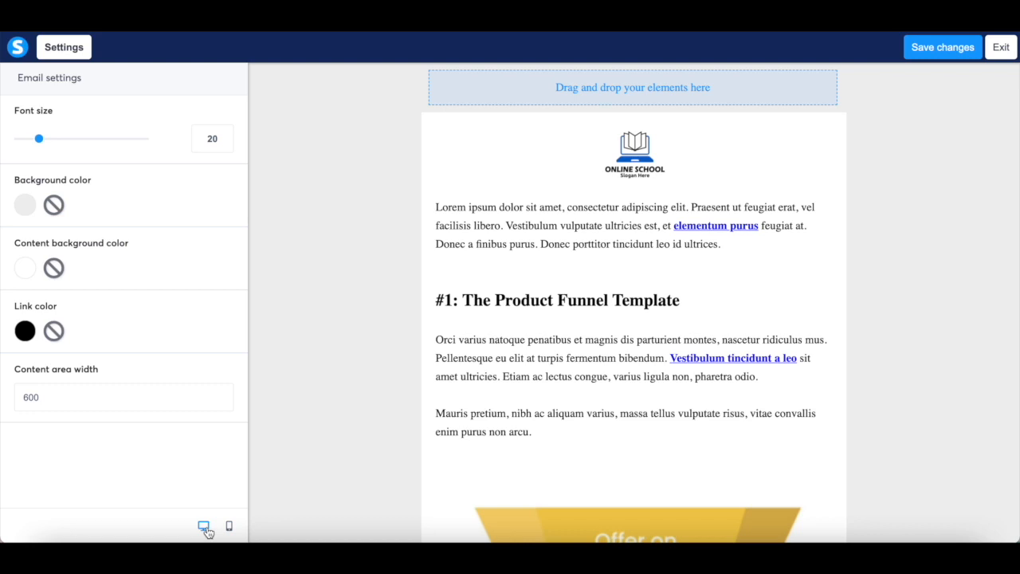
pyautogui.click(229, 527)
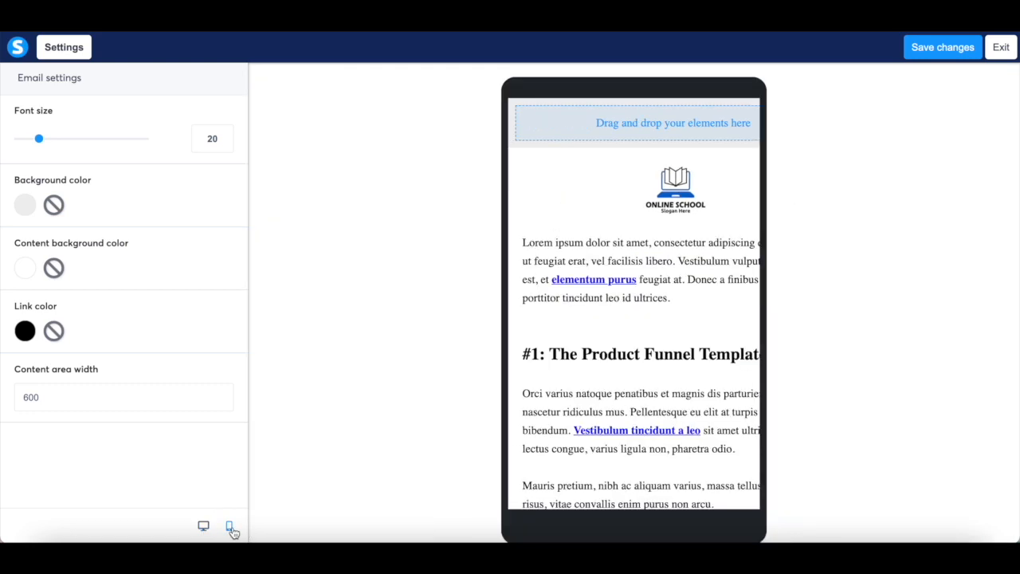
pyautogui.click(204, 526)
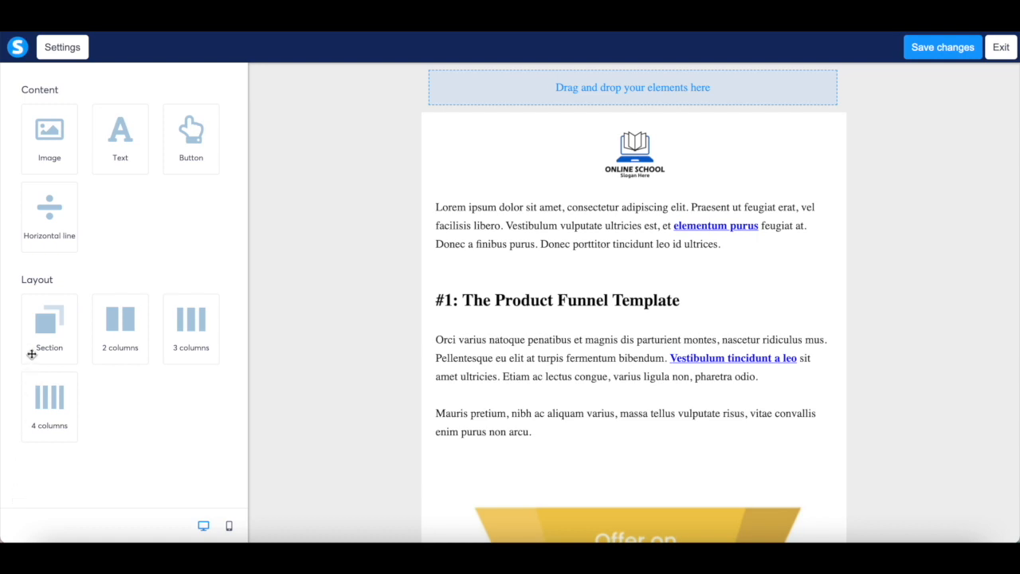
pyautogui.moveTo(126, 345)
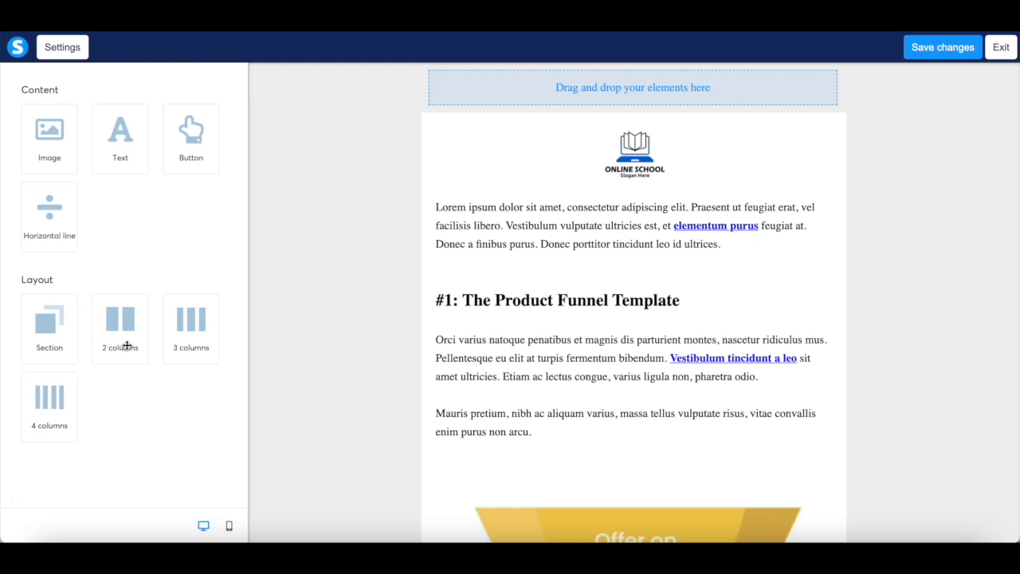
pyautogui.moveTo(64, 415)
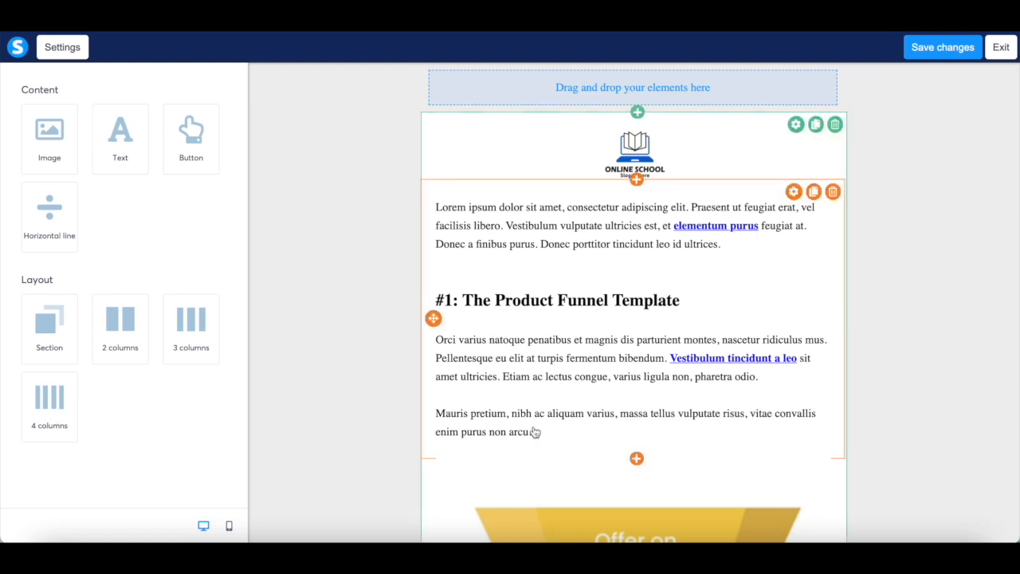
pyautogui.moveTo(621, 278)
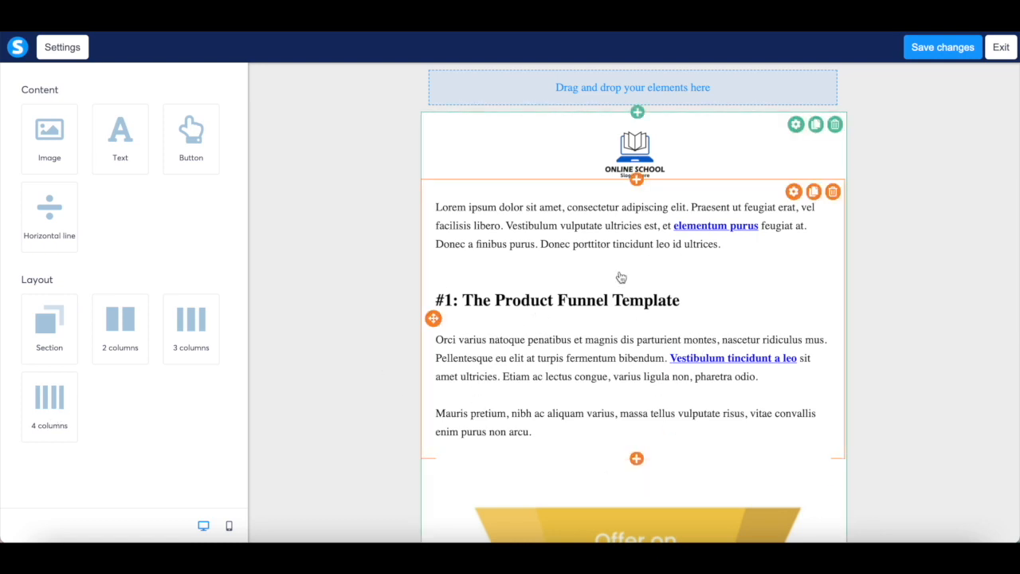
pyautogui.moveTo(640, 189)
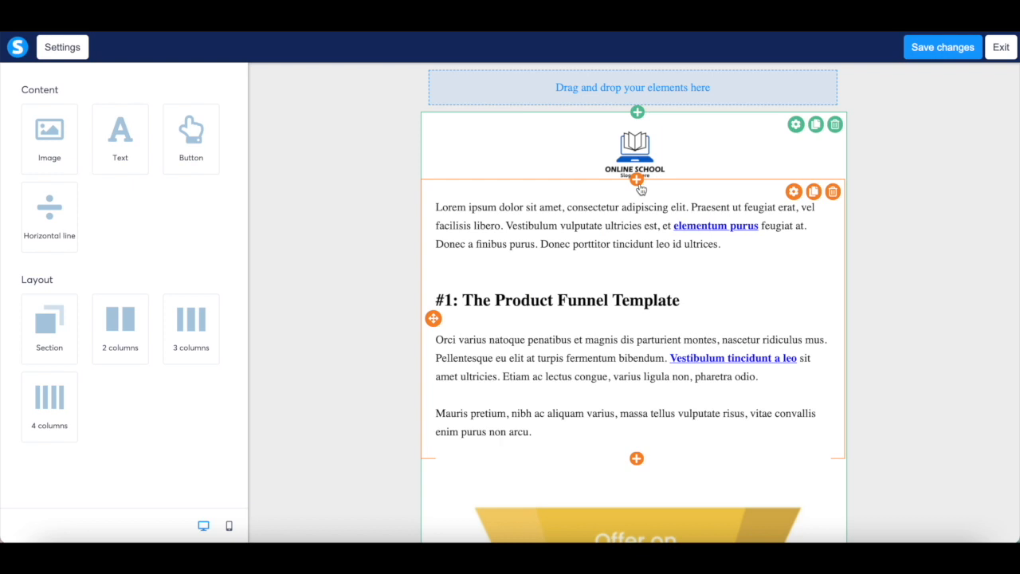
pyautogui.click(942, 47)
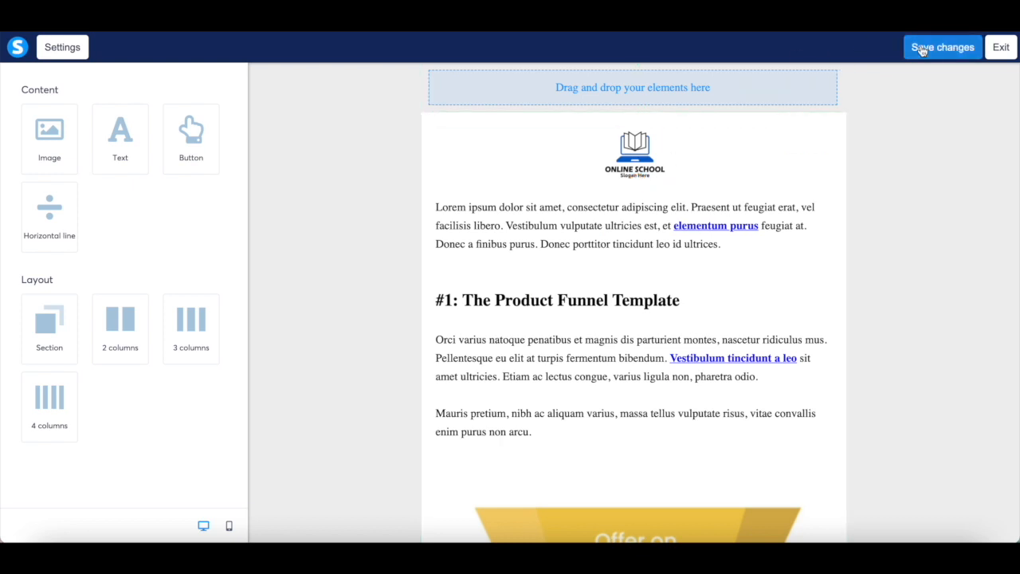
pyautogui.click(943, 47)
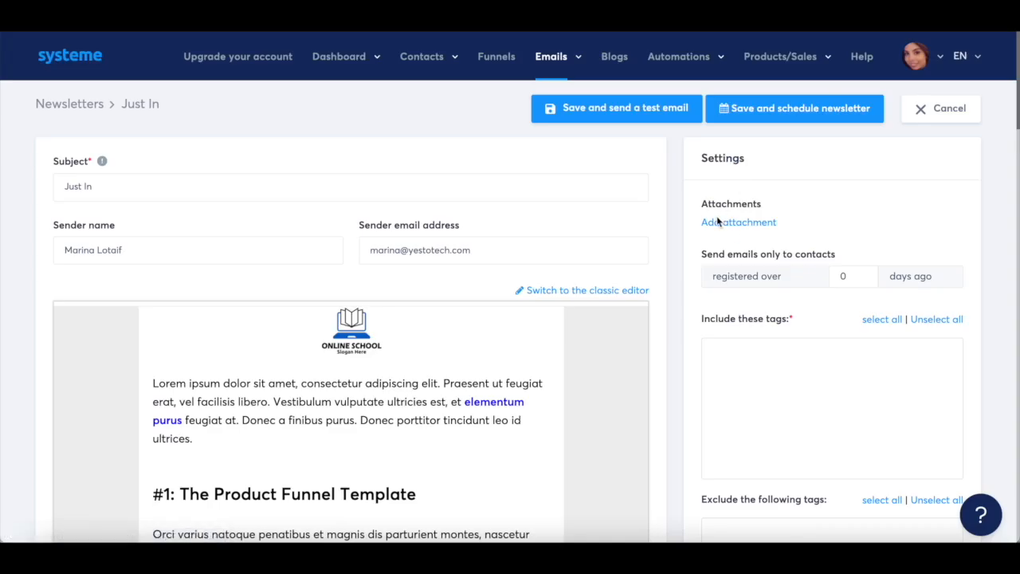
pyautogui.moveTo(759, 234)
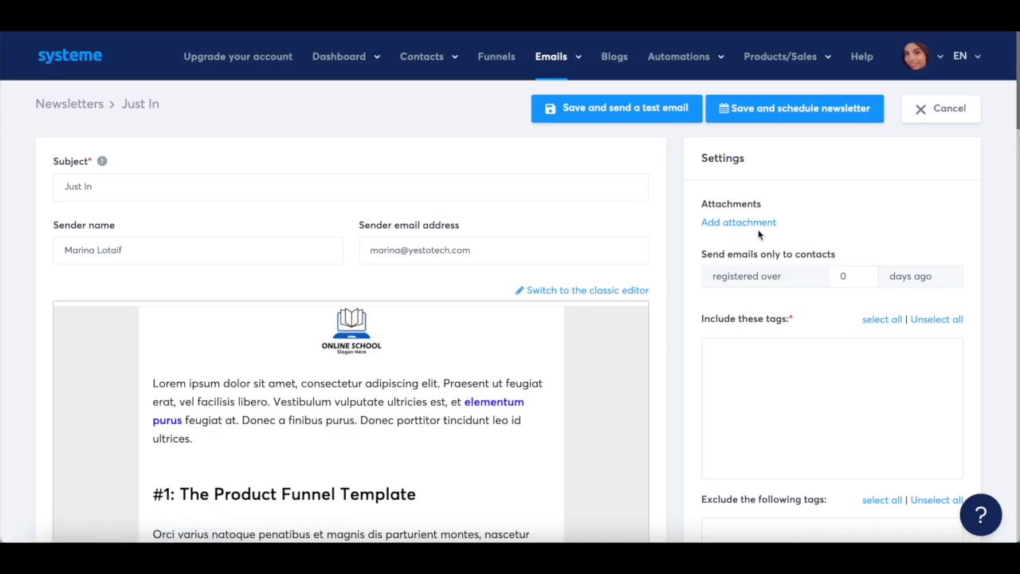
pyautogui.moveTo(854, 454)
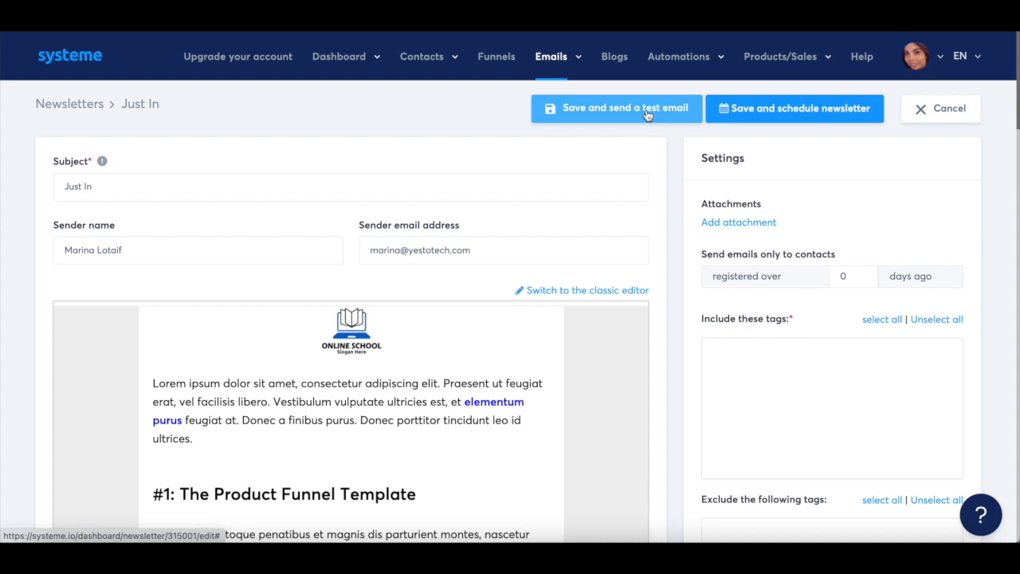
pyautogui.moveTo(794, 108)
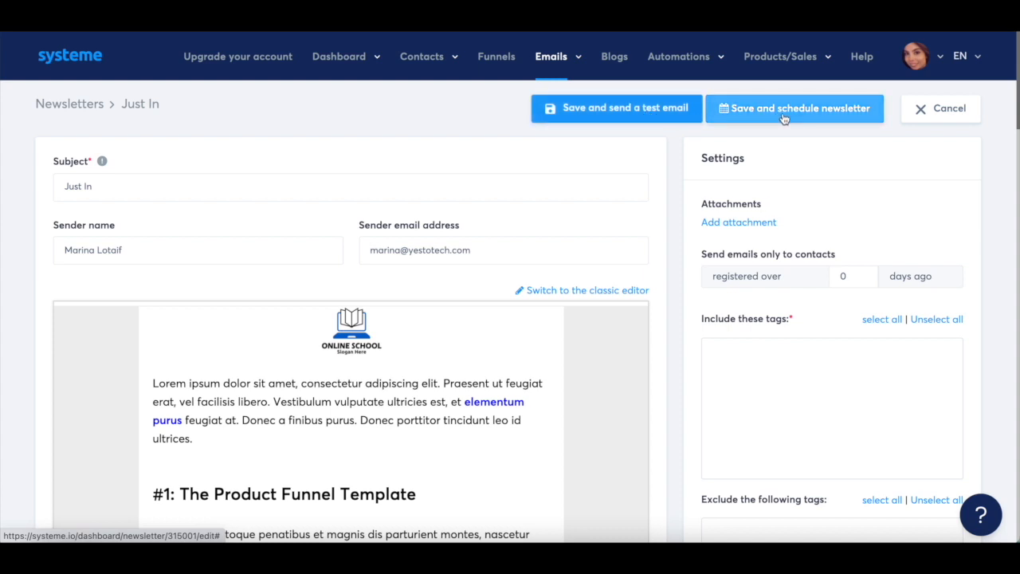
pyautogui.moveTo(70, 76)
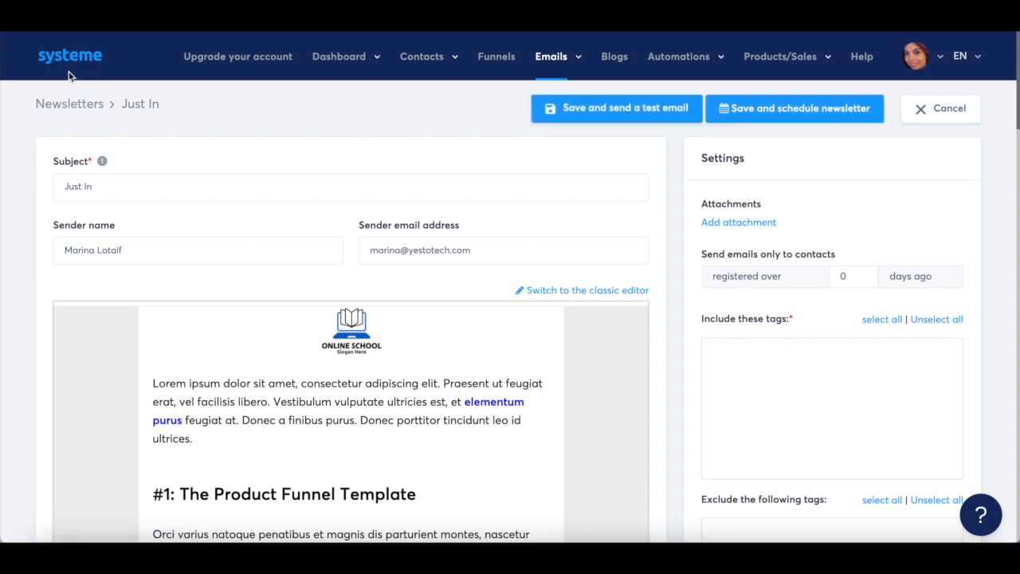
pyautogui.moveTo(442, 293)
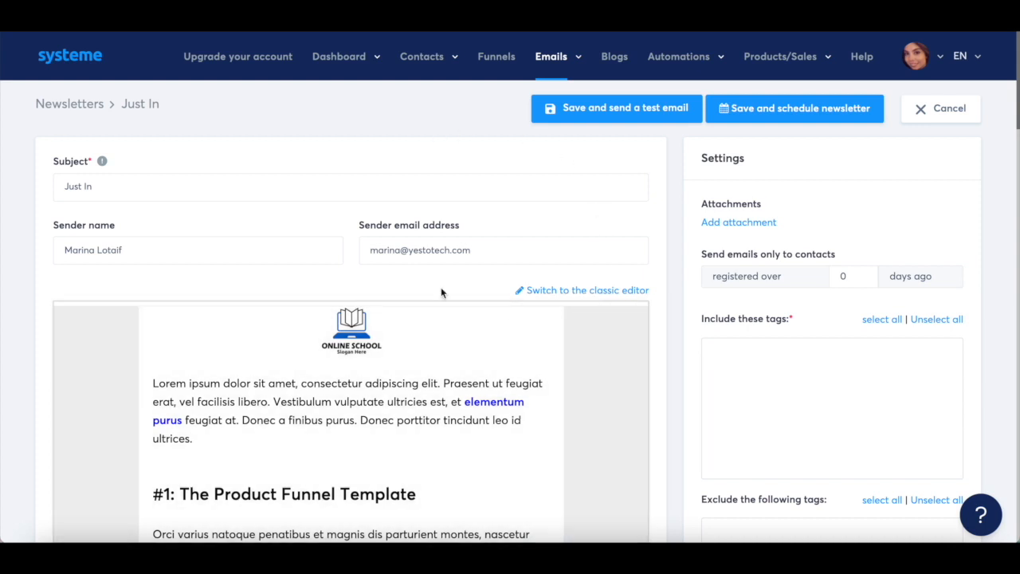
pyautogui.moveTo(730, 110)
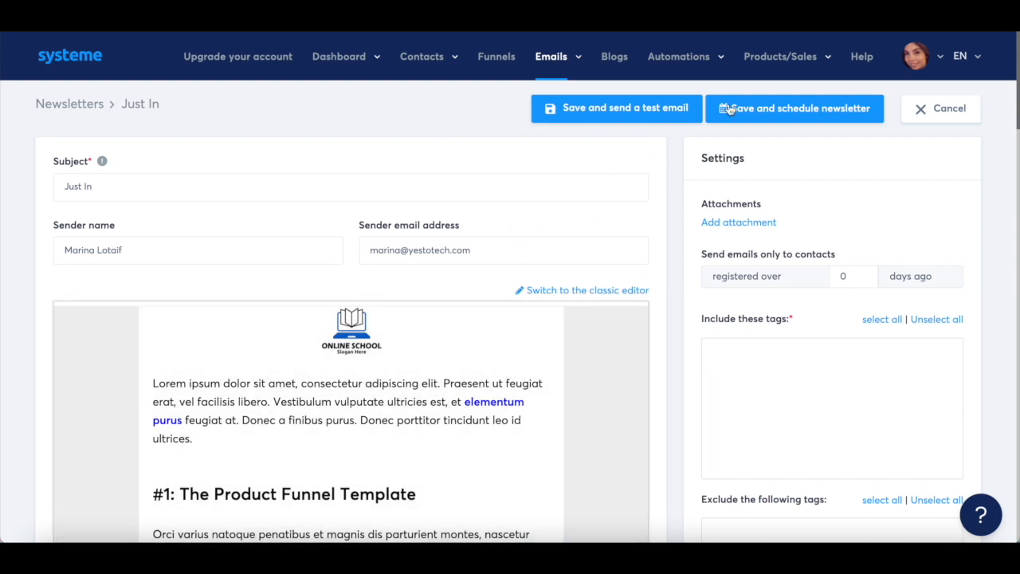
# Step: Show the Products/Sales dropdown listing courses, students, coupons and the affiliate program
pyautogui.click(781, 55)
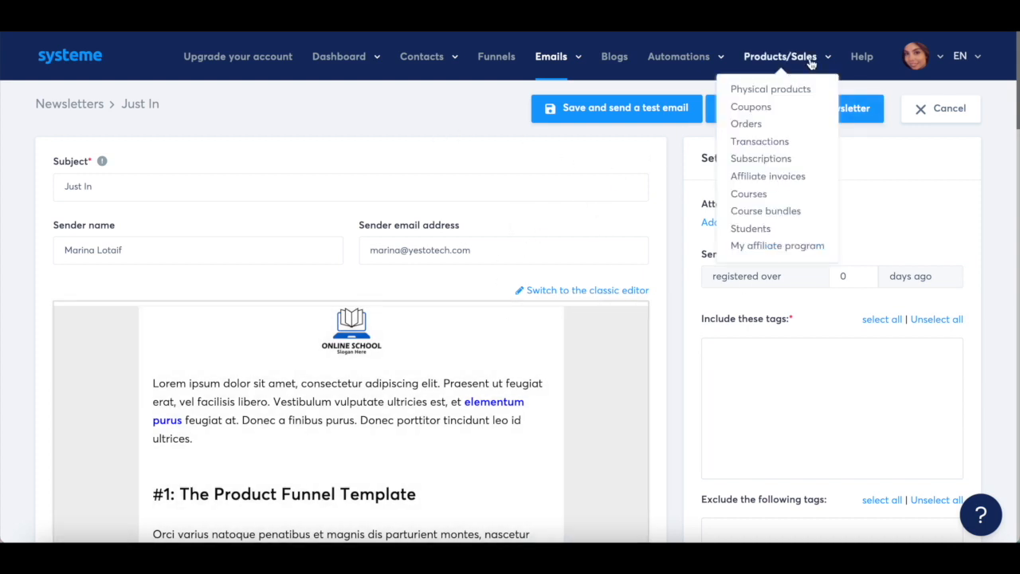
pyautogui.moveTo(770, 88)
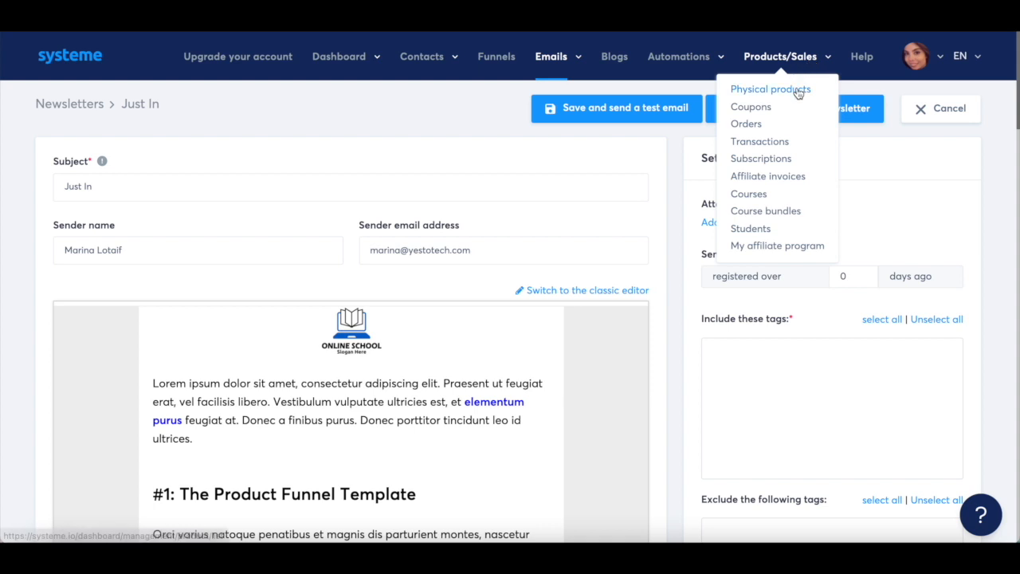
pyautogui.moveTo(765, 210)
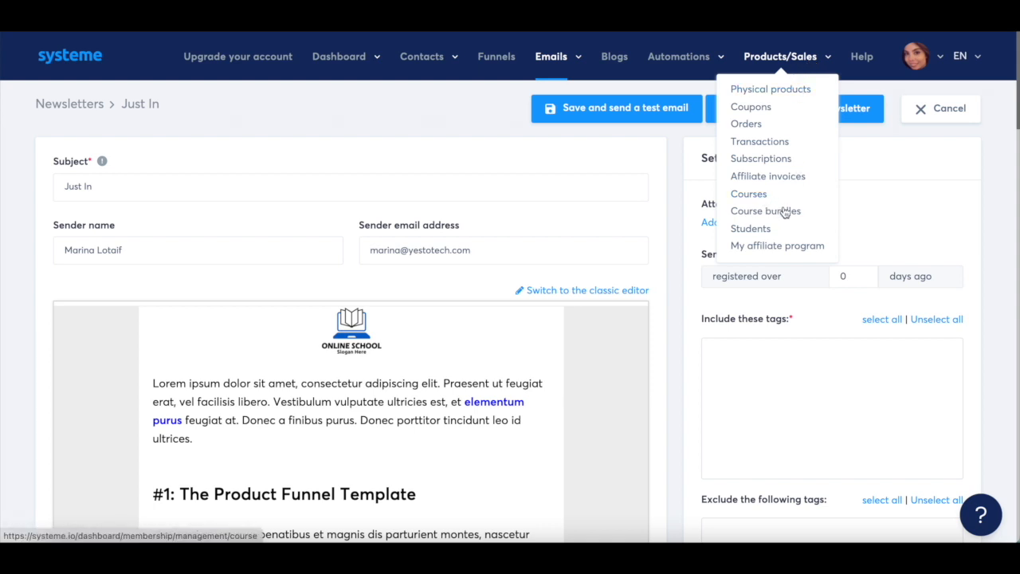
pyautogui.moveTo(777, 246)
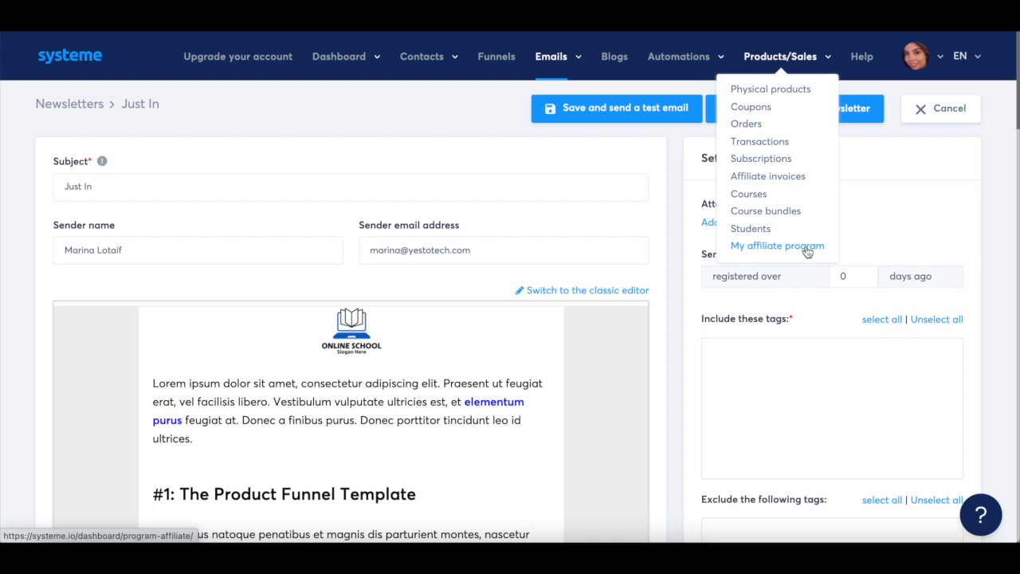
# Step: Review the pricing plan comparison table, then go to the empty Courses page
pyautogui.click(777, 245)
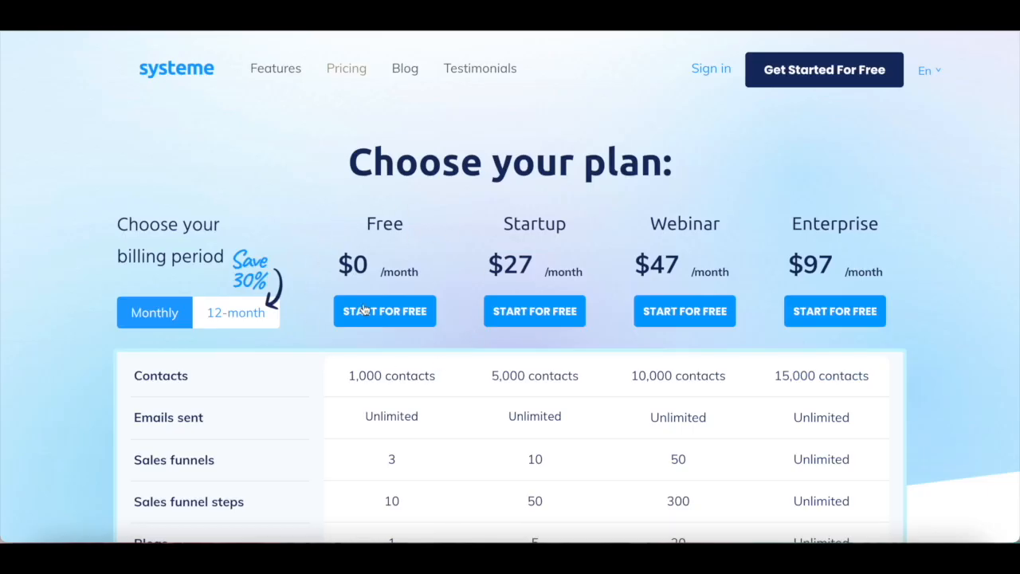
pyautogui.scroll(-3)
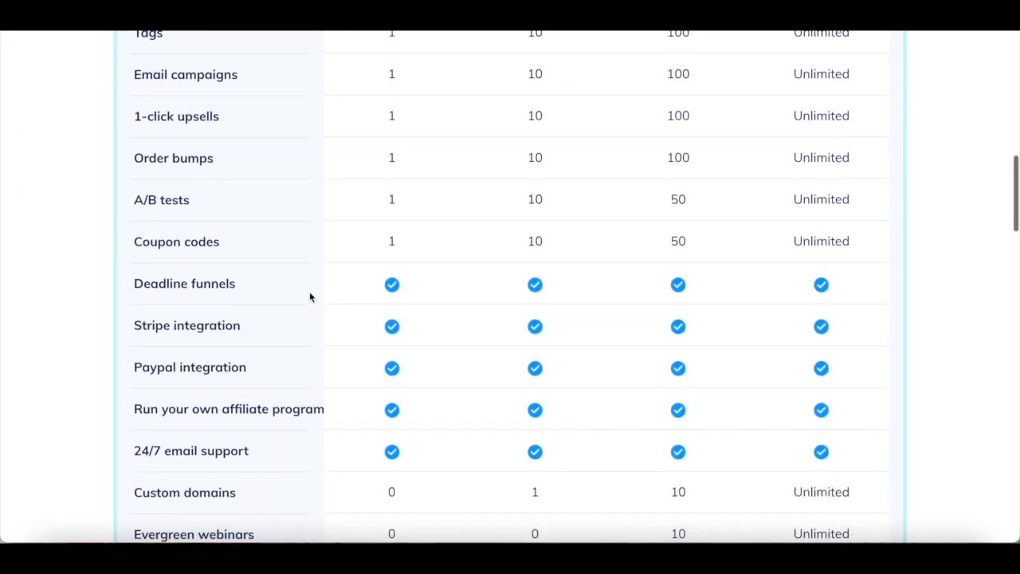
pyautogui.moveTo(328, 291)
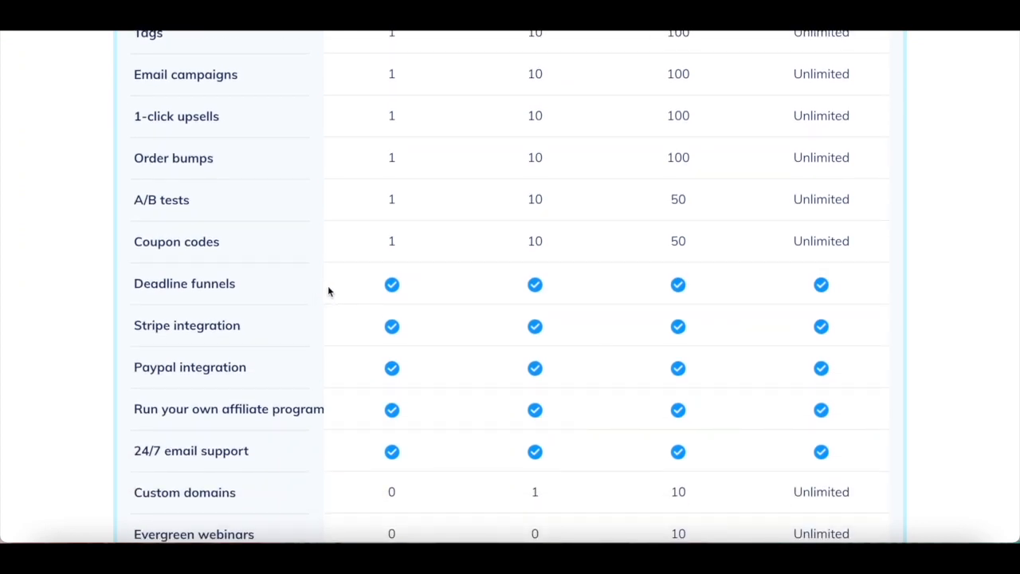
pyautogui.moveTo(307, 361)
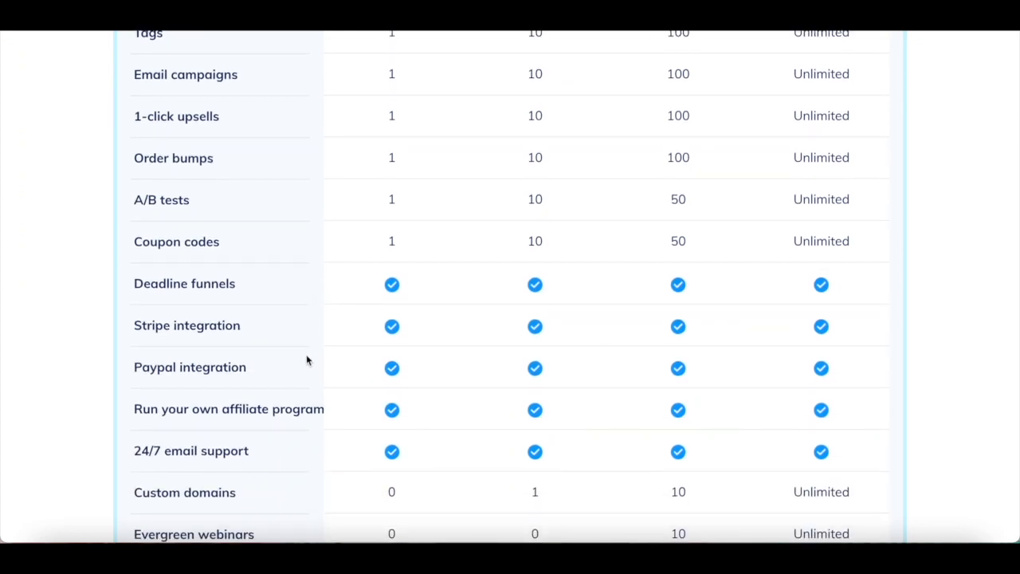
pyautogui.moveTo(305, 403)
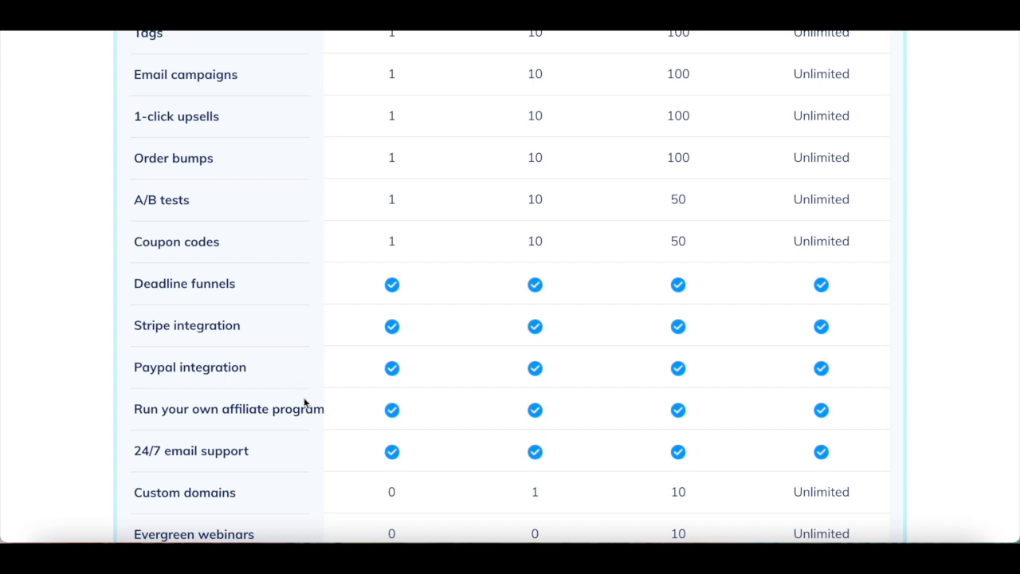
pyautogui.moveTo(427, 399)
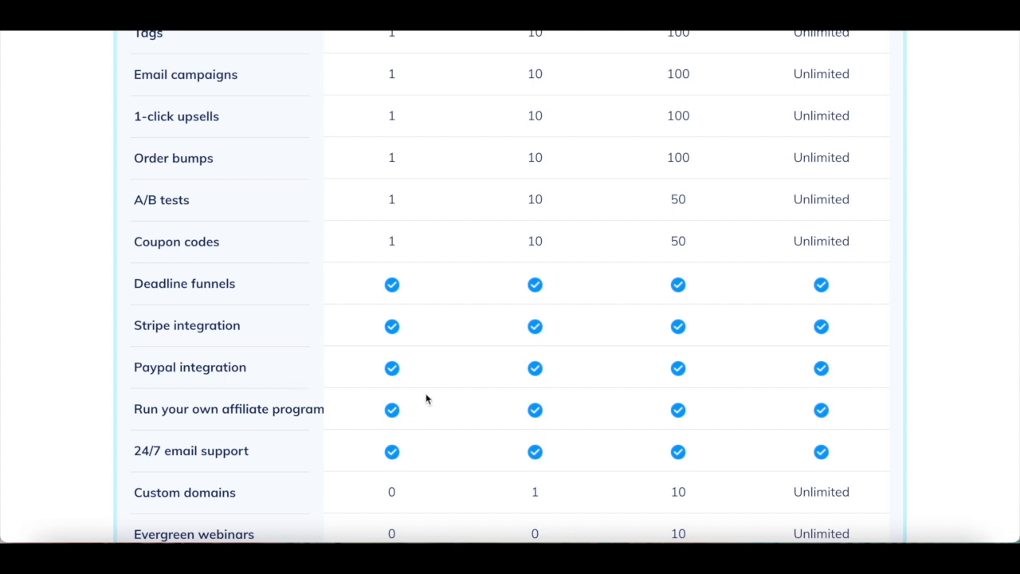
pyautogui.moveTo(315, 359)
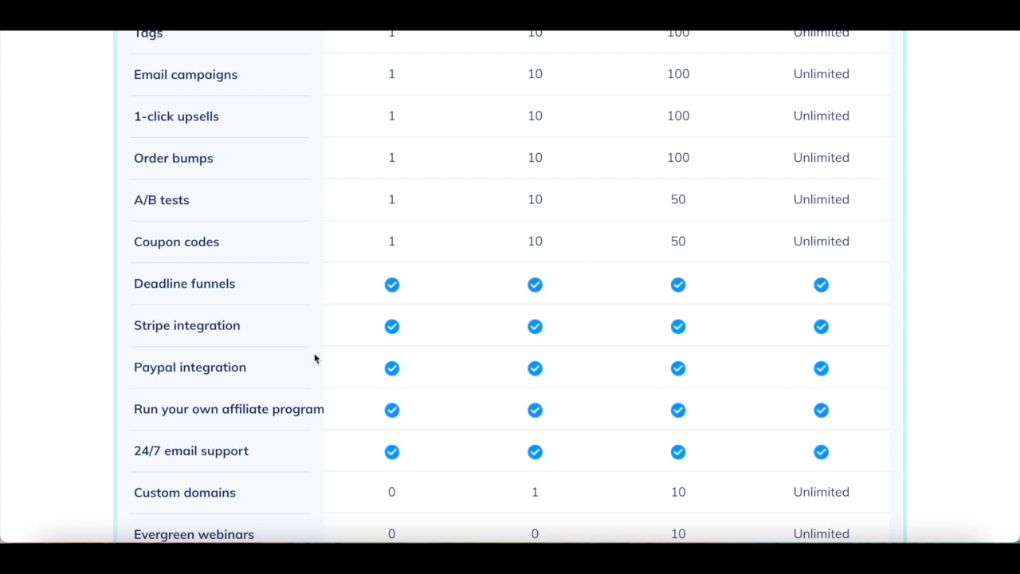
pyautogui.moveTo(330, 327)
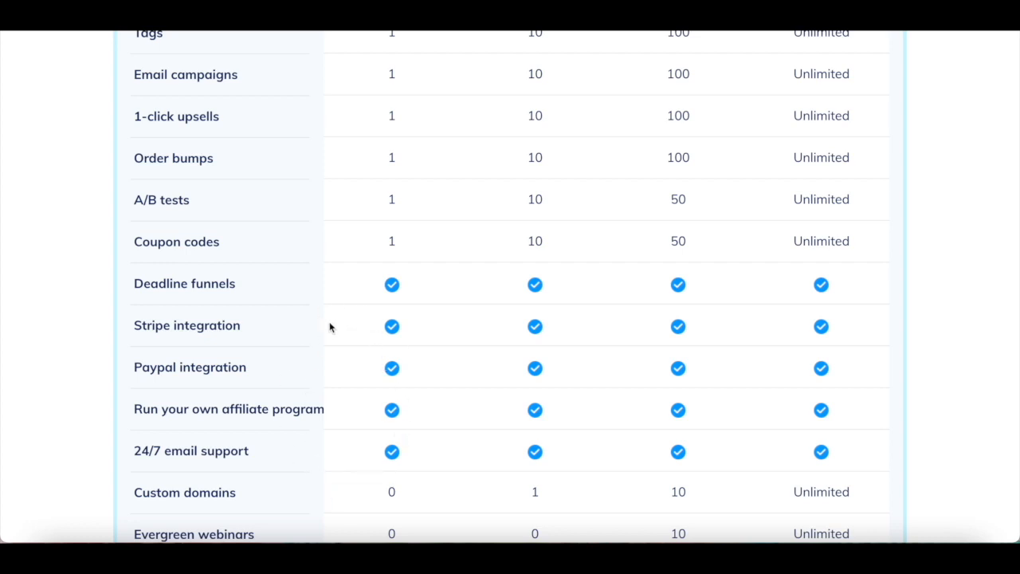
pyautogui.moveTo(301, 96)
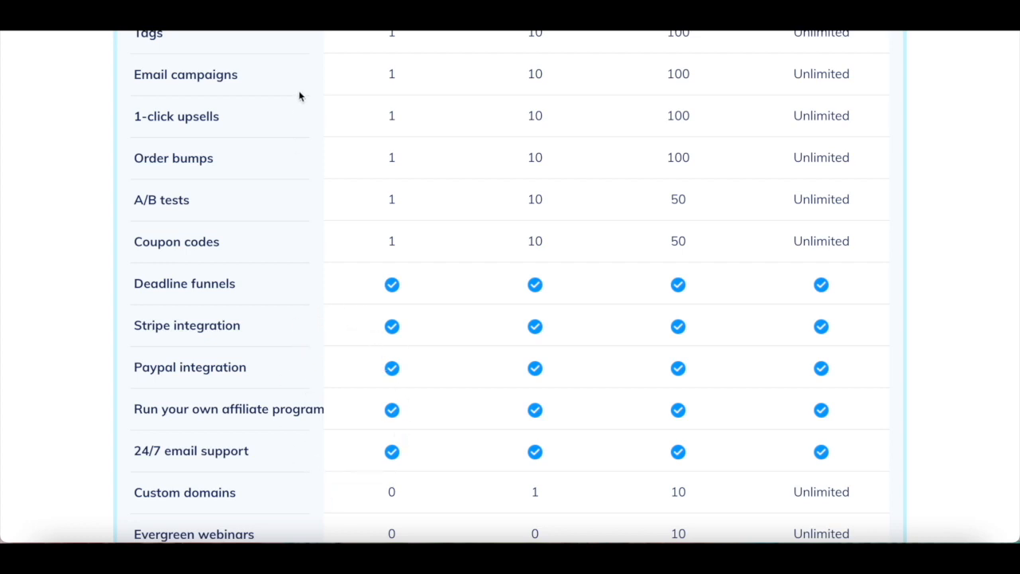
pyautogui.moveTo(300, 161)
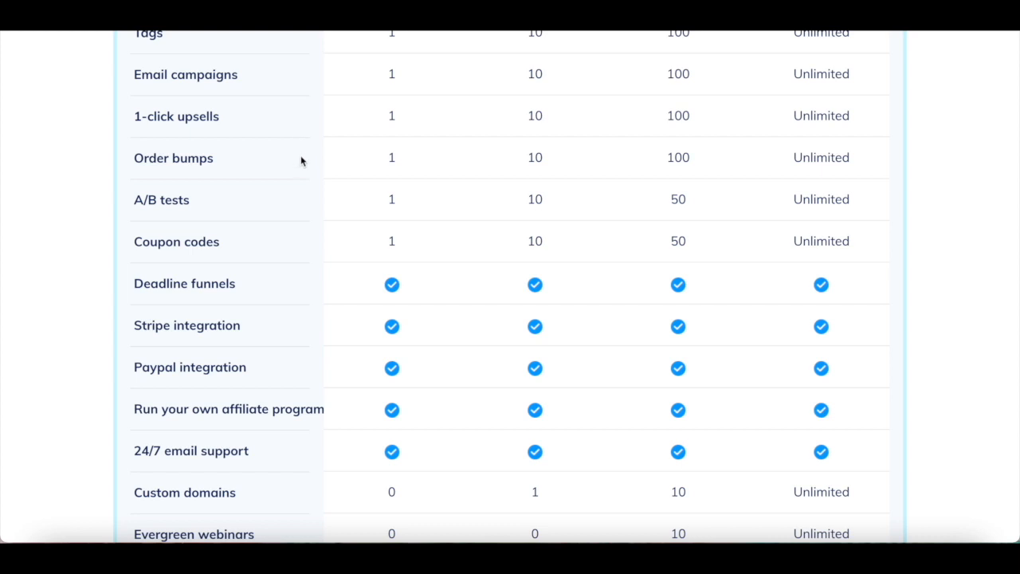
pyautogui.moveTo(310, 243)
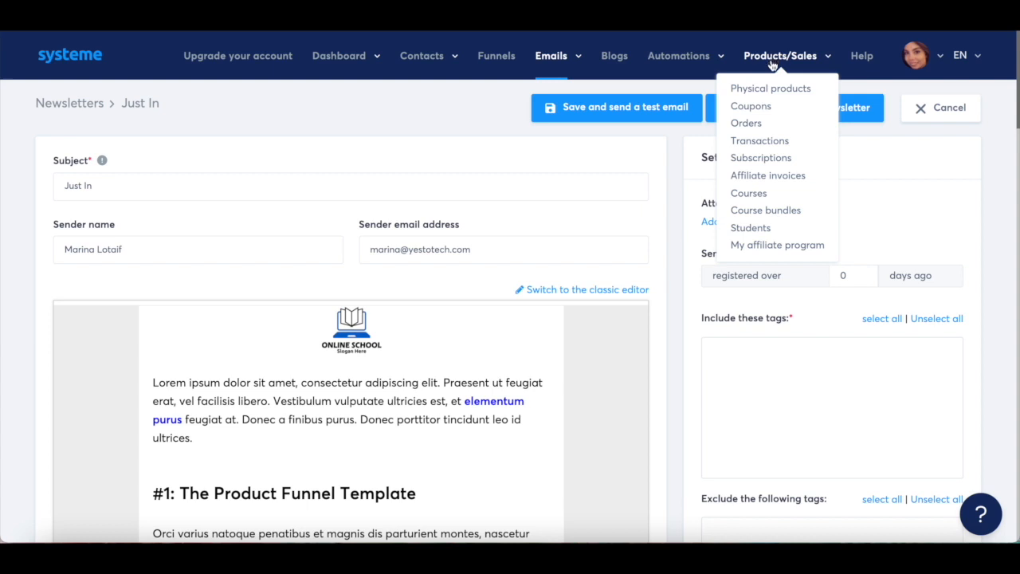
pyautogui.click(747, 193)
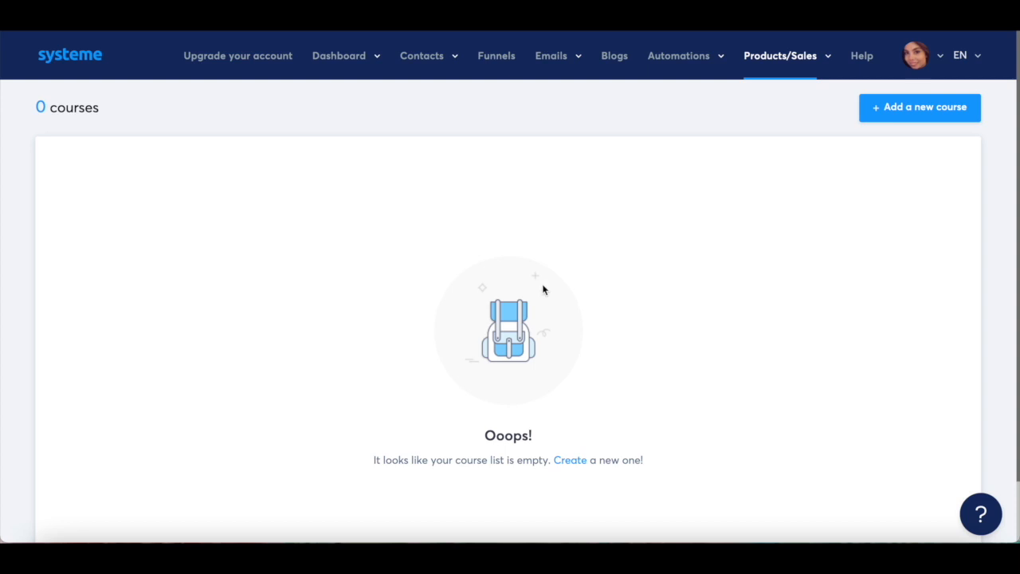
pyautogui.moveTo(542, 341)
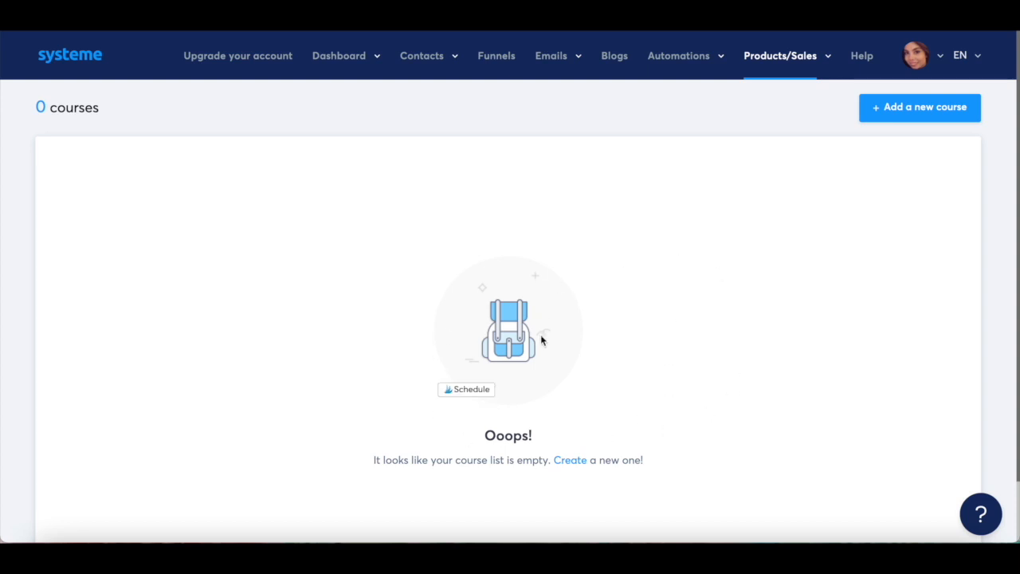
pyautogui.moveTo(662, 284)
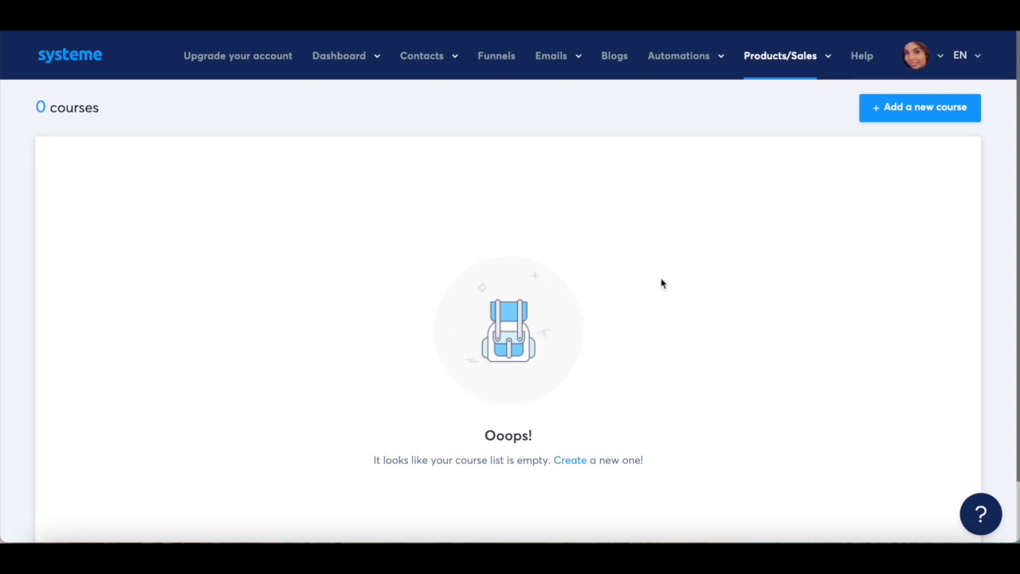
pyautogui.moveTo(919, 106)
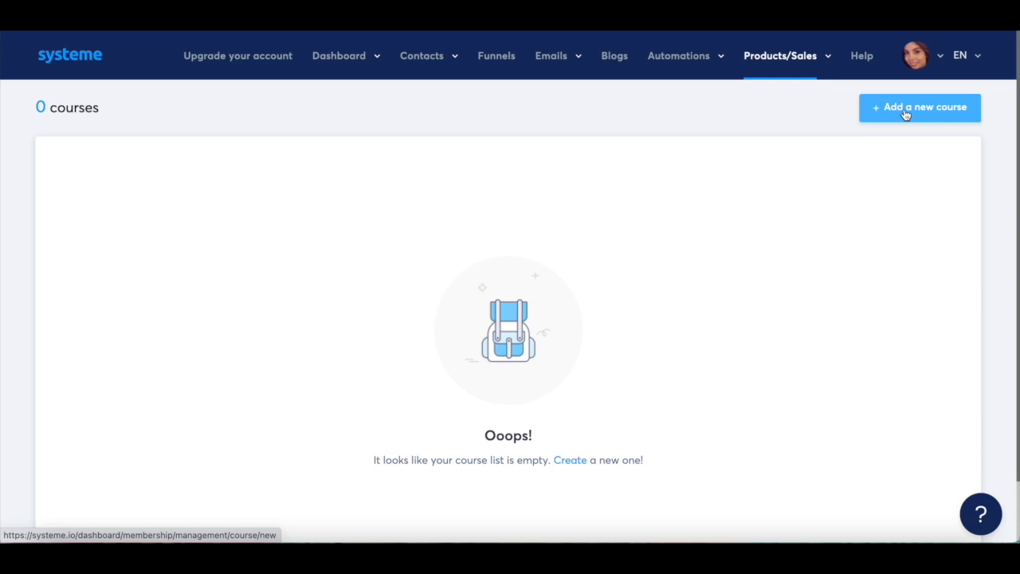
# Step: Open the 'Create a new course' form and review its Classic theme, AvertaPE font and sales page fields
pyautogui.click(919, 106)
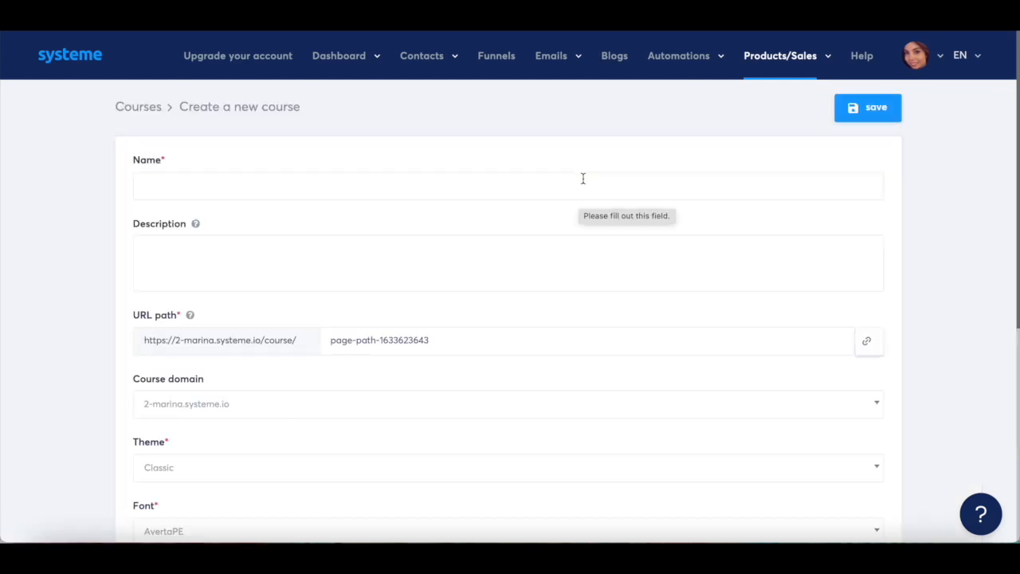
pyautogui.scroll(3)
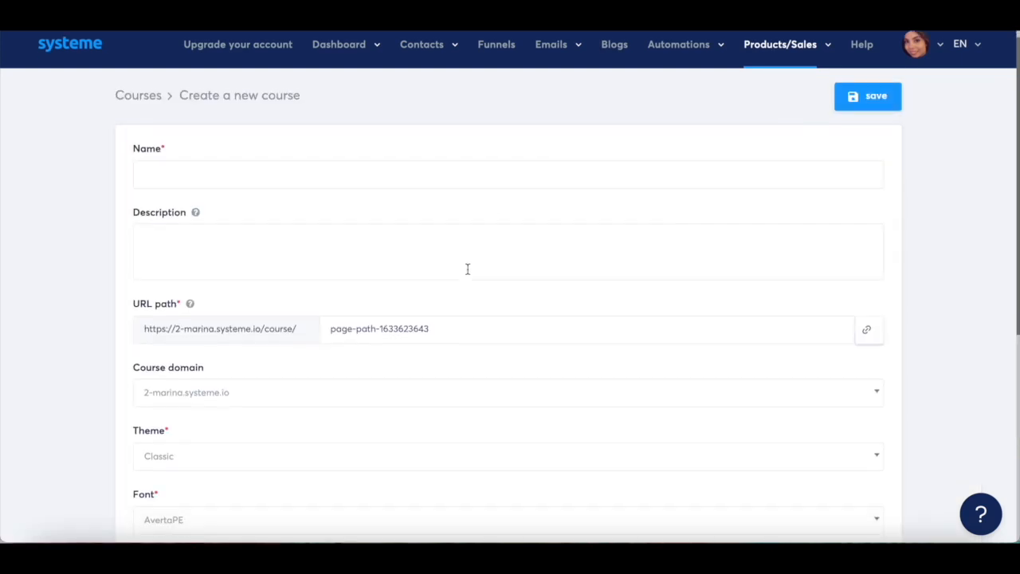
pyautogui.scroll(-3)
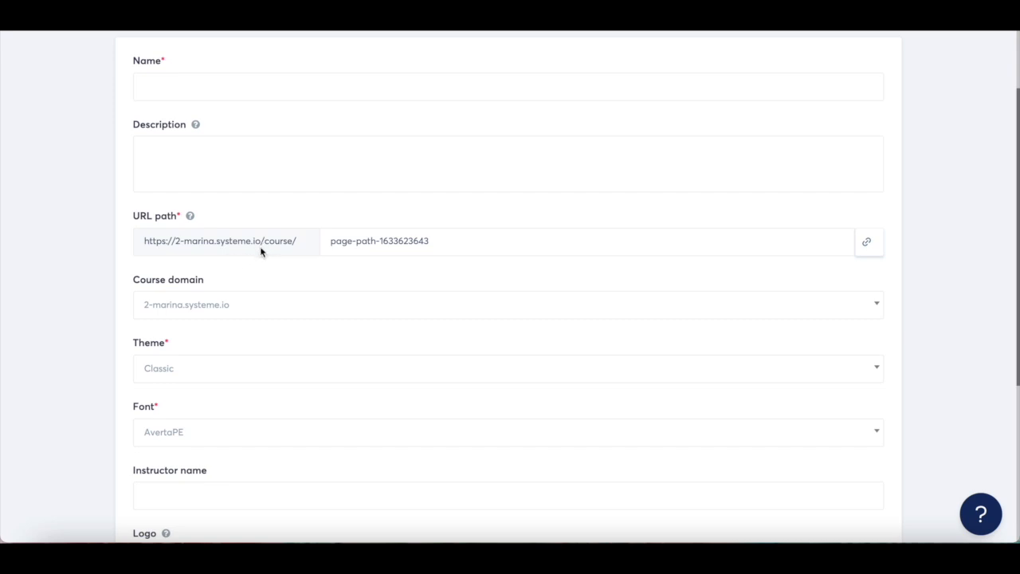
pyautogui.moveTo(233, 303)
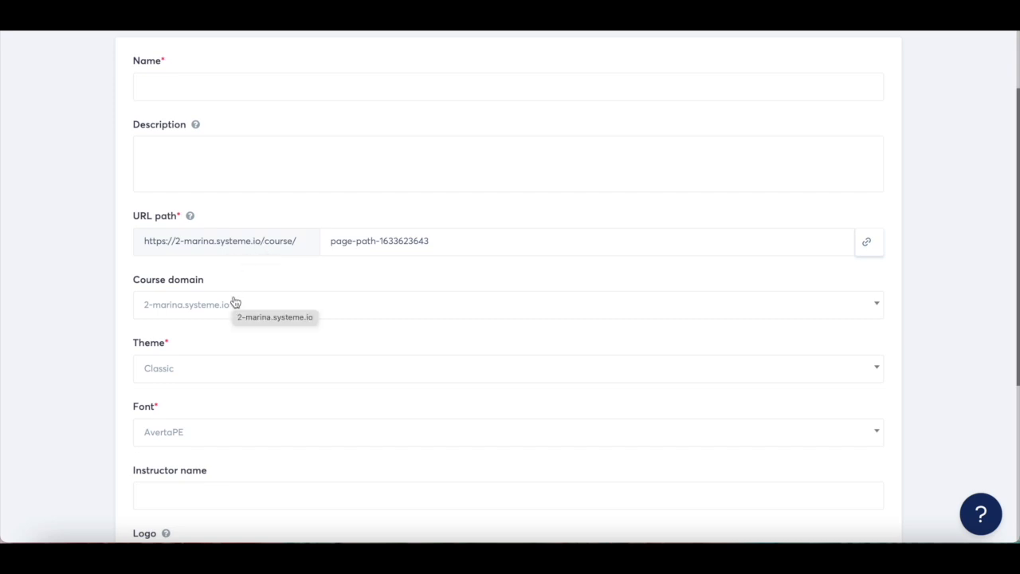
pyautogui.scroll(-3)
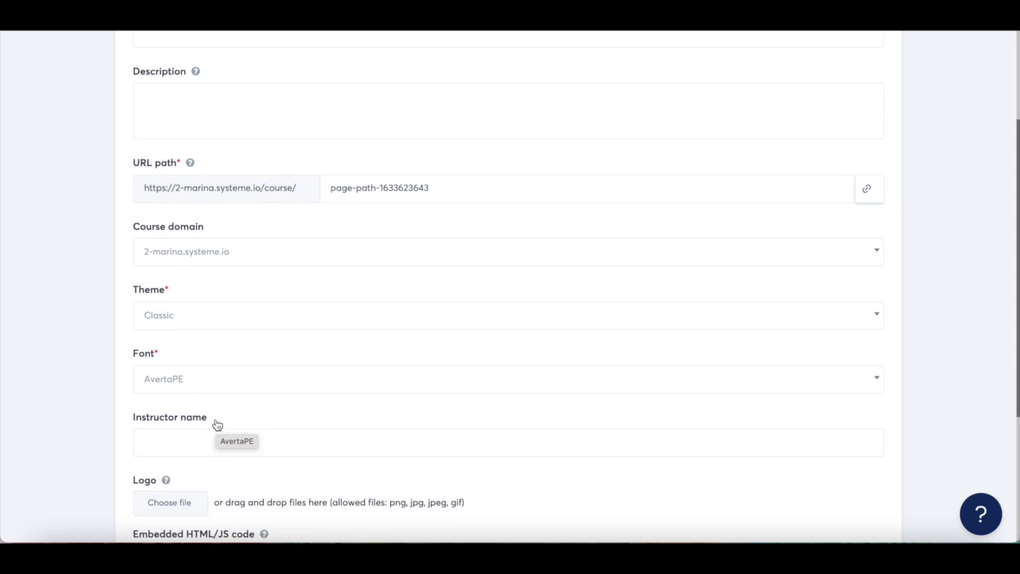
pyautogui.scroll(-3)
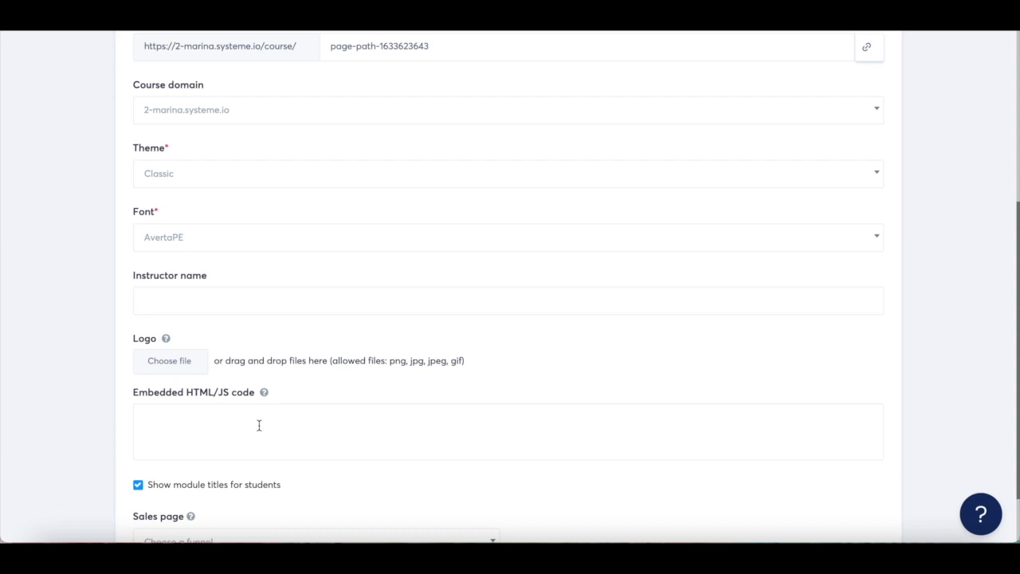
pyautogui.scroll(-3)
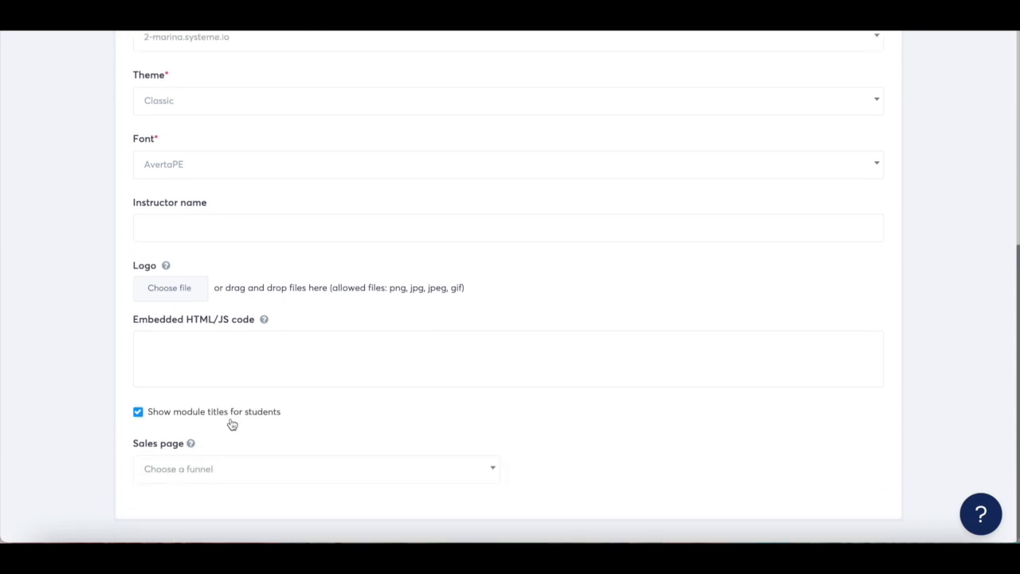
pyautogui.moveTo(247, 422)
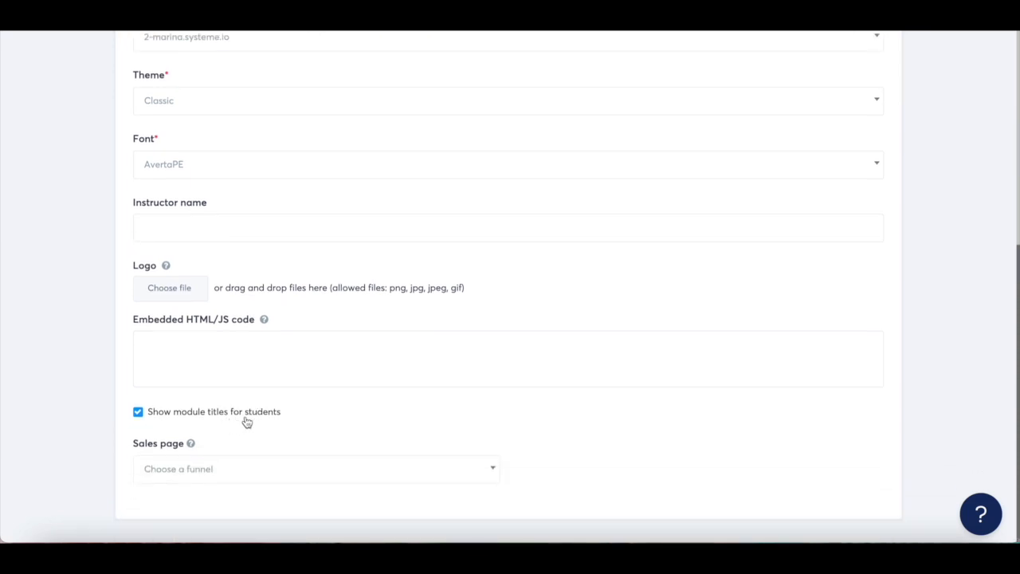
pyautogui.click(317, 468)
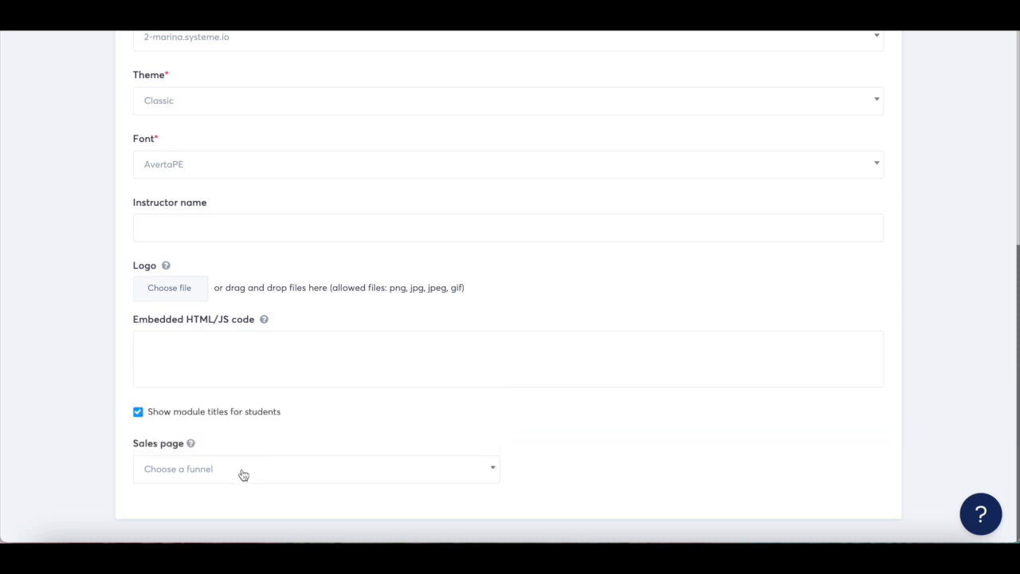
pyautogui.scroll(3)
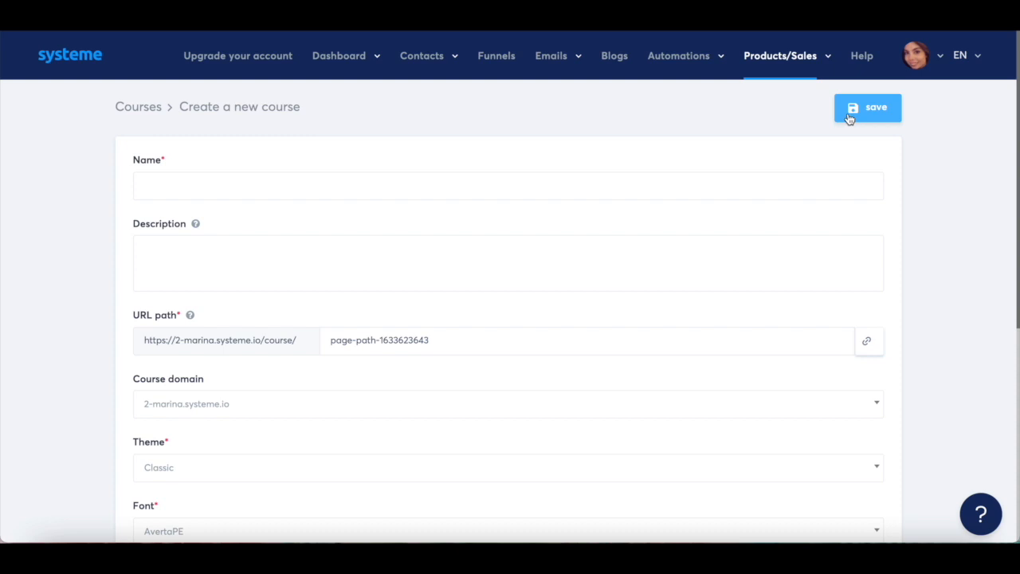
pyautogui.moveTo(514, 265)
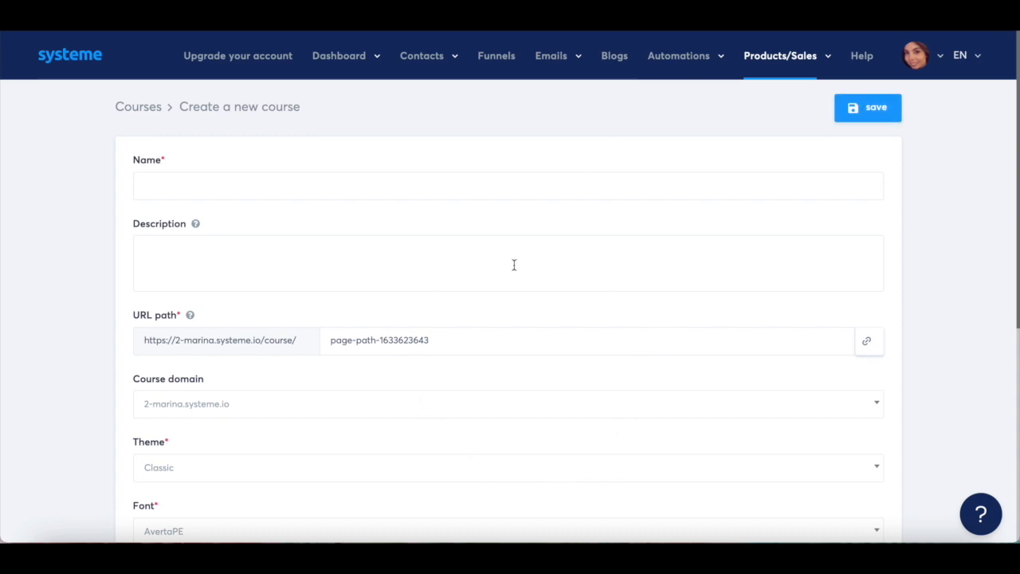
pyautogui.moveTo(290, 307)
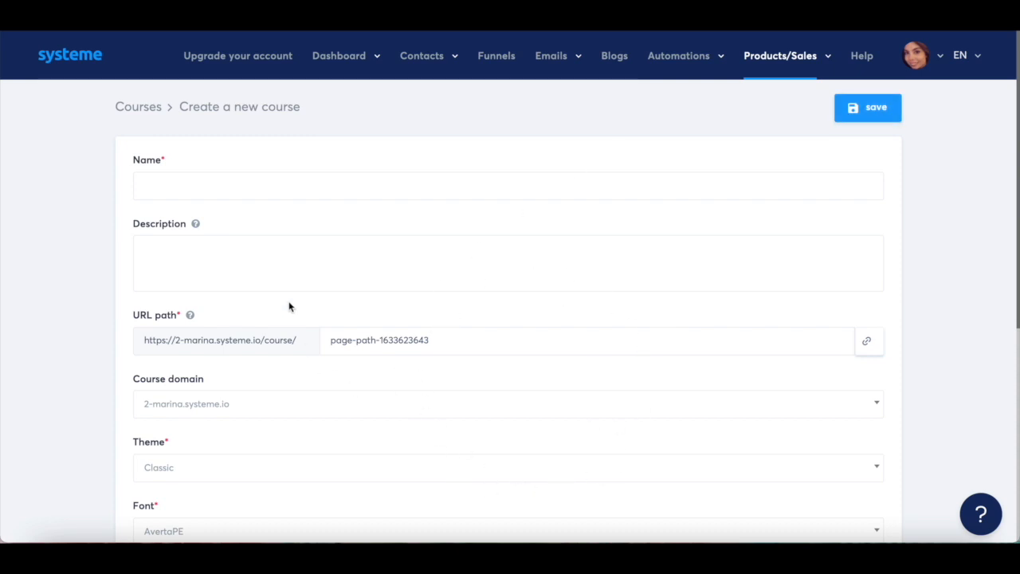
# Step: Name the course 'New Course' and save it
pyautogui.write('N')
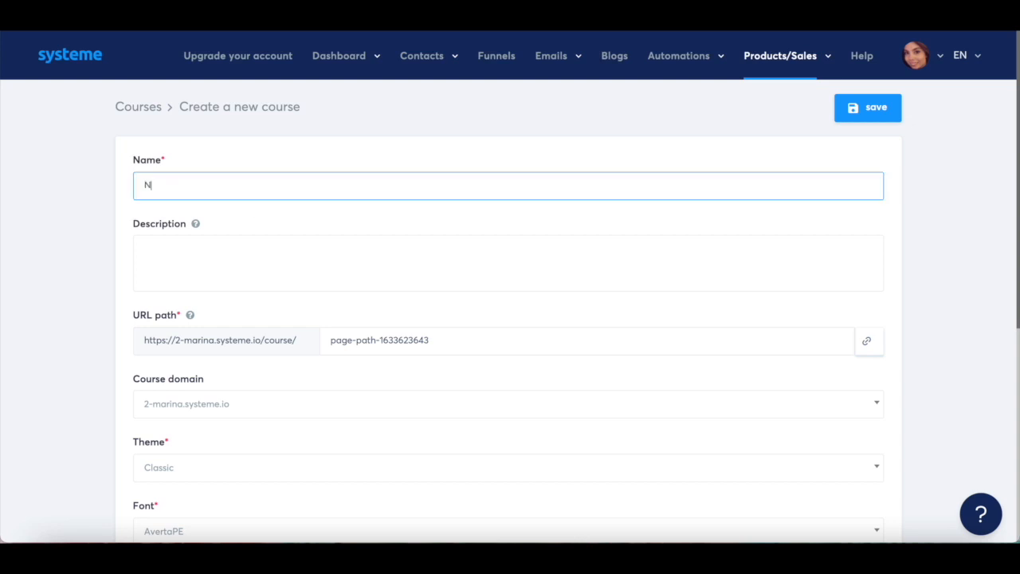
pyautogui.write('ew Course')
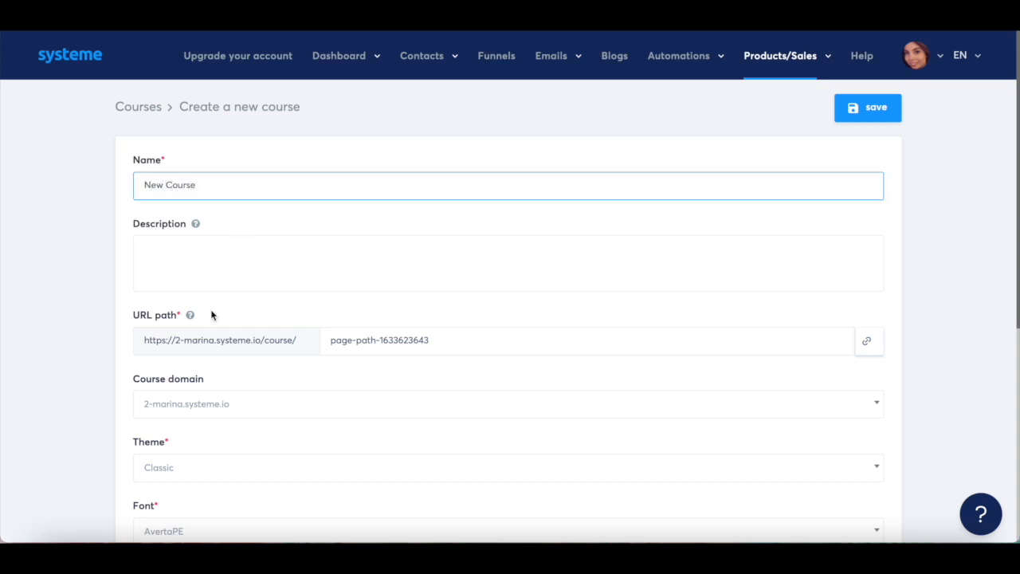
pyautogui.moveTo(212, 344)
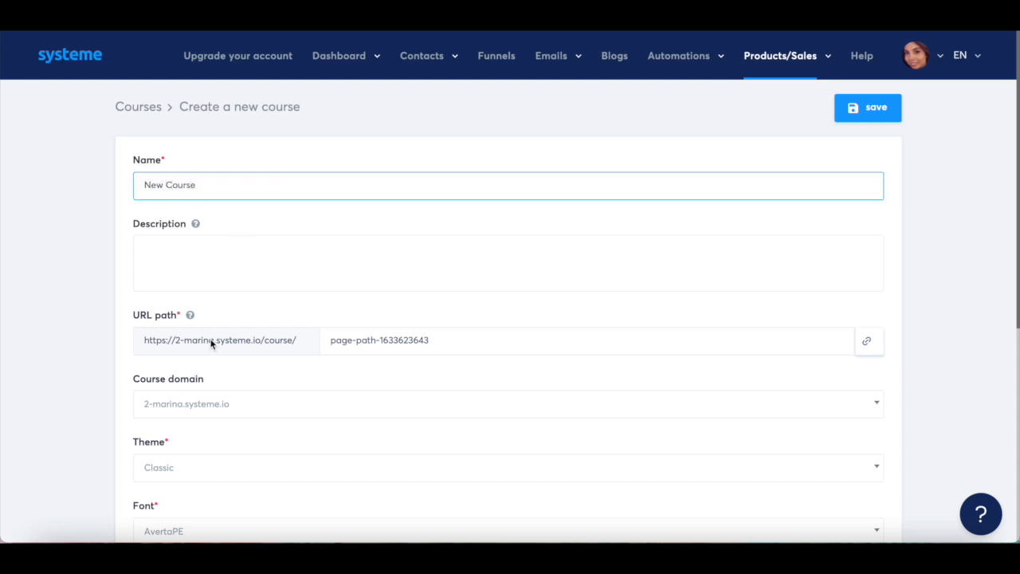
pyautogui.scroll(-3)
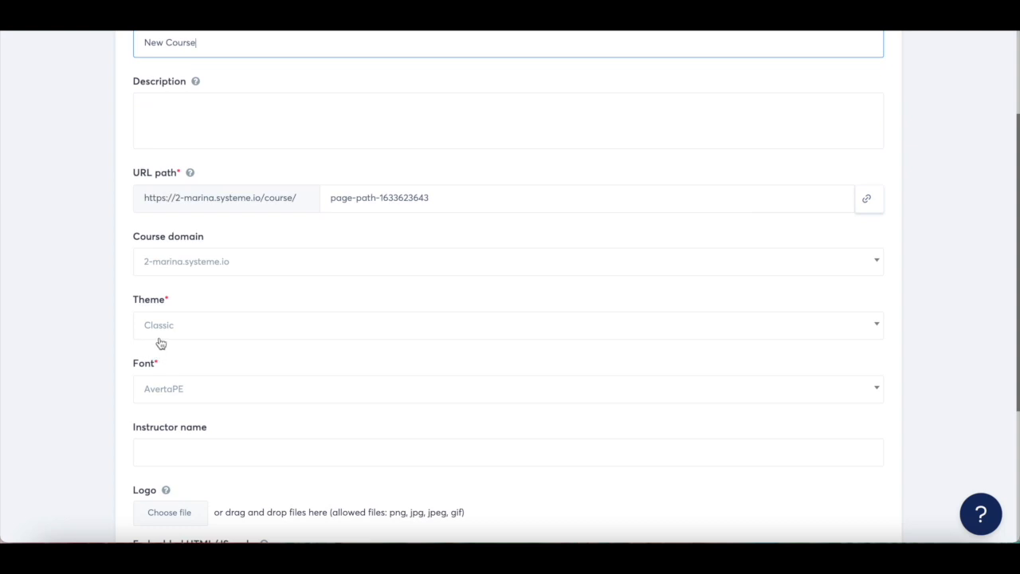
pyautogui.scroll(-3)
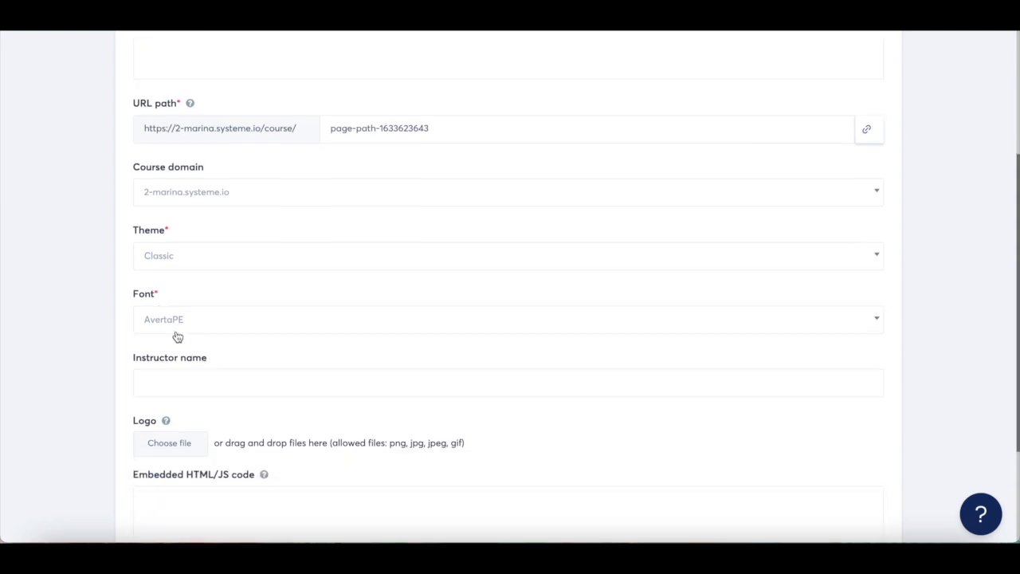
pyautogui.scroll(3)
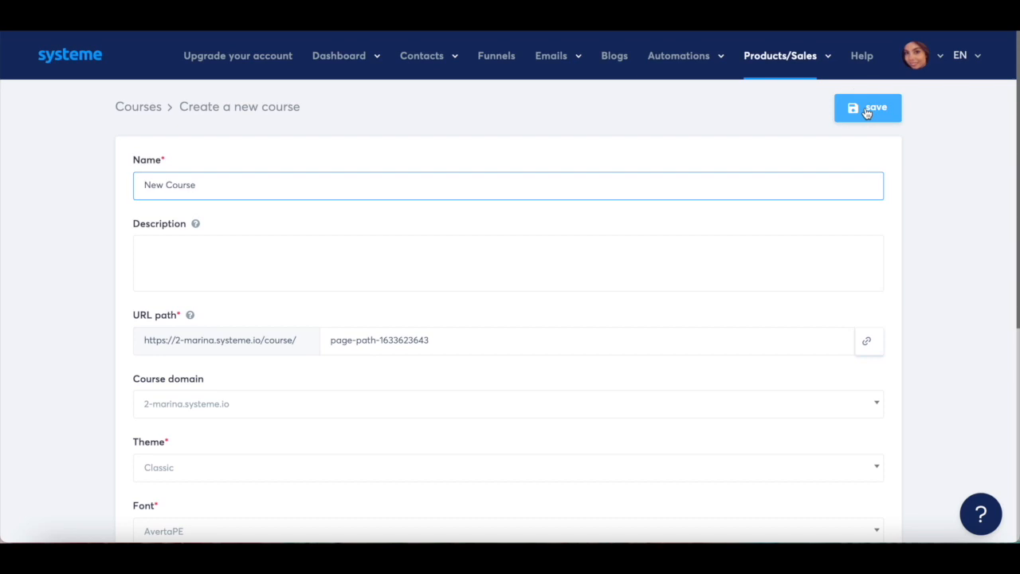
pyautogui.click(867, 107)
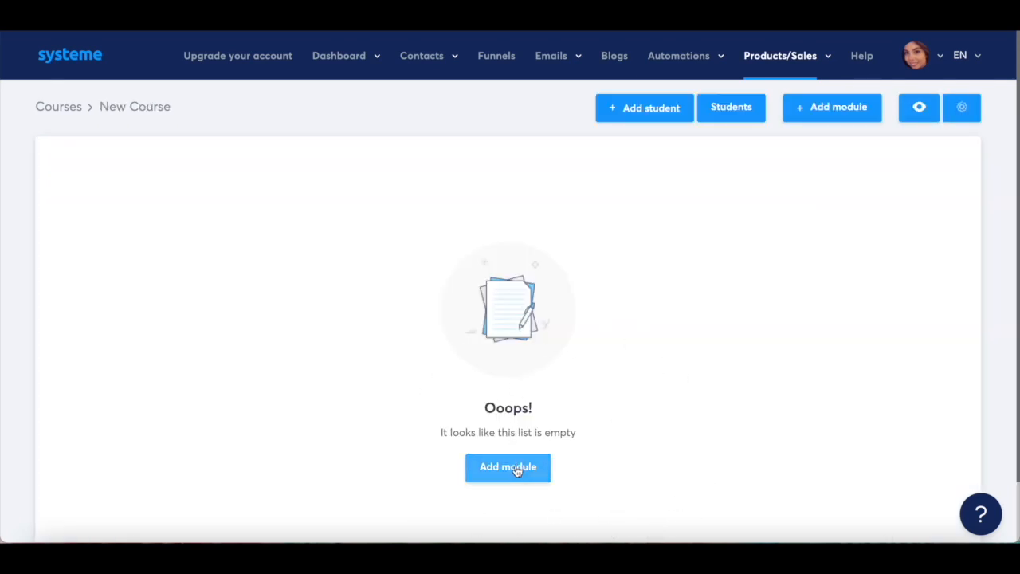
# Step: Add a module named 'New Module' to the course and save it
pyautogui.click(507, 466)
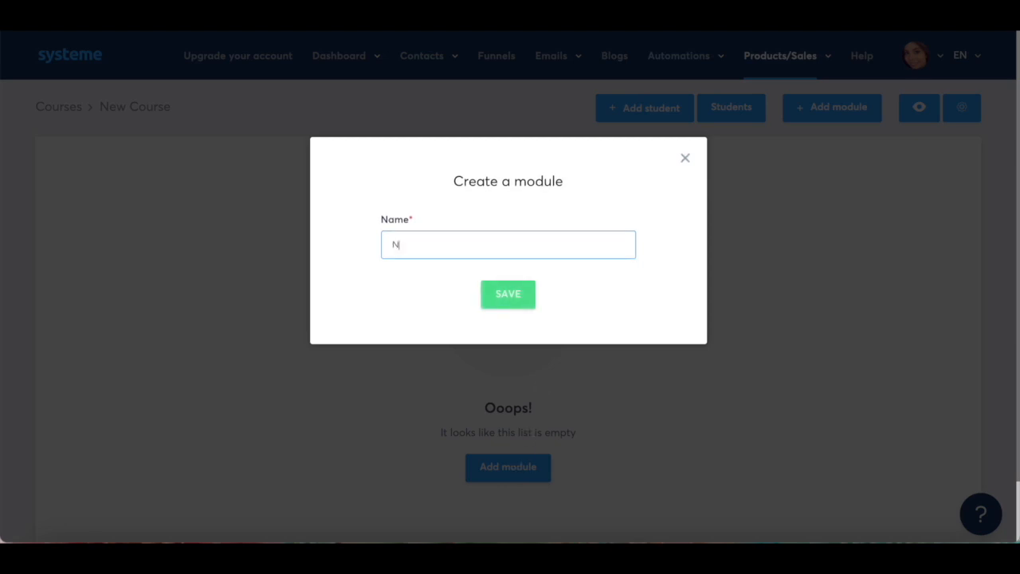
pyautogui.write('New Module')
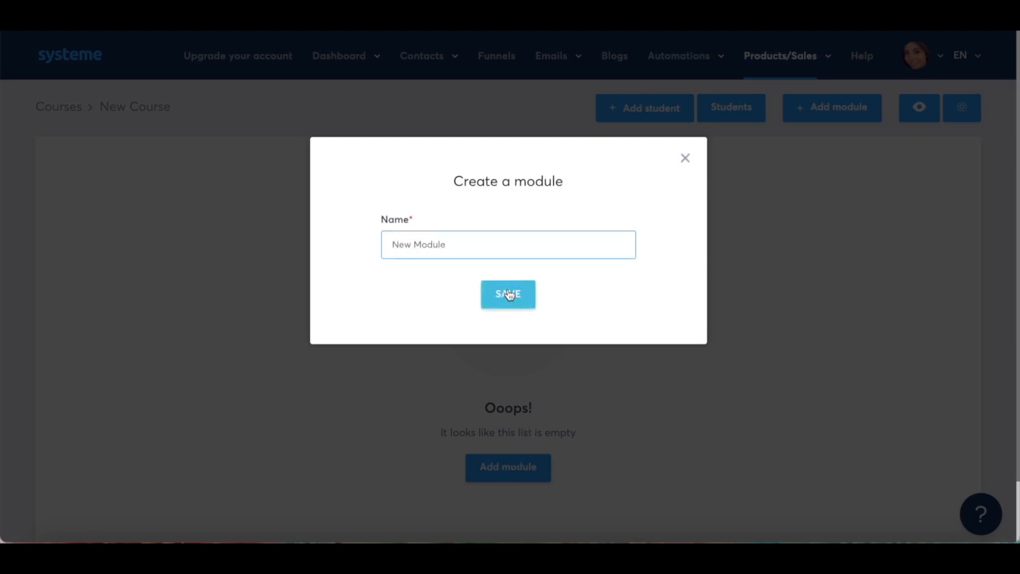
pyautogui.click(508, 294)
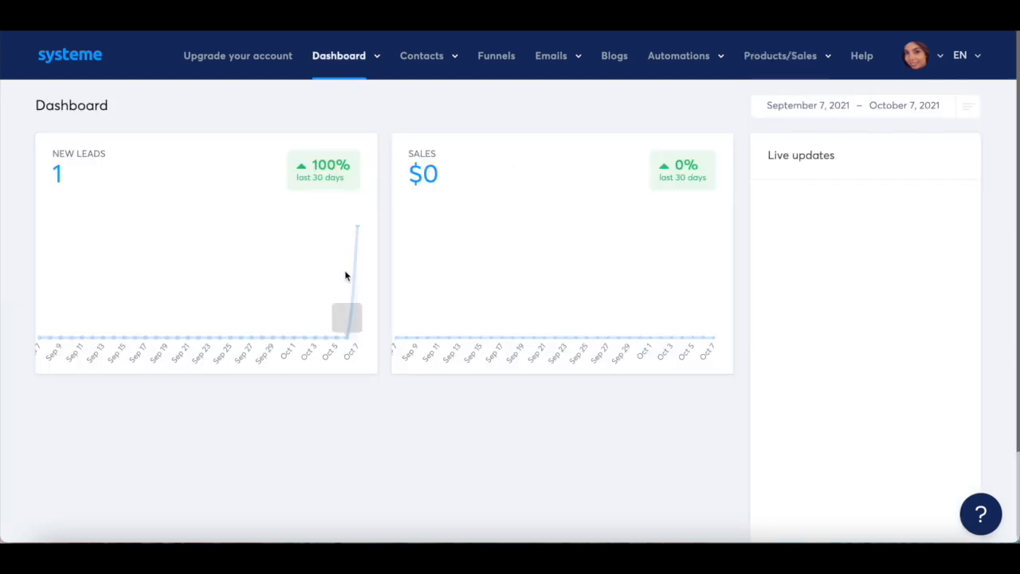
pyautogui.moveTo(554, 273)
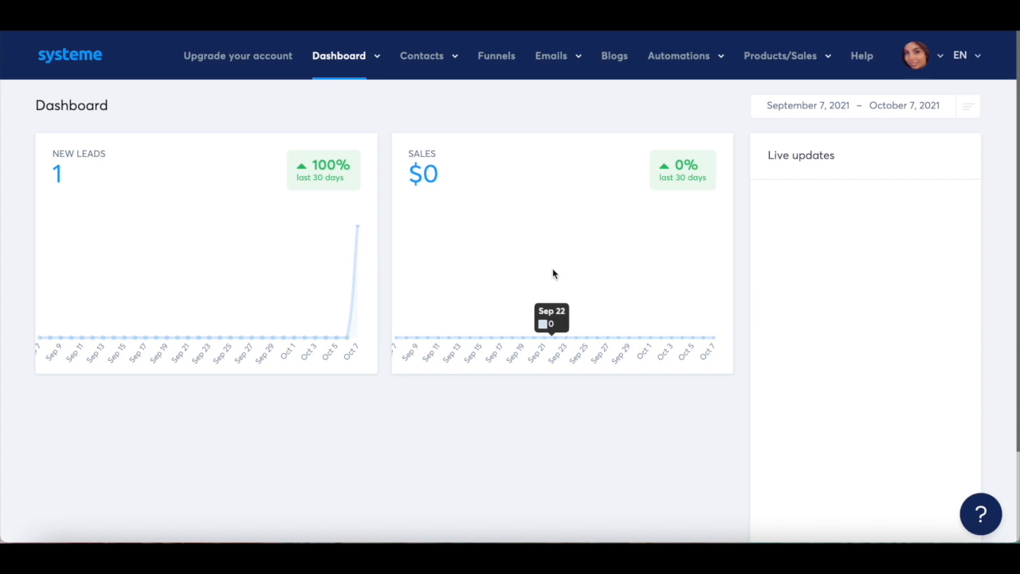
pyautogui.moveTo(470, 426)
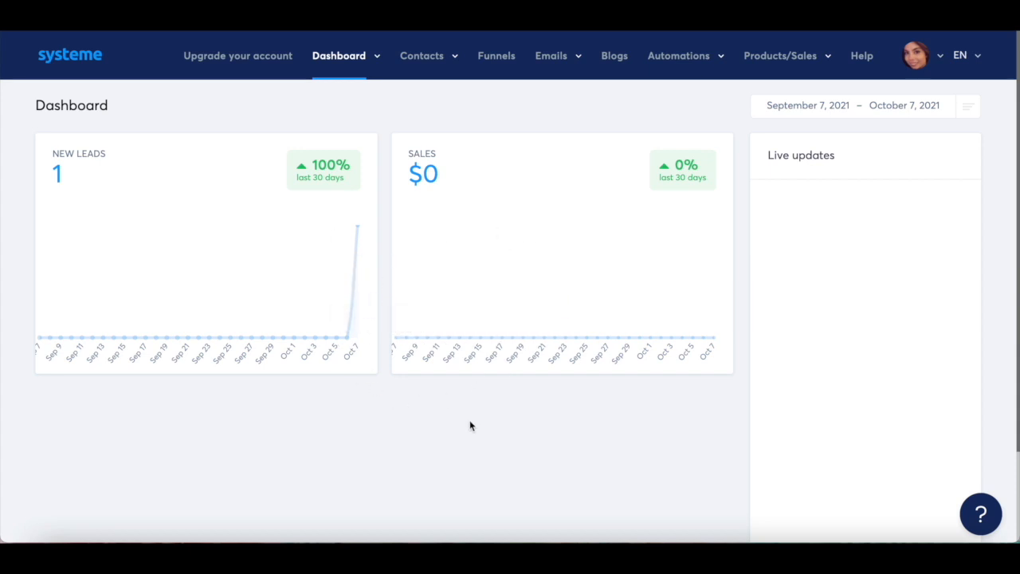
pyautogui.moveTo(457, 351)
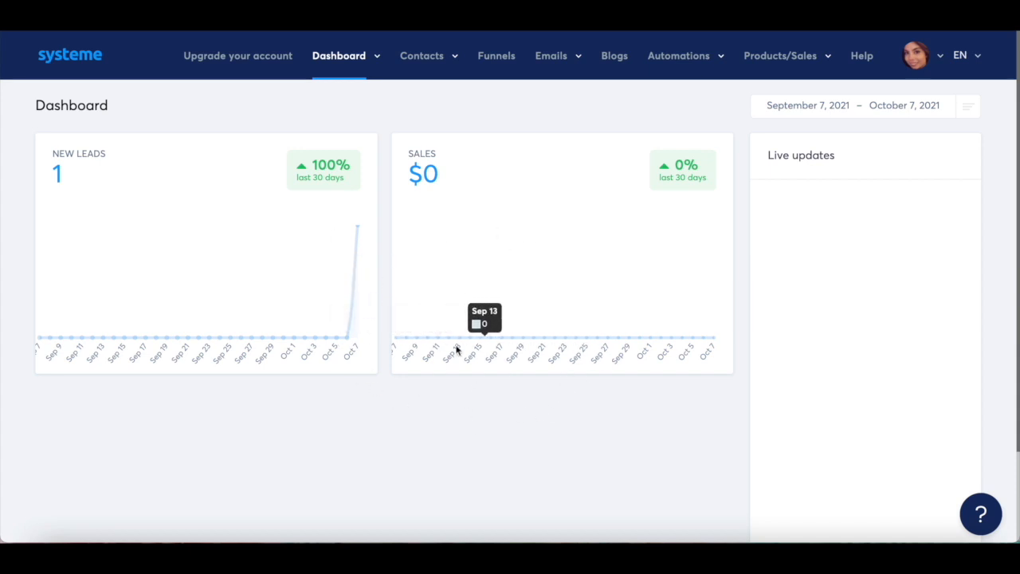
pyautogui.moveTo(449, 256)
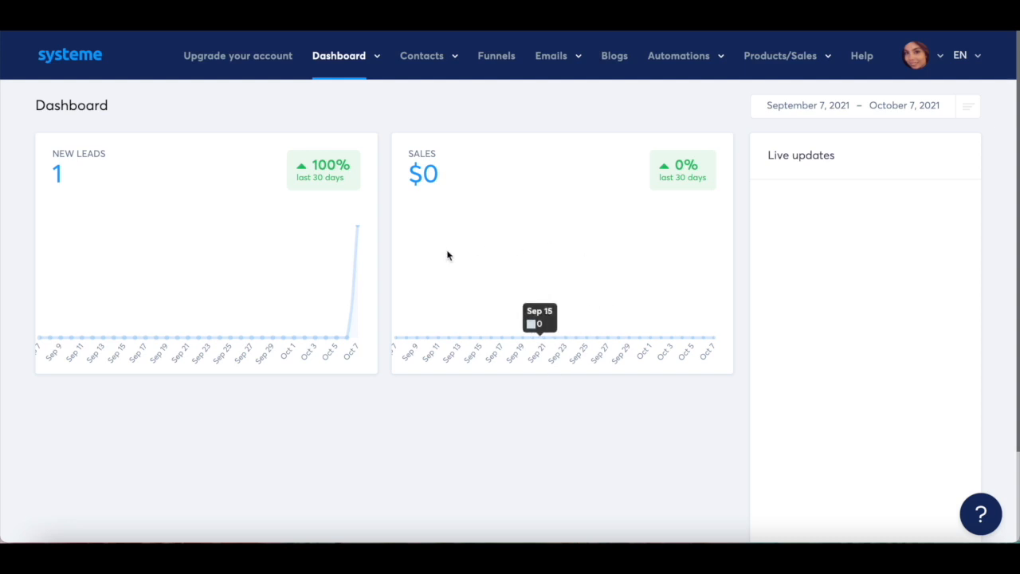
pyautogui.moveTo(459, 331)
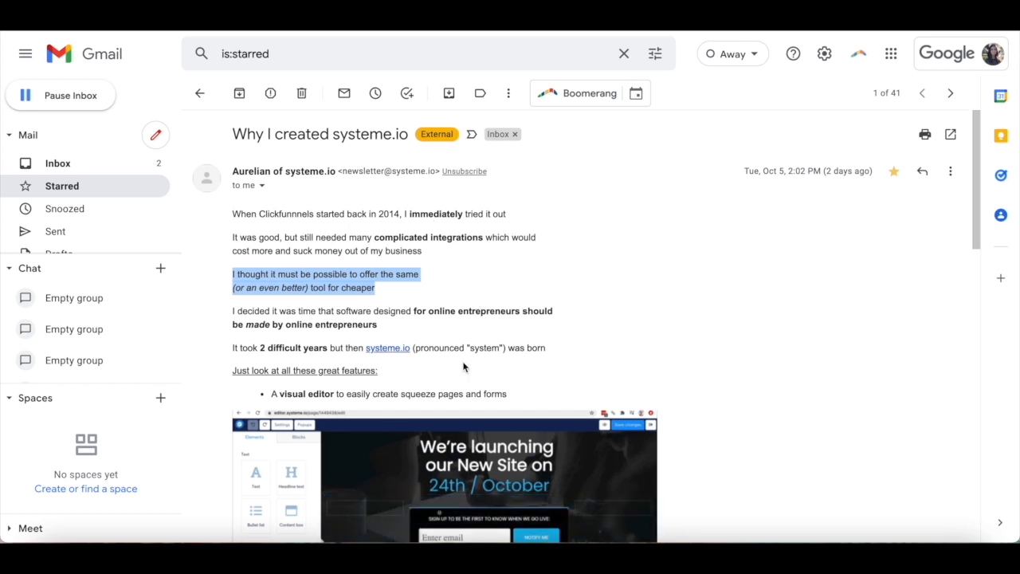
pyautogui.moveTo(466, 251)
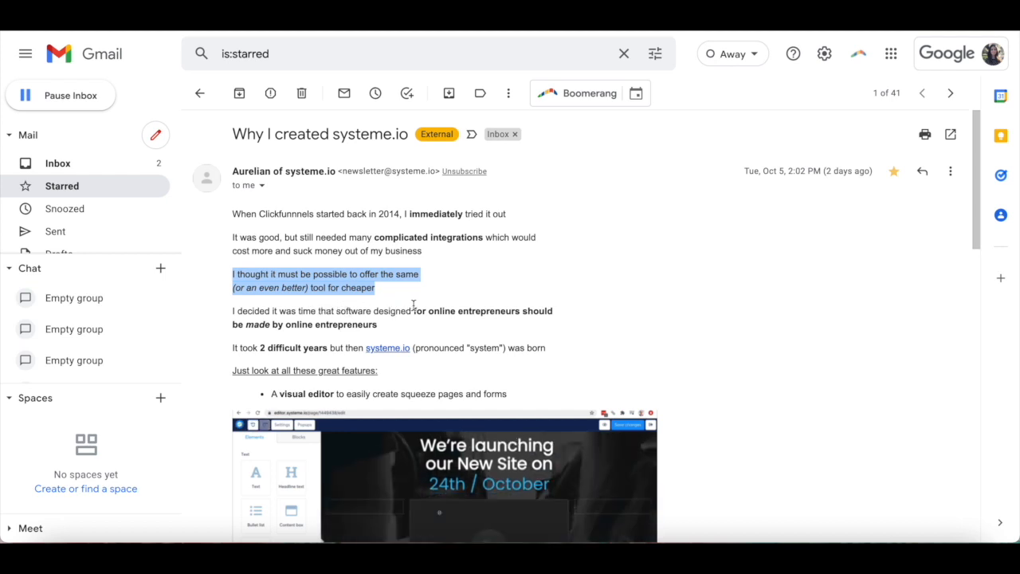
pyautogui.scroll(-3)
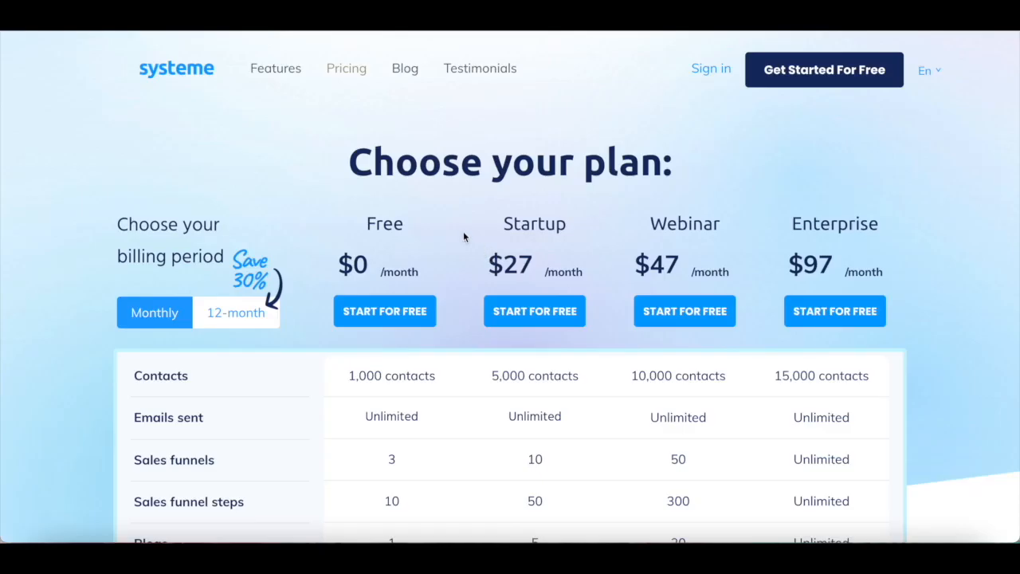
pyautogui.moveTo(359, 283)
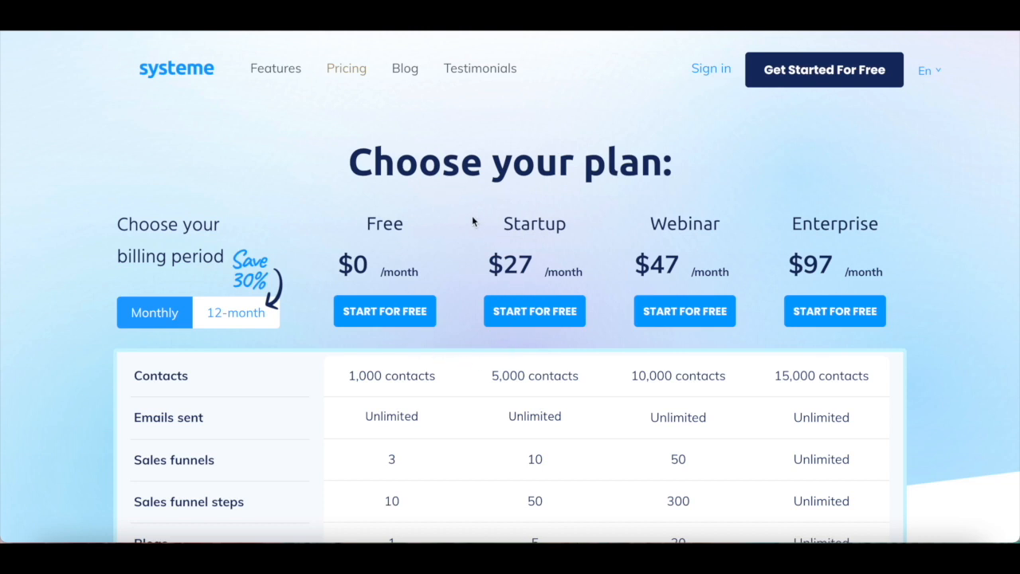
pyautogui.moveTo(681, 332)
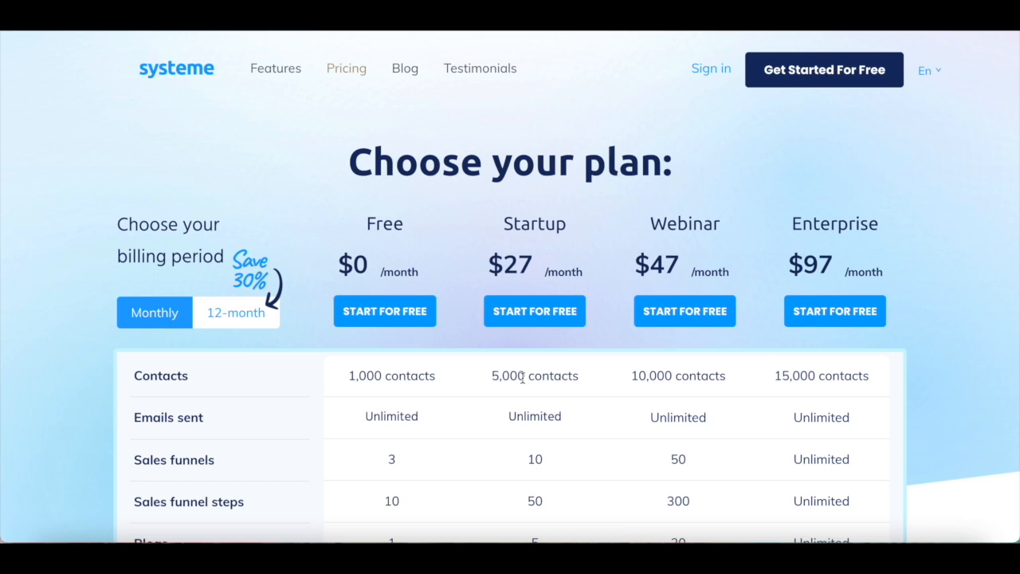
pyautogui.moveTo(643, 289)
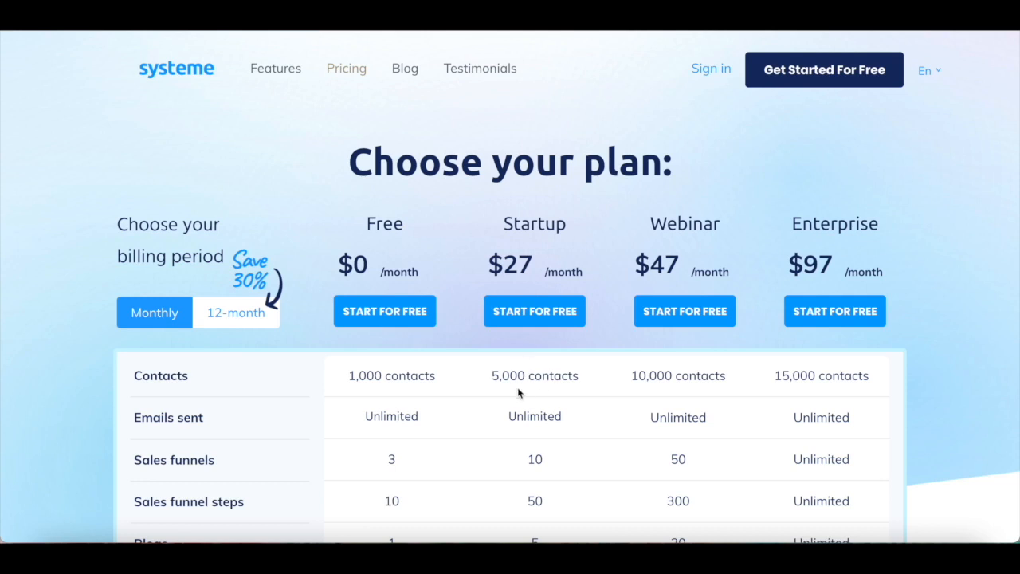
pyautogui.moveTo(575, 372)
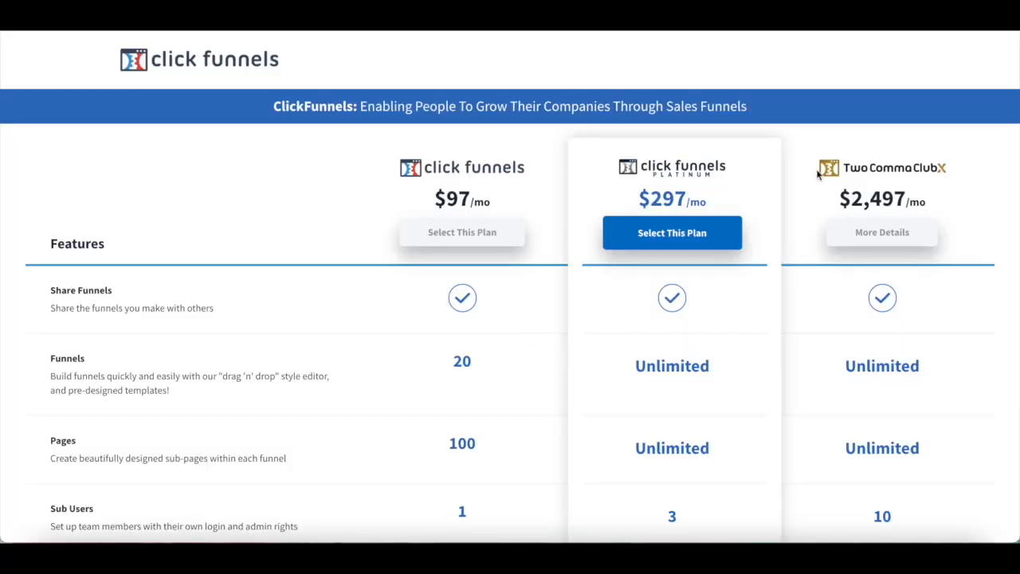
pyautogui.moveTo(539, 361)
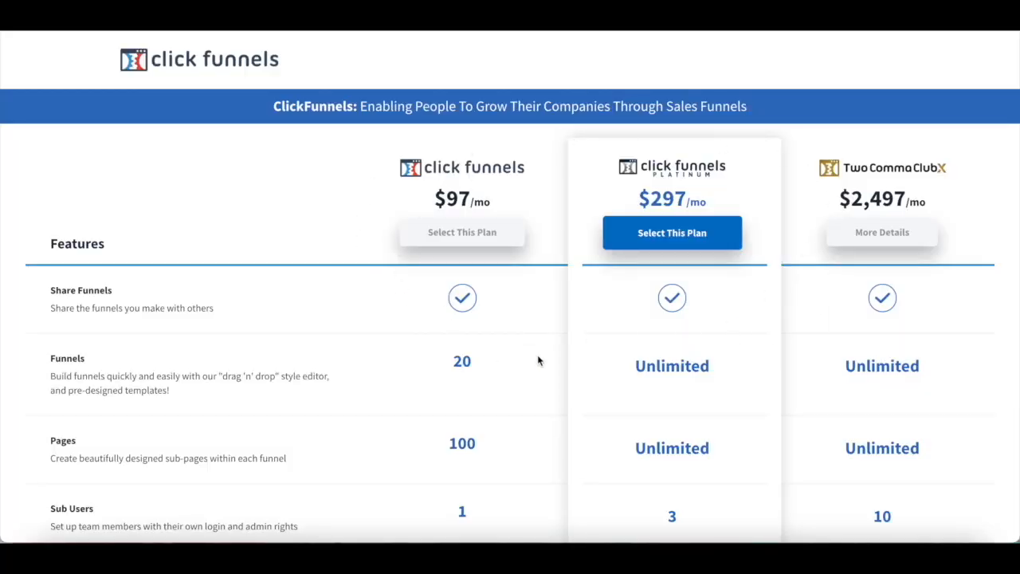
pyautogui.moveTo(419, 306)
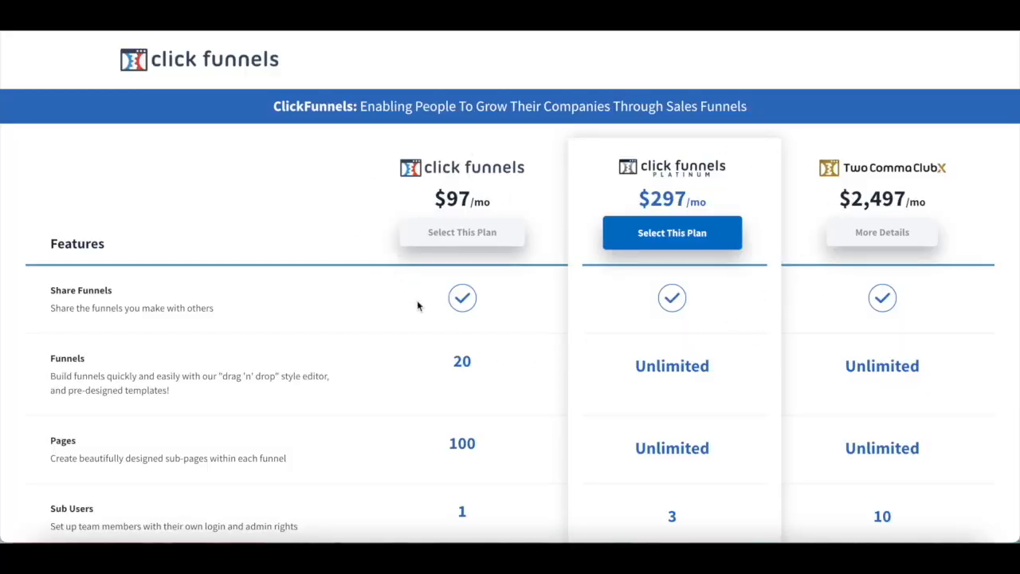
pyautogui.moveTo(511, 270)
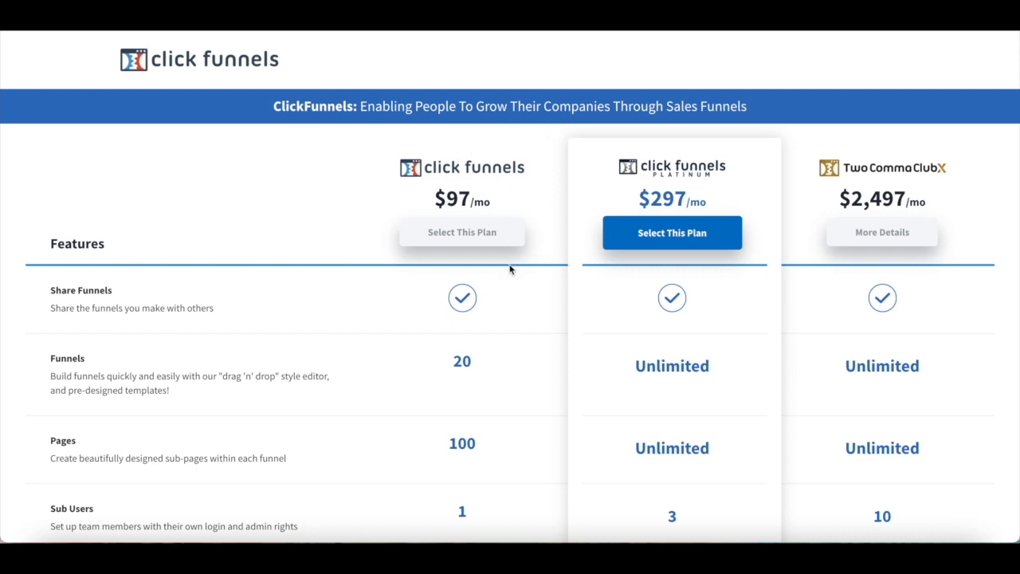
pyautogui.moveTo(536, 270)
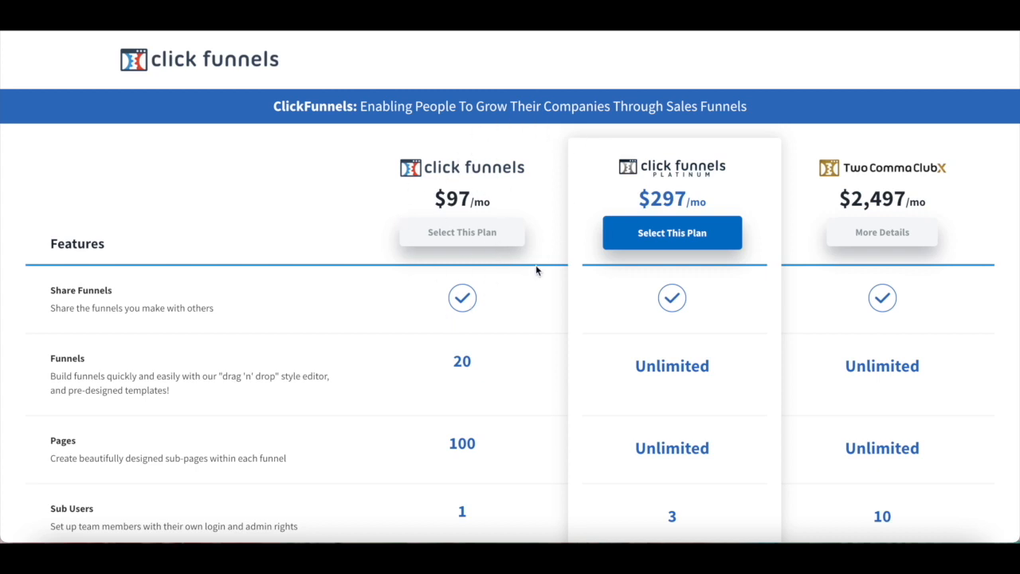
pyautogui.moveTo(972, 160)
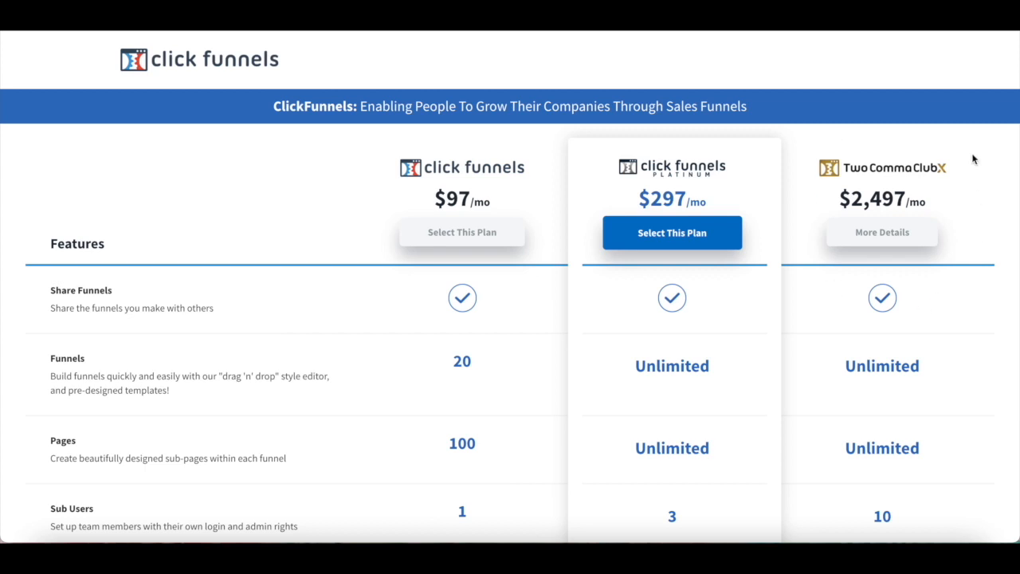
pyautogui.moveTo(933, 140)
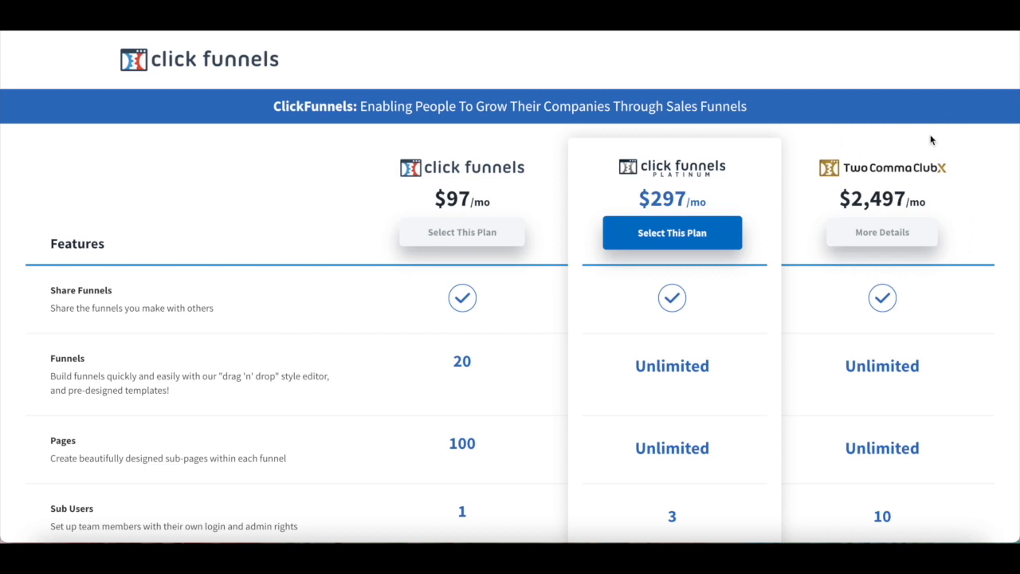
pyautogui.moveTo(196, 87)
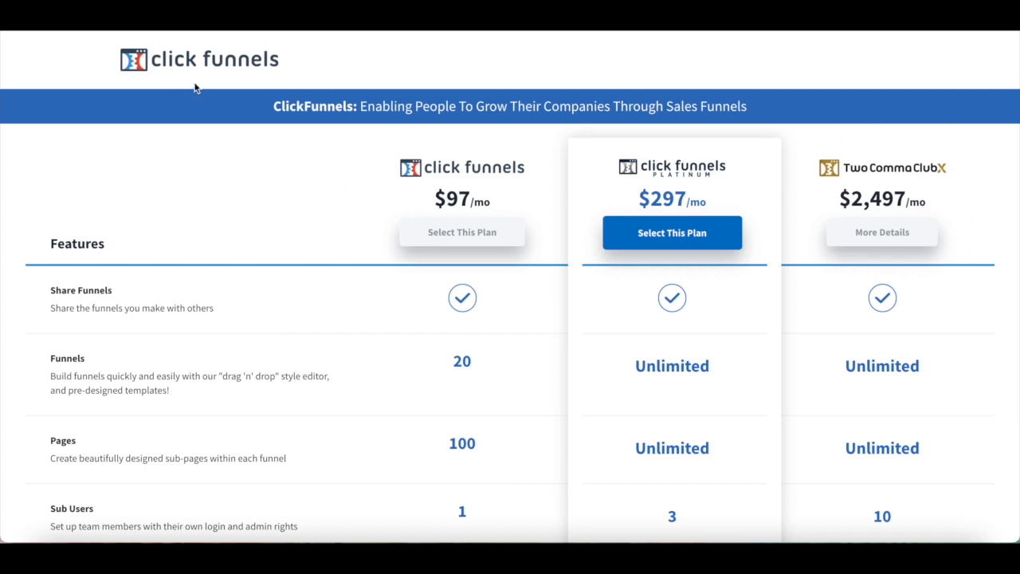
pyautogui.moveTo(230, 84)
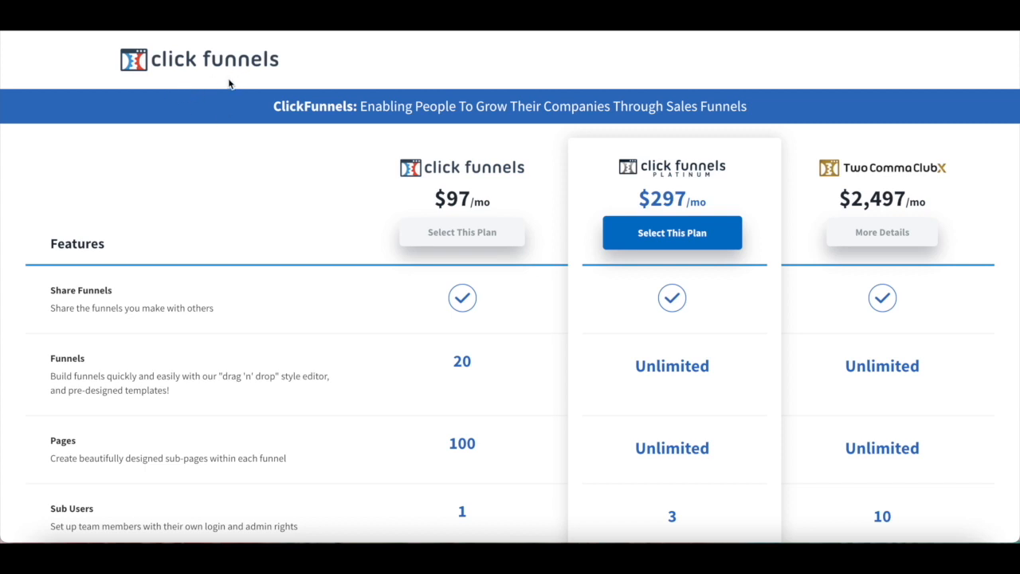